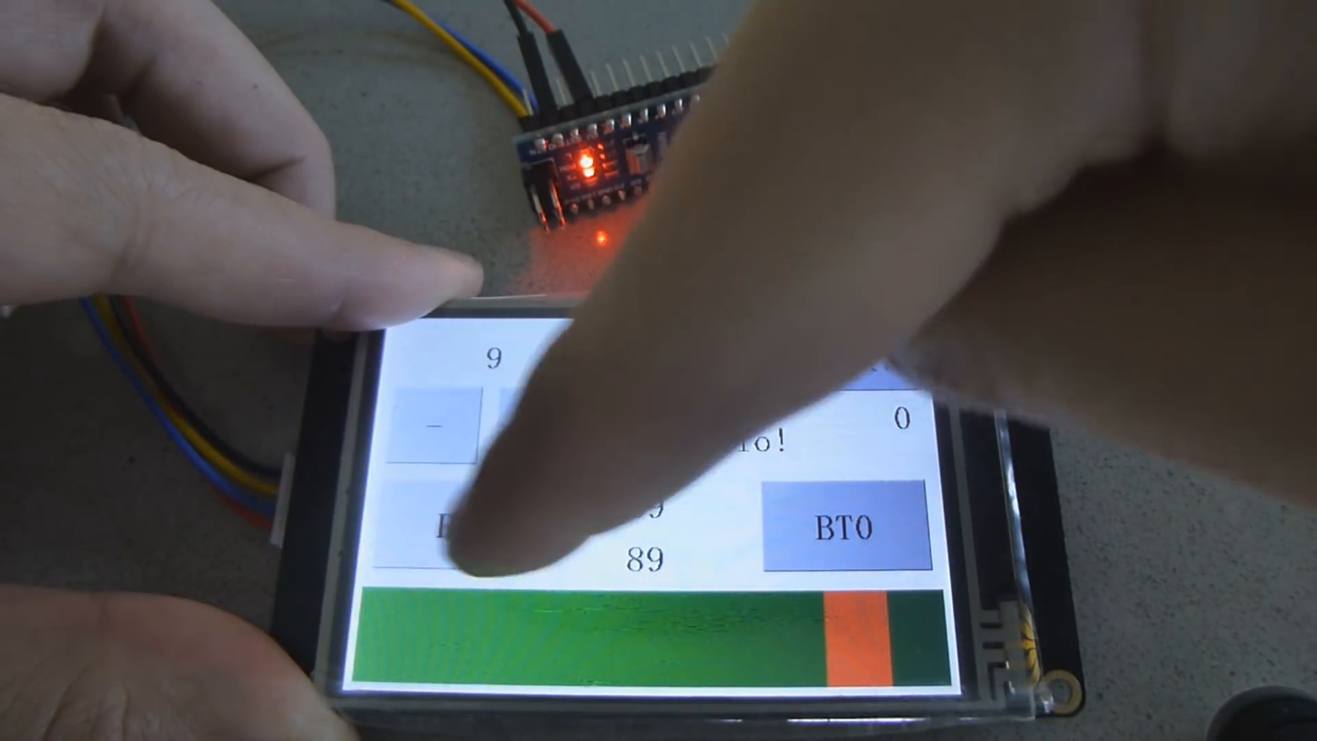
Check the device model and the 90-degree horizontal display orientation, then close Settings unchanged.
click(454, 521)
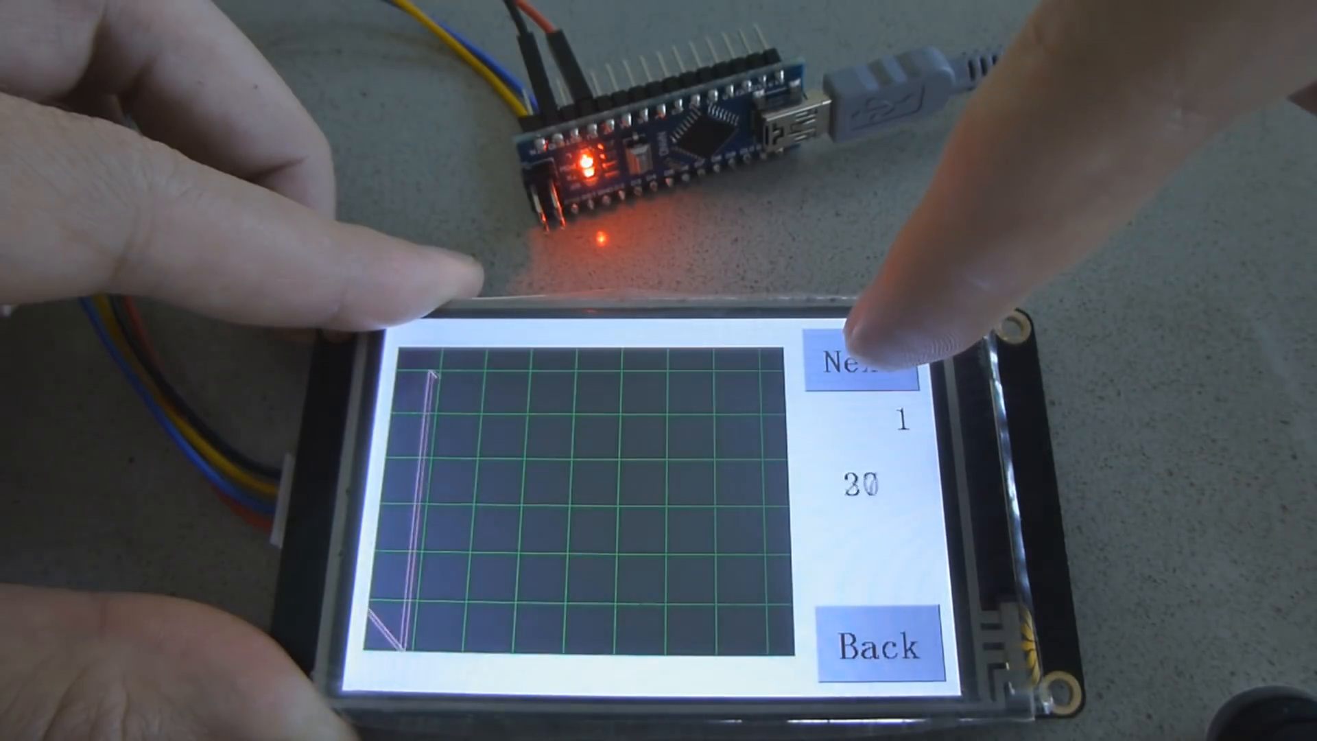
click(859, 360)
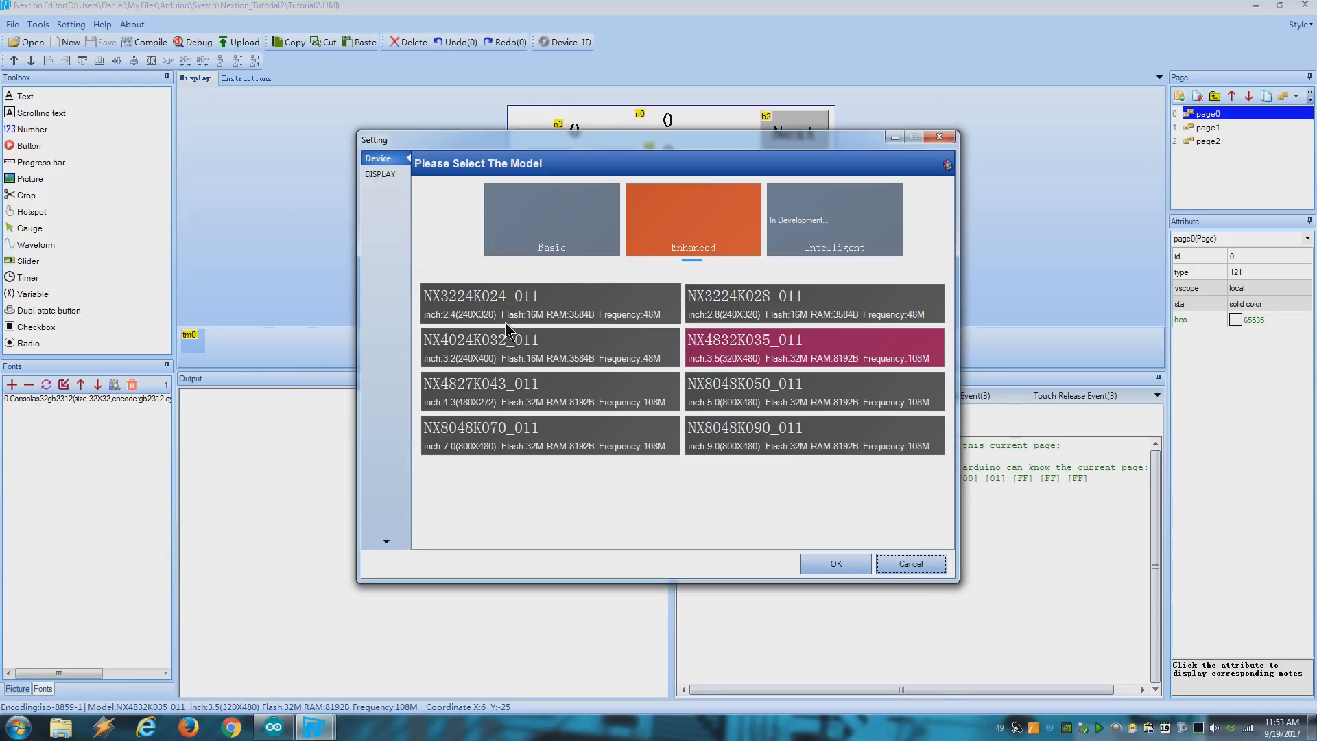
click(380, 174)
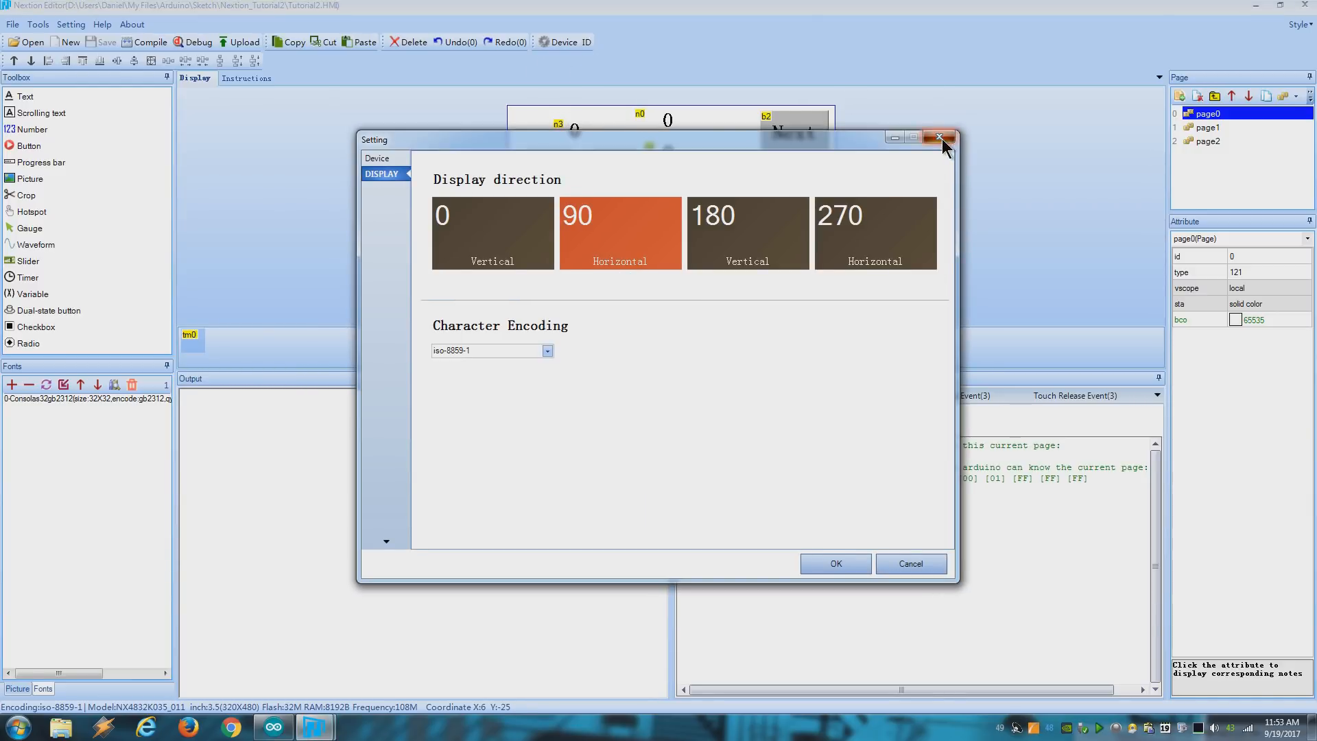
click(938, 137)
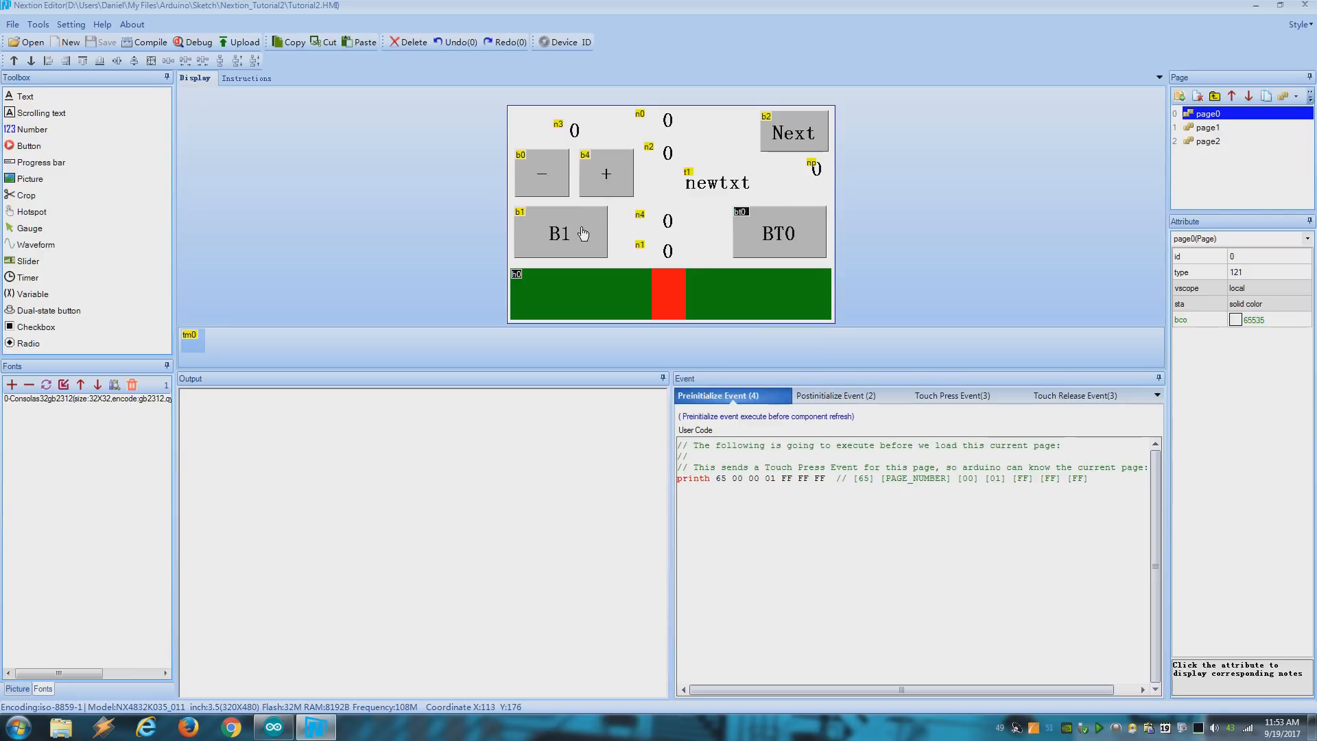
Select button B1 and flip between its Touch Press and Touch Release event code.
click(559, 232)
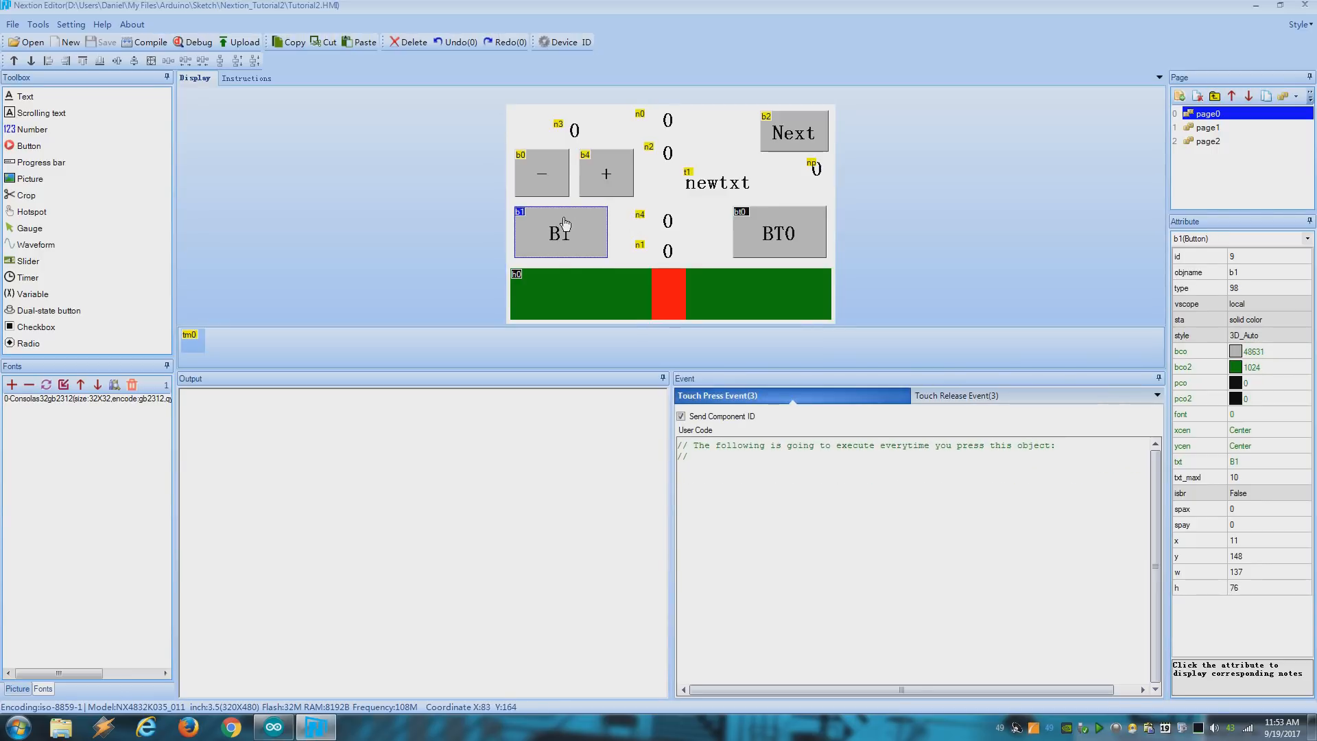
mouse_move(723, 371)
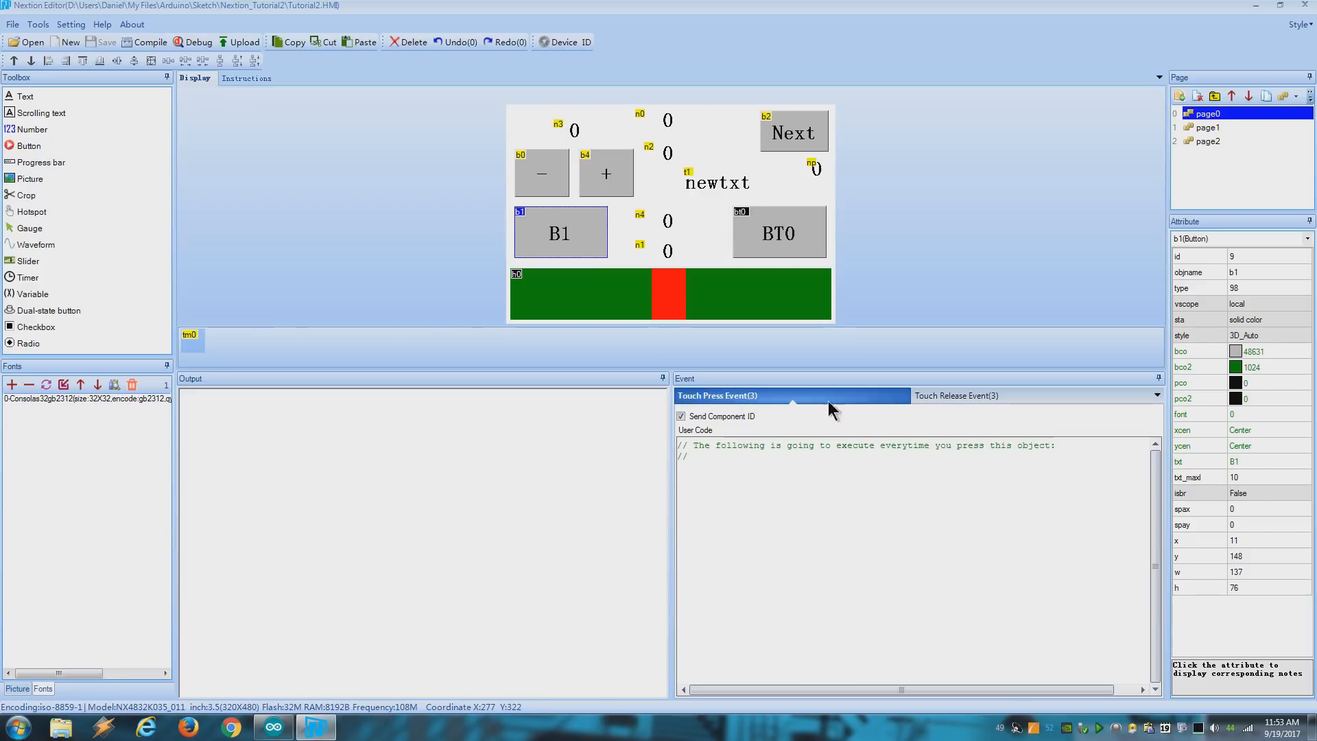
click(958, 395)
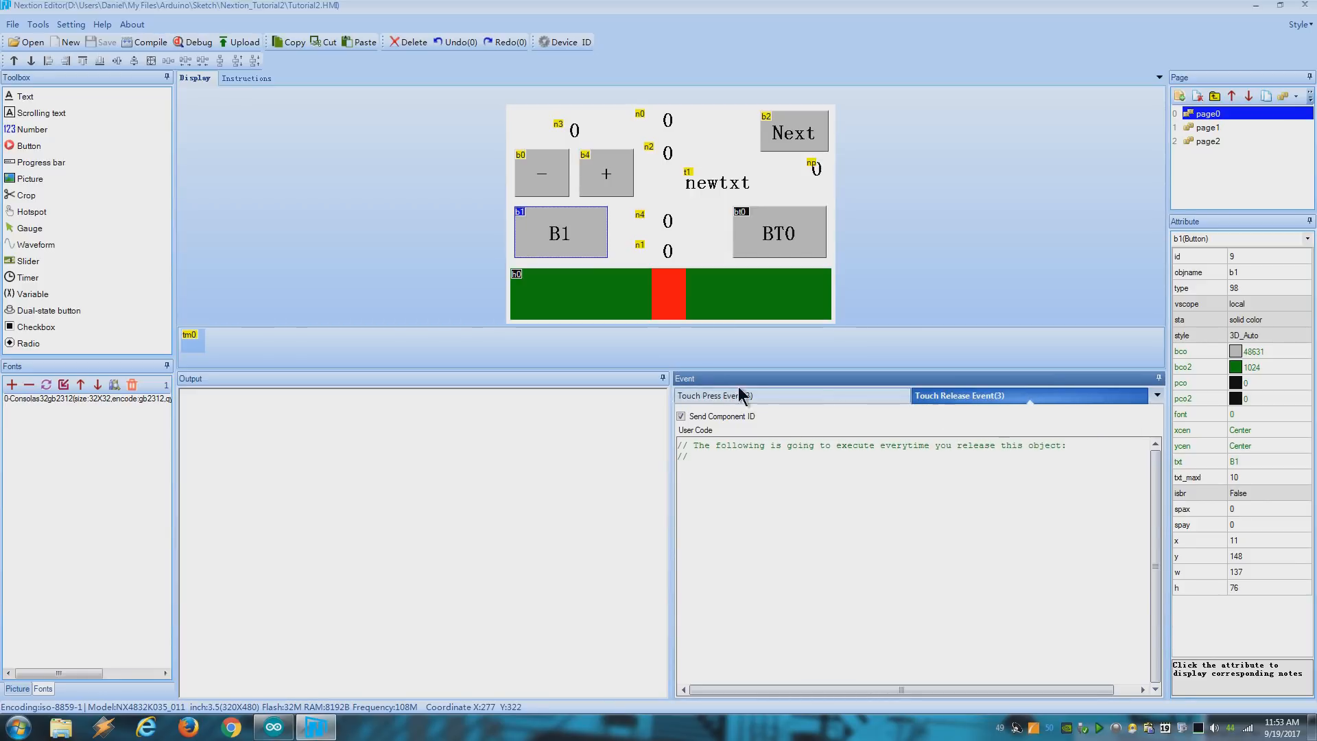
click(716, 395)
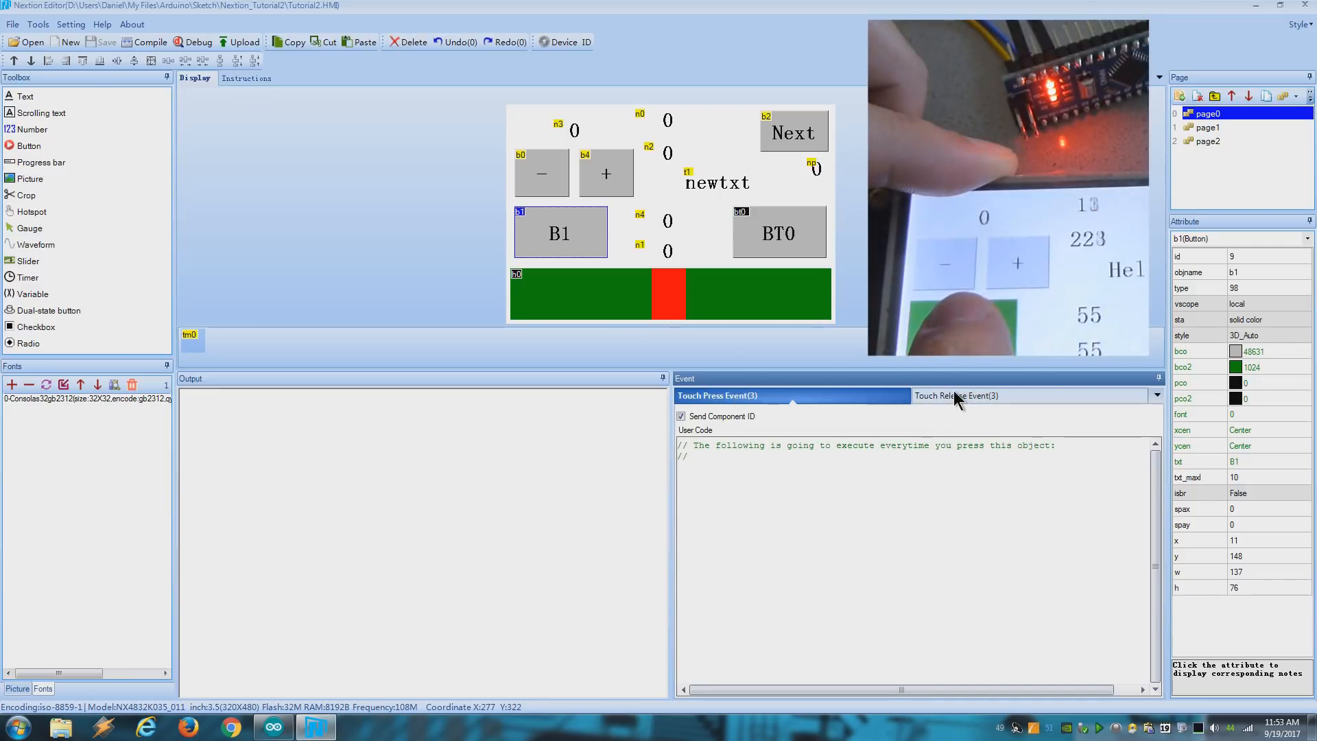
click(955, 395)
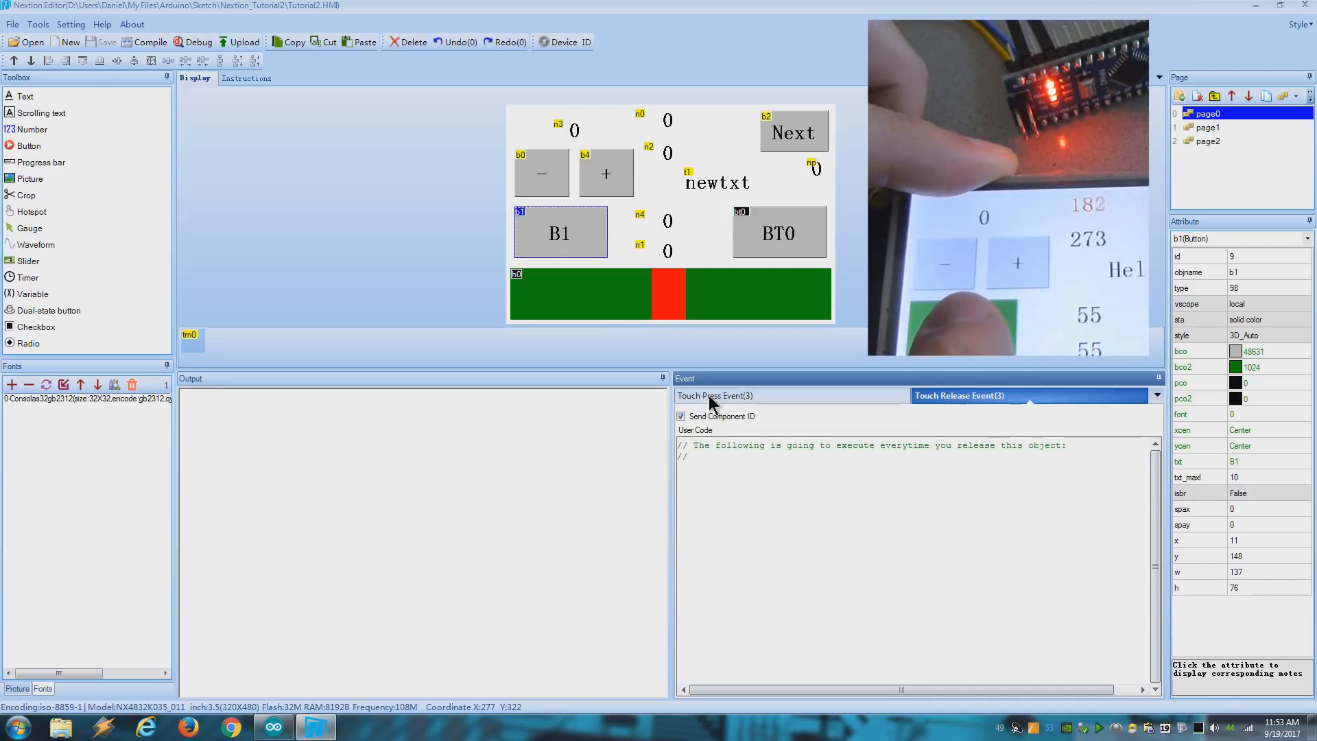
click(714, 395)
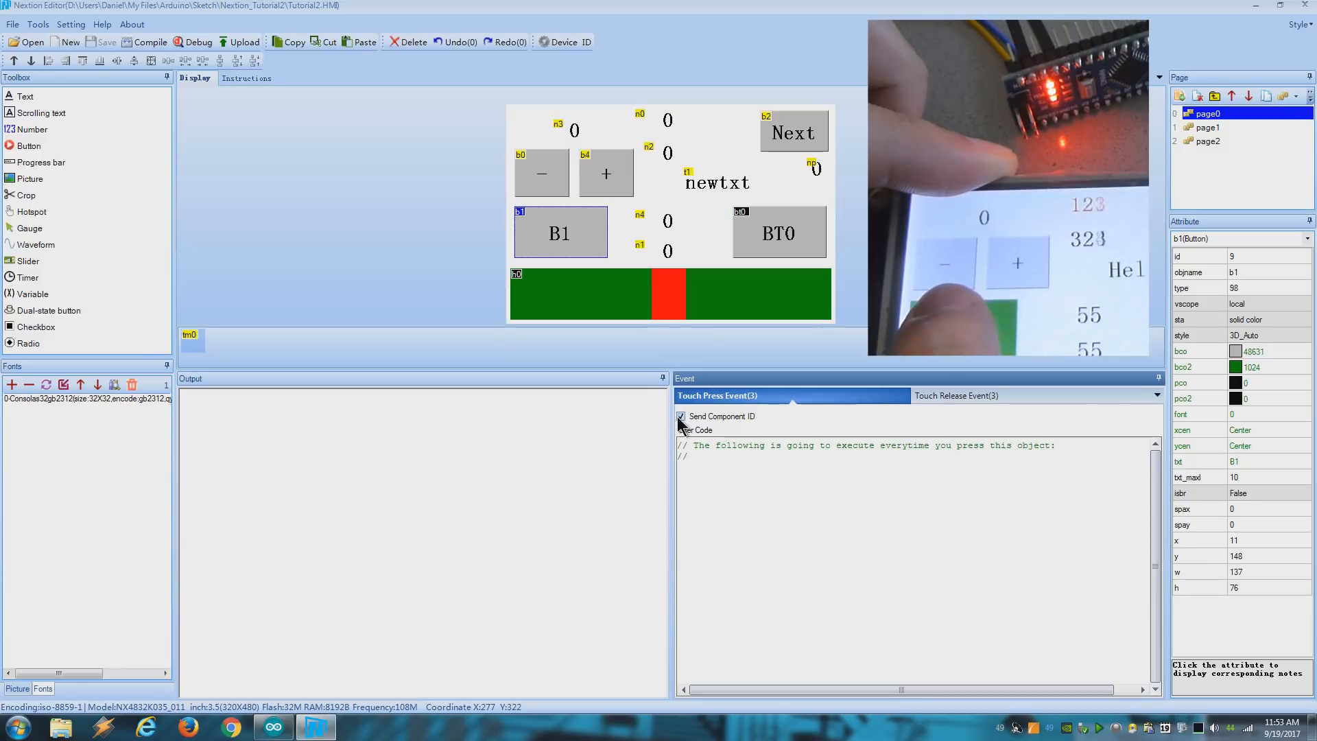
click(954, 395)
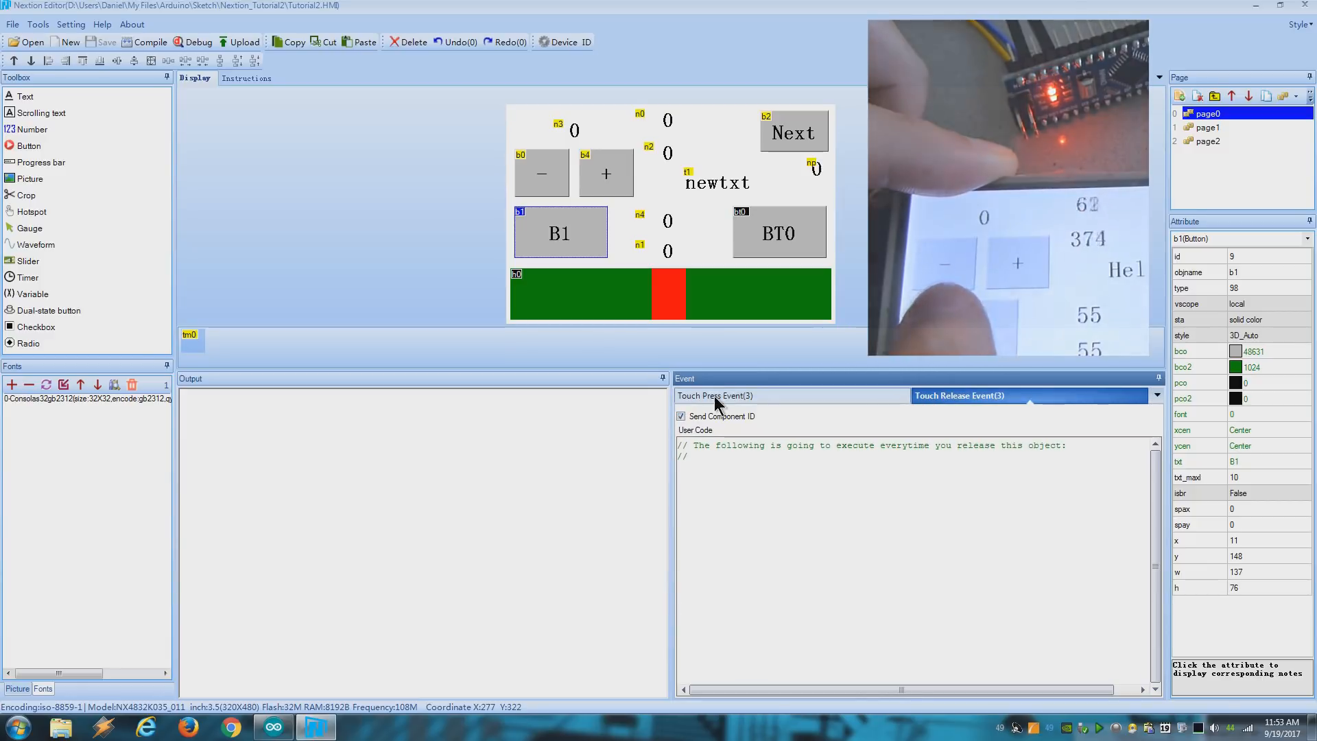
click(716, 395)
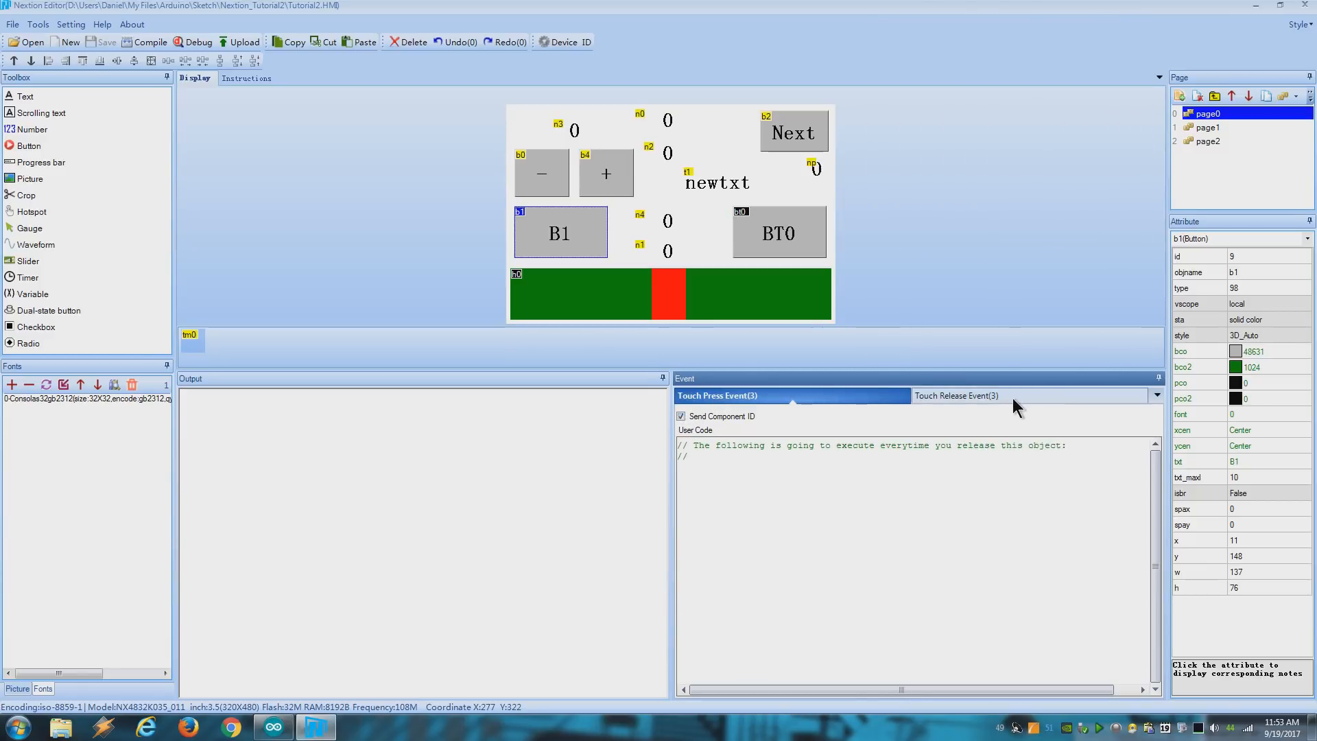
click(716, 395)
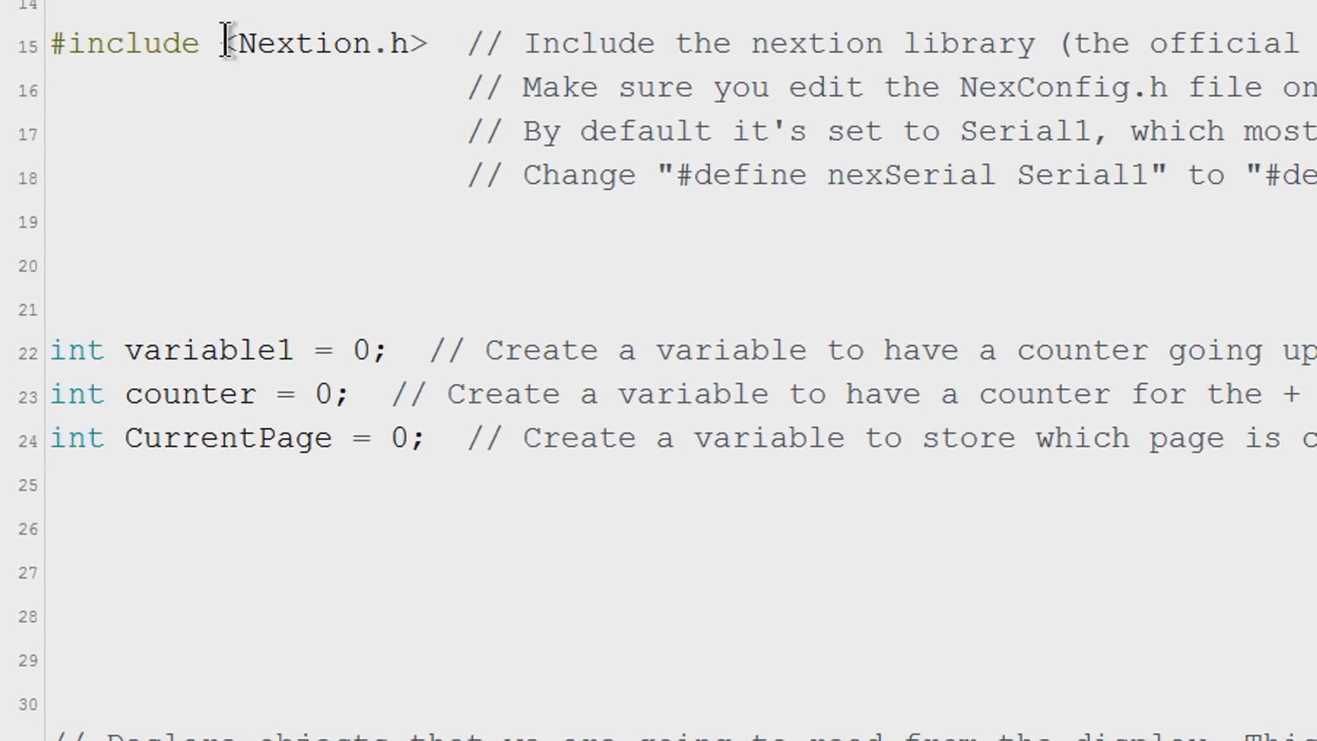
double_click(324, 44)
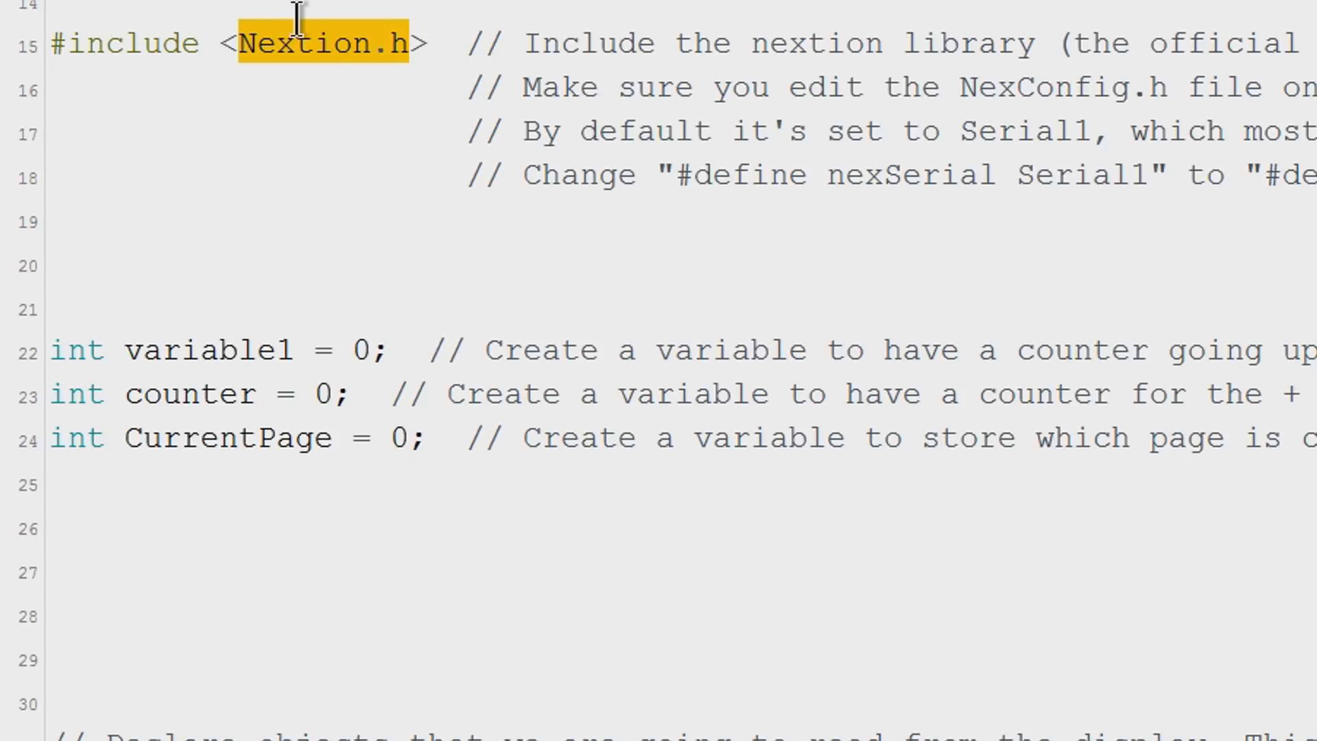
mouse_move(382, 25)
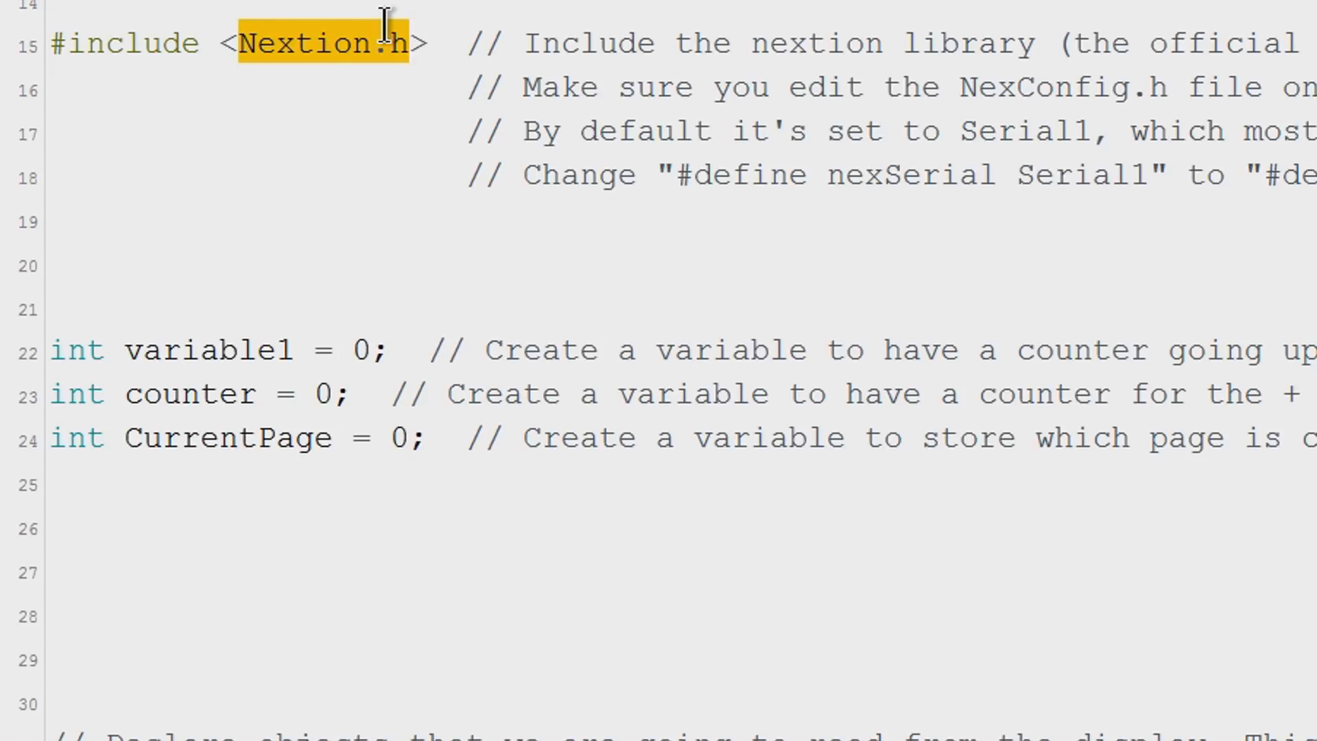
drag(383, 20, 597, 159)
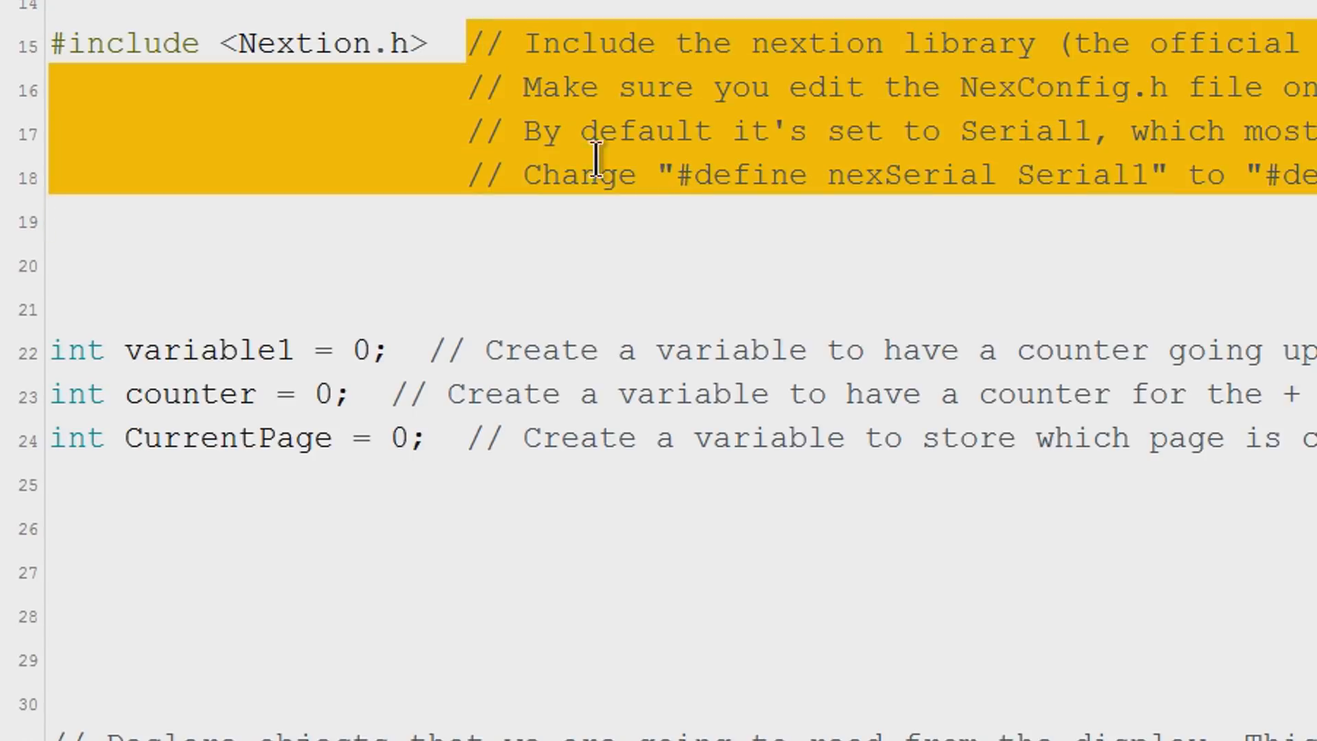
click(1128, 218)
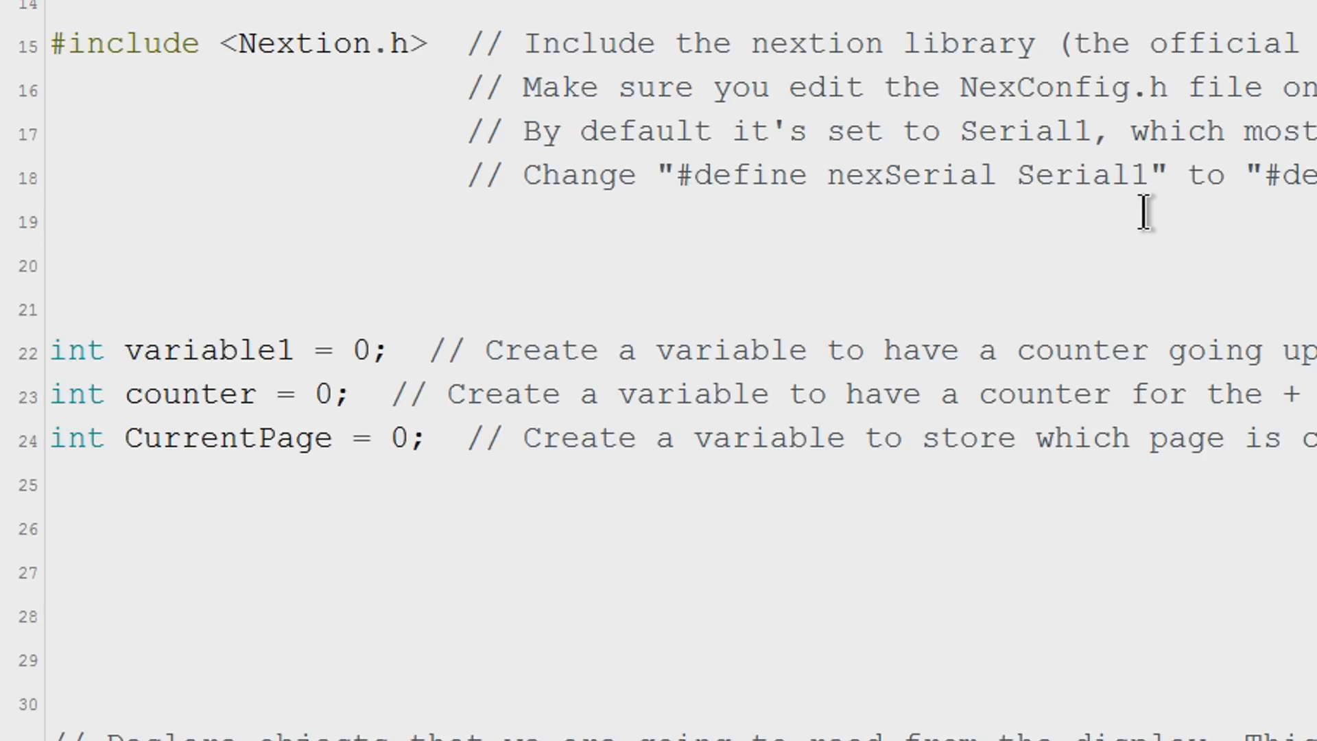
drag(1151, 211, 529, 518)
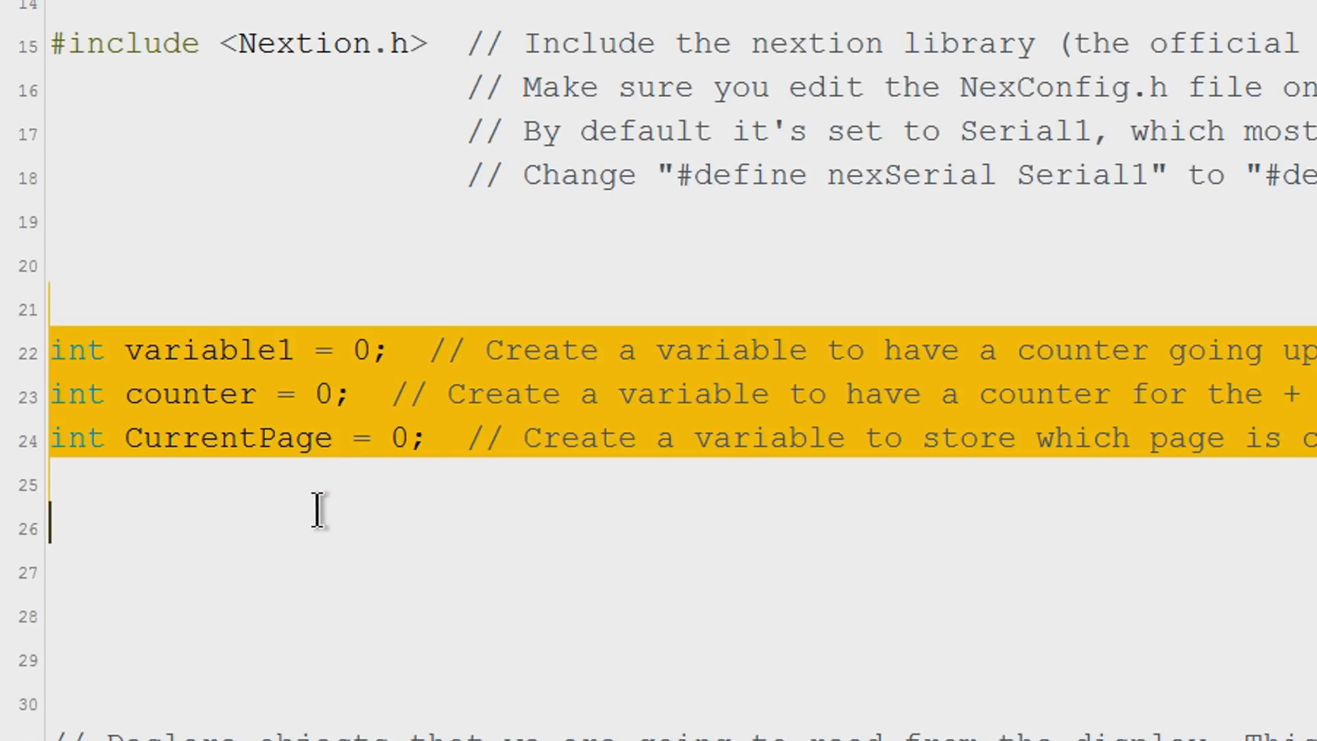
scroll(down, 3)
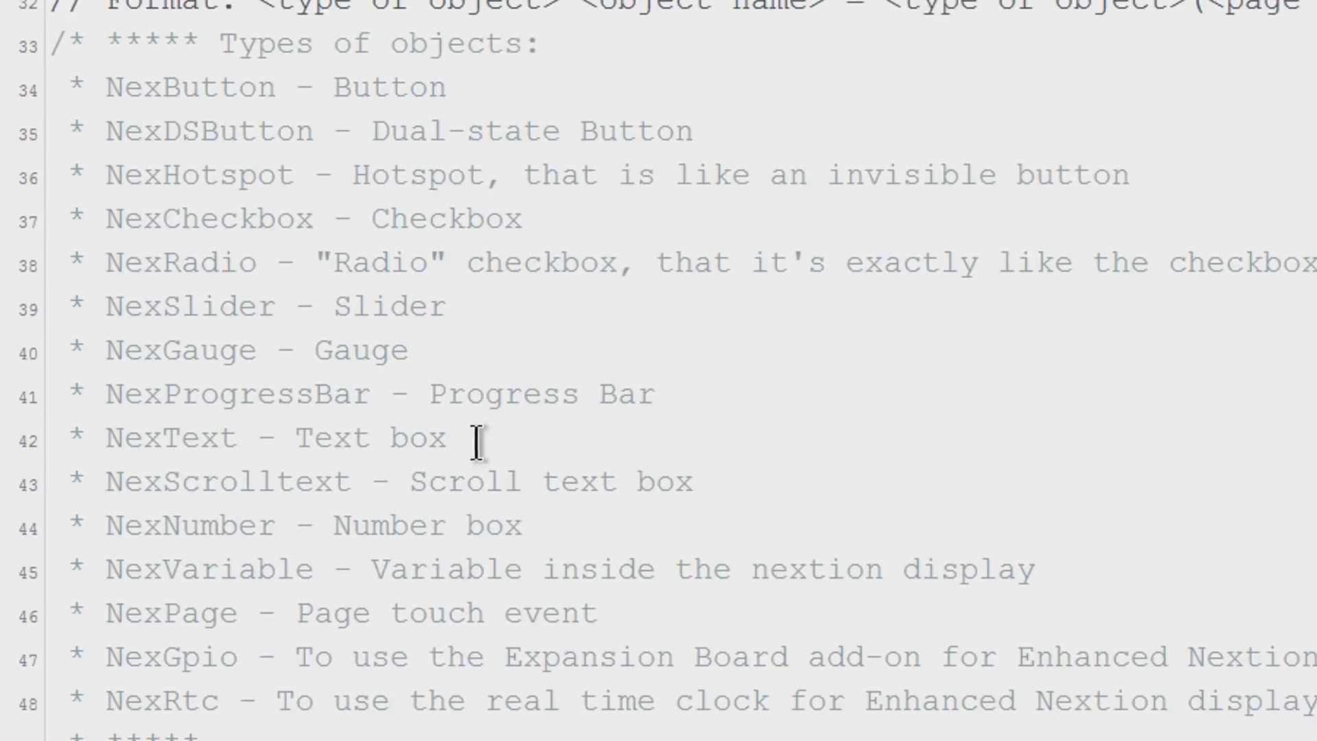
scroll(down, 3)
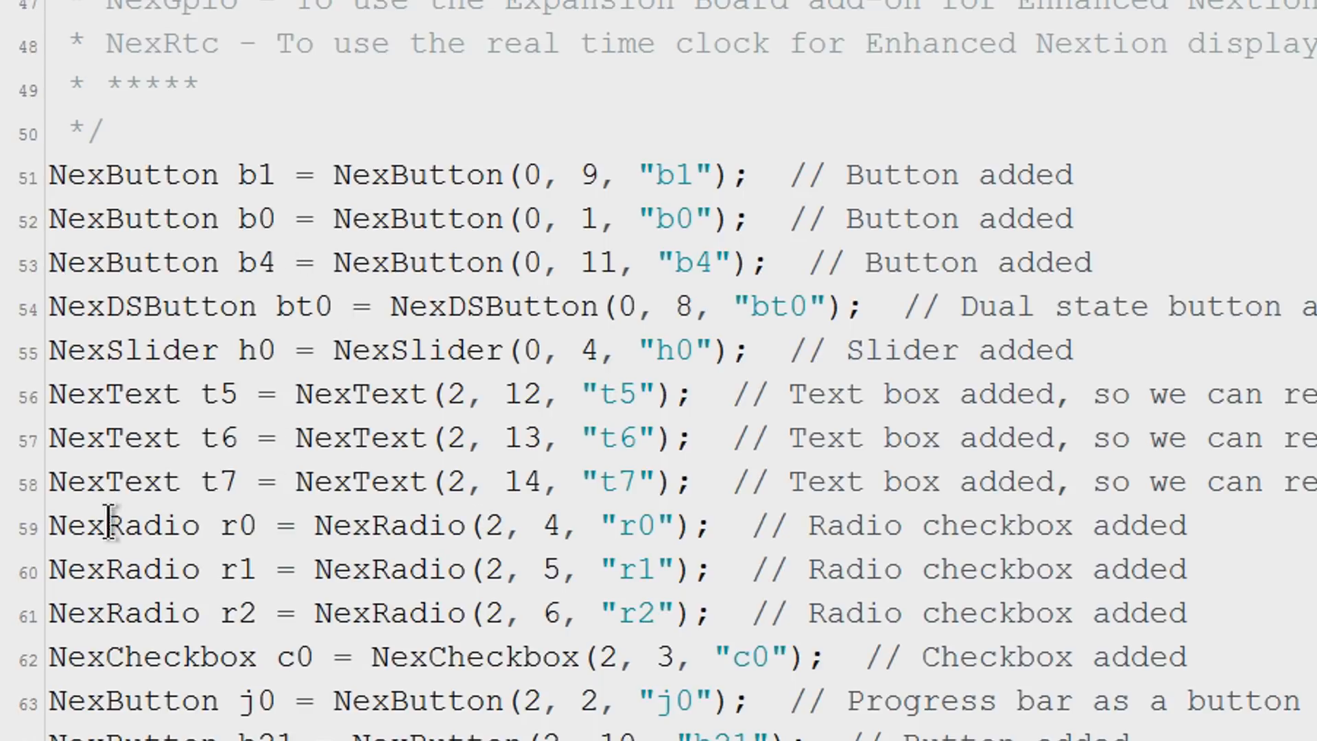
mouse_move(390, 440)
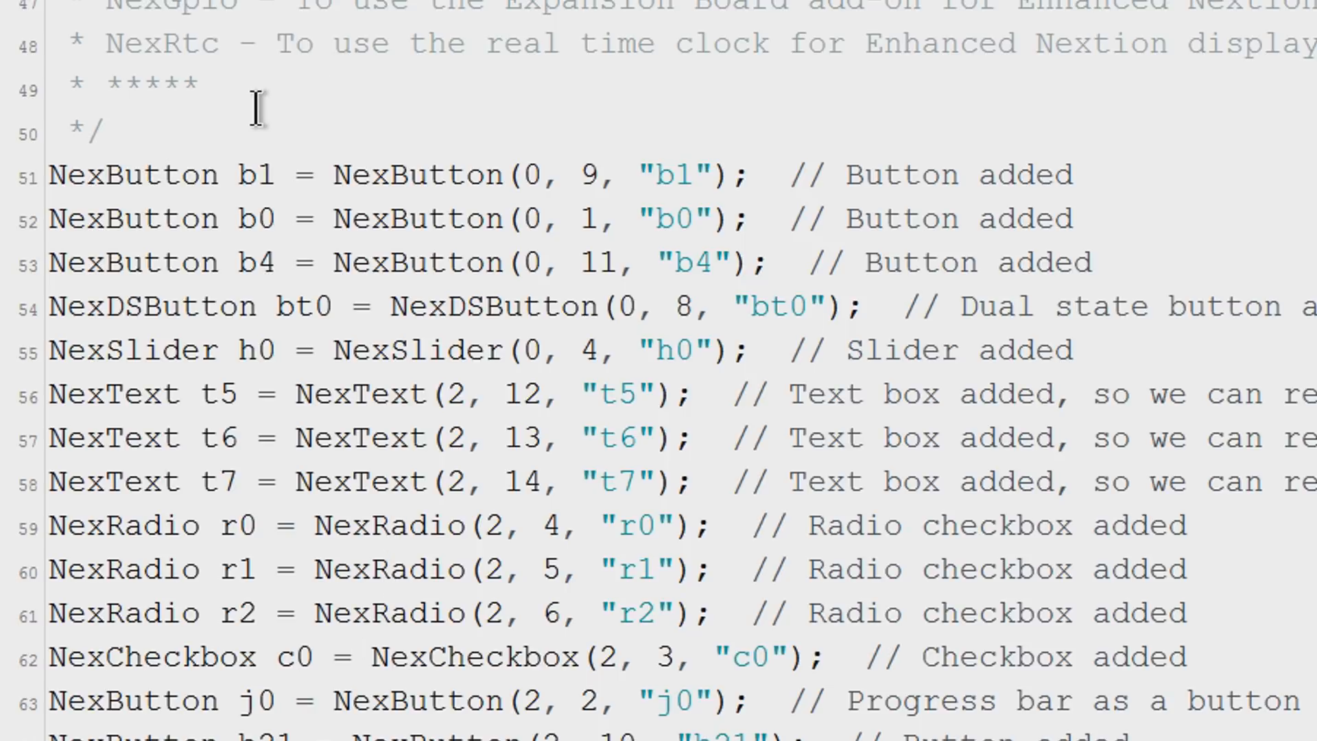
mouse_move(214, 155)
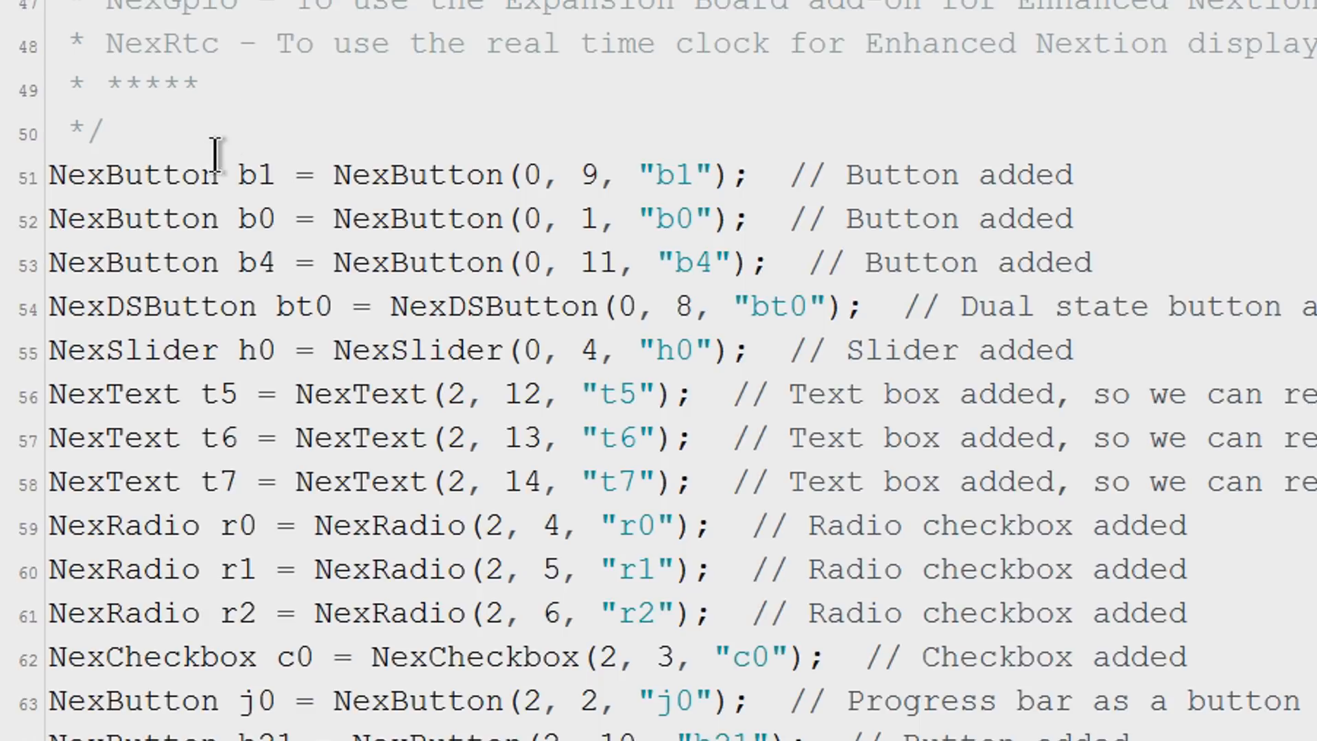
double_click(127, 175)
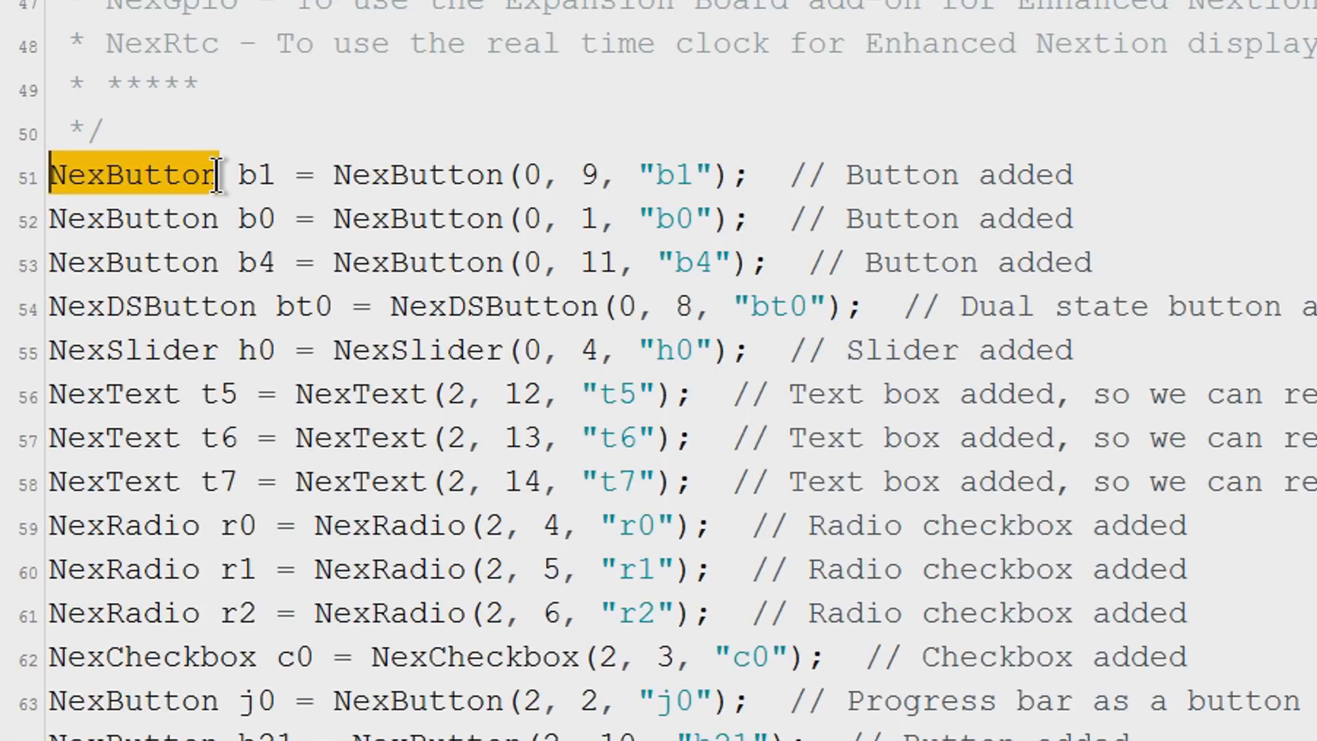
double_click(256, 174)
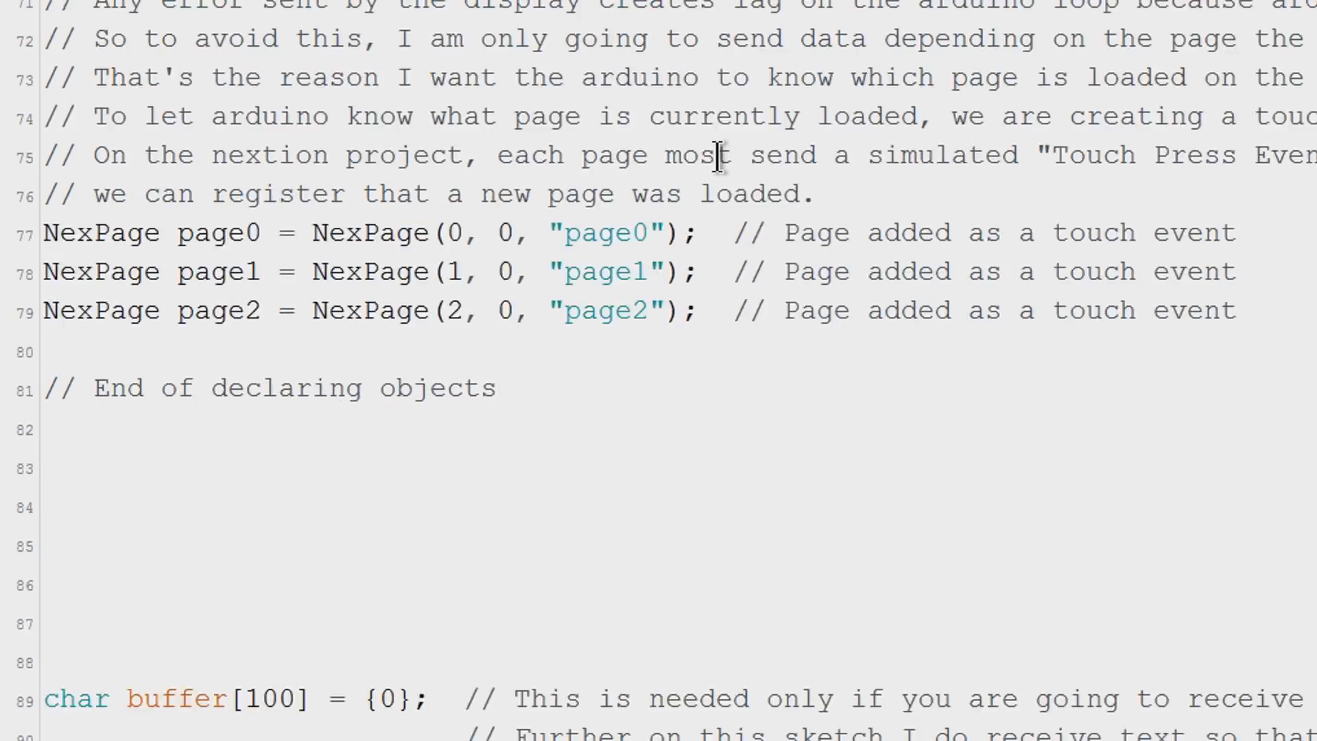
scroll(down, 3)
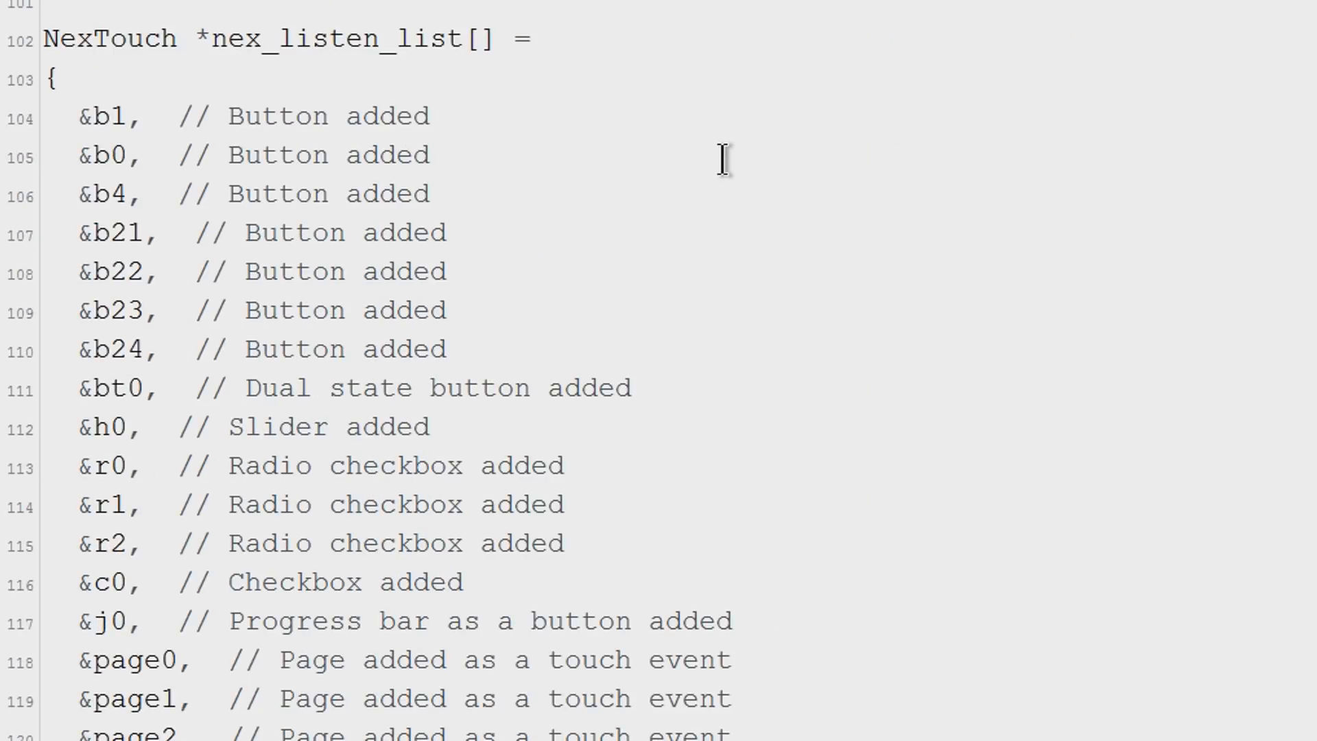
mouse_move(408, 75)
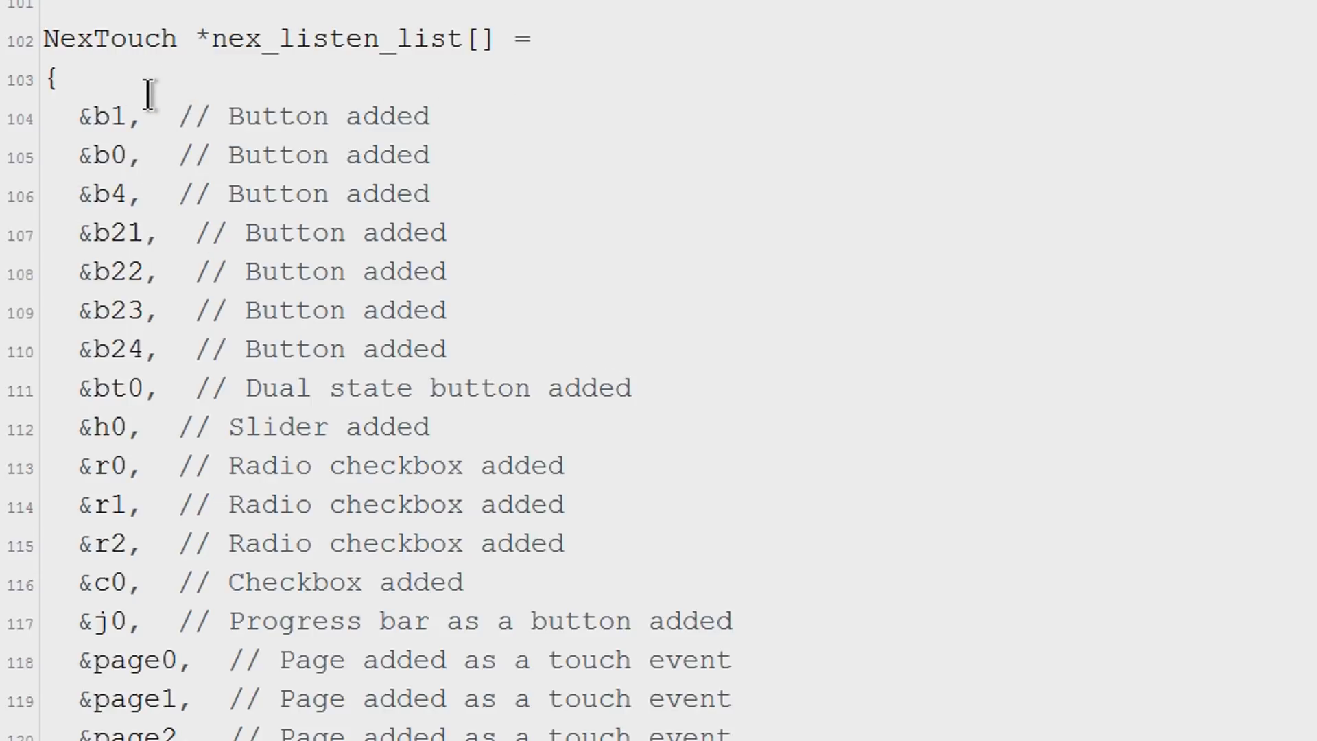
double_click(109, 115)
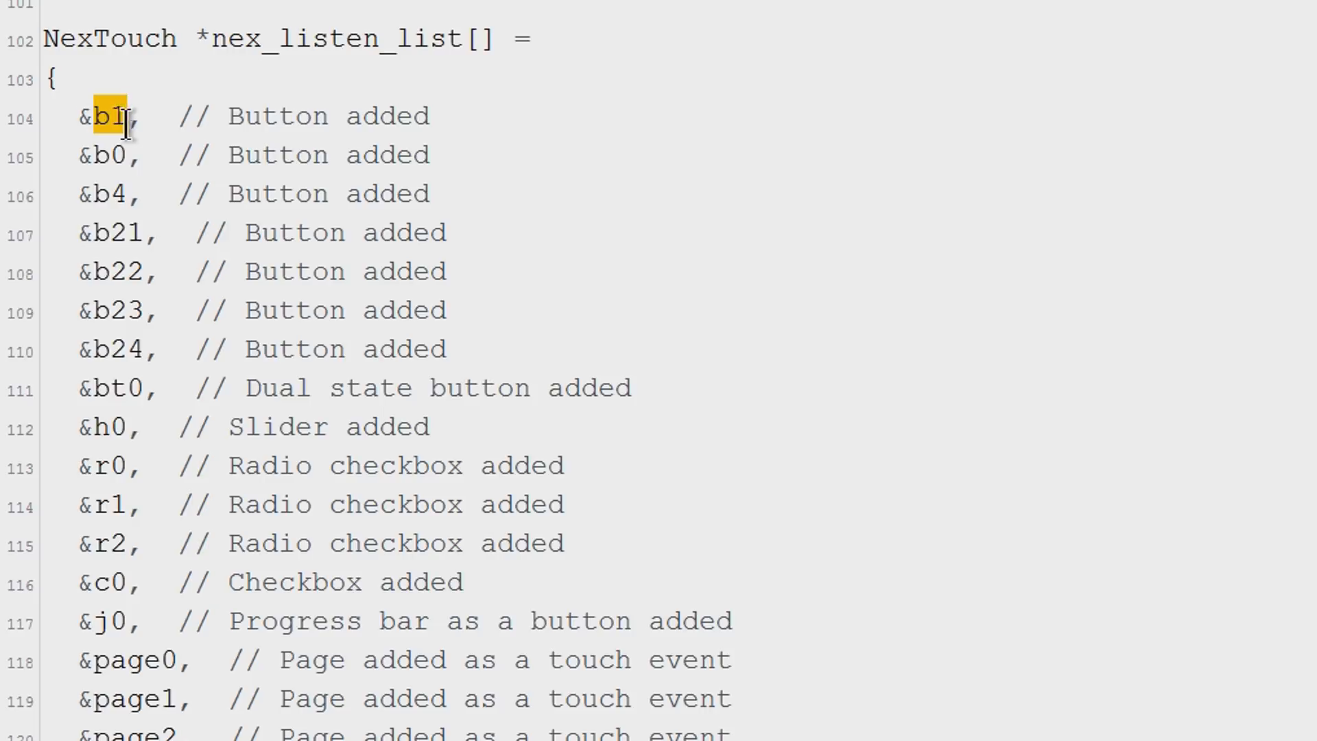
scroll(down, 3)
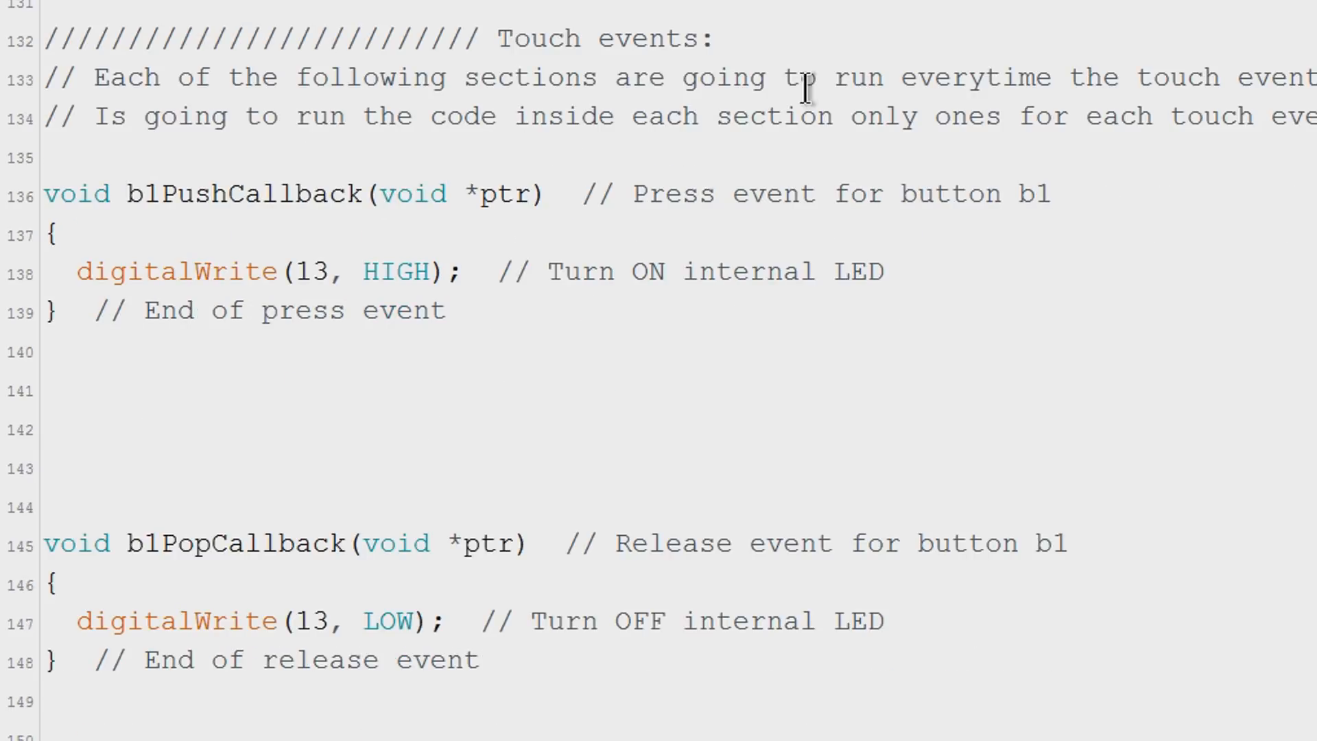
mouse_move(126, 658)
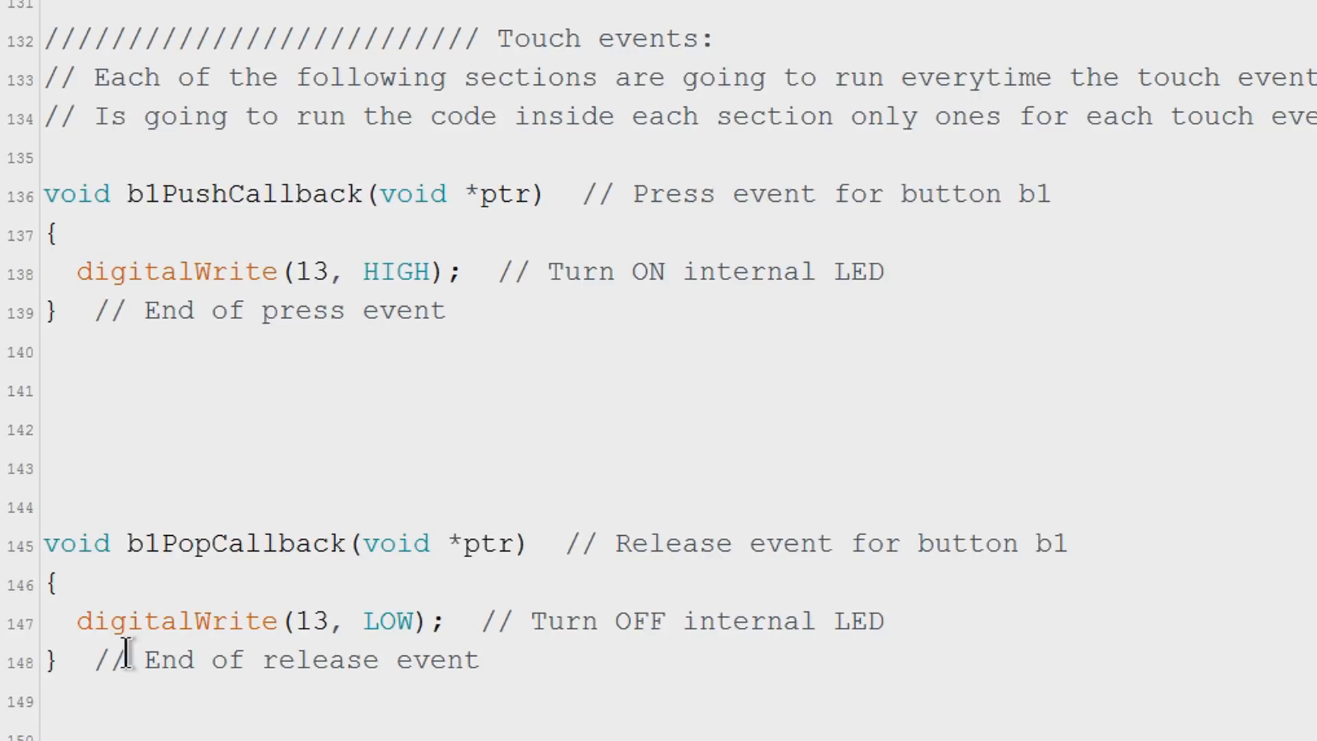
mouse_move(340, 382)
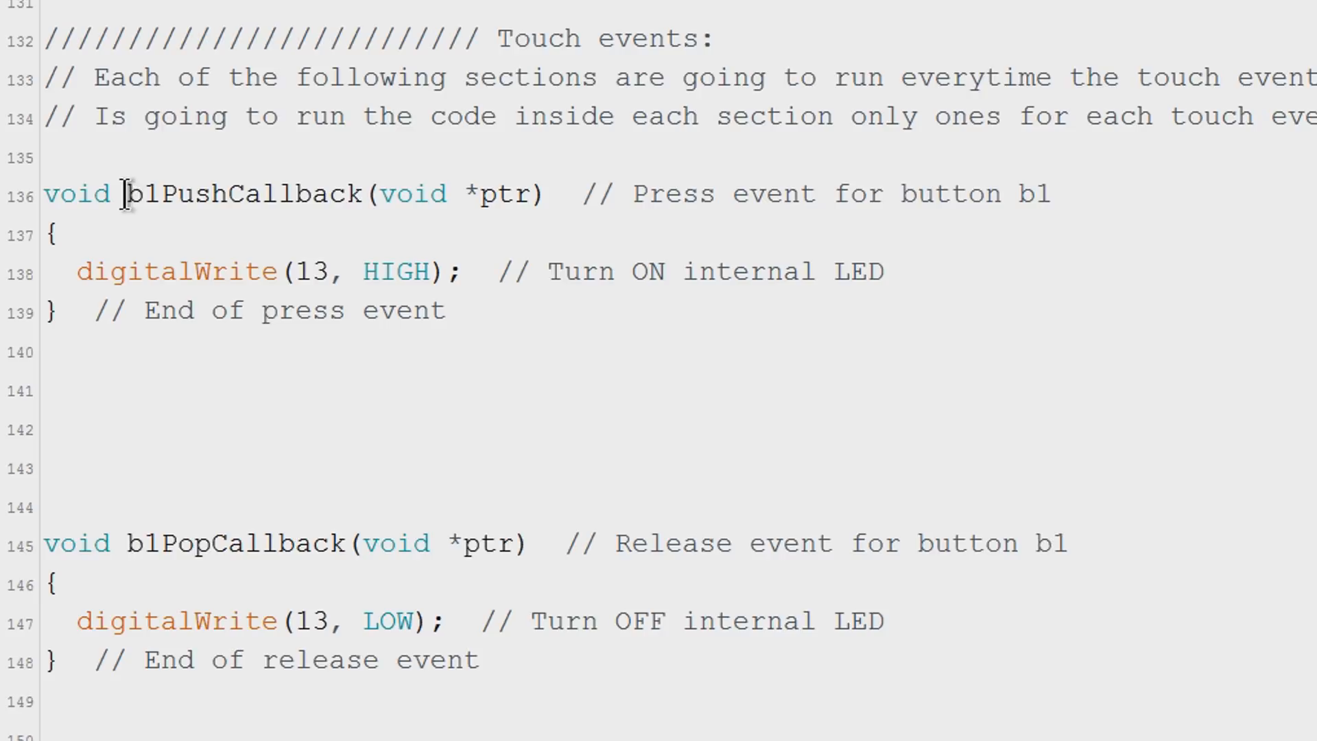
double_click(260, 194)
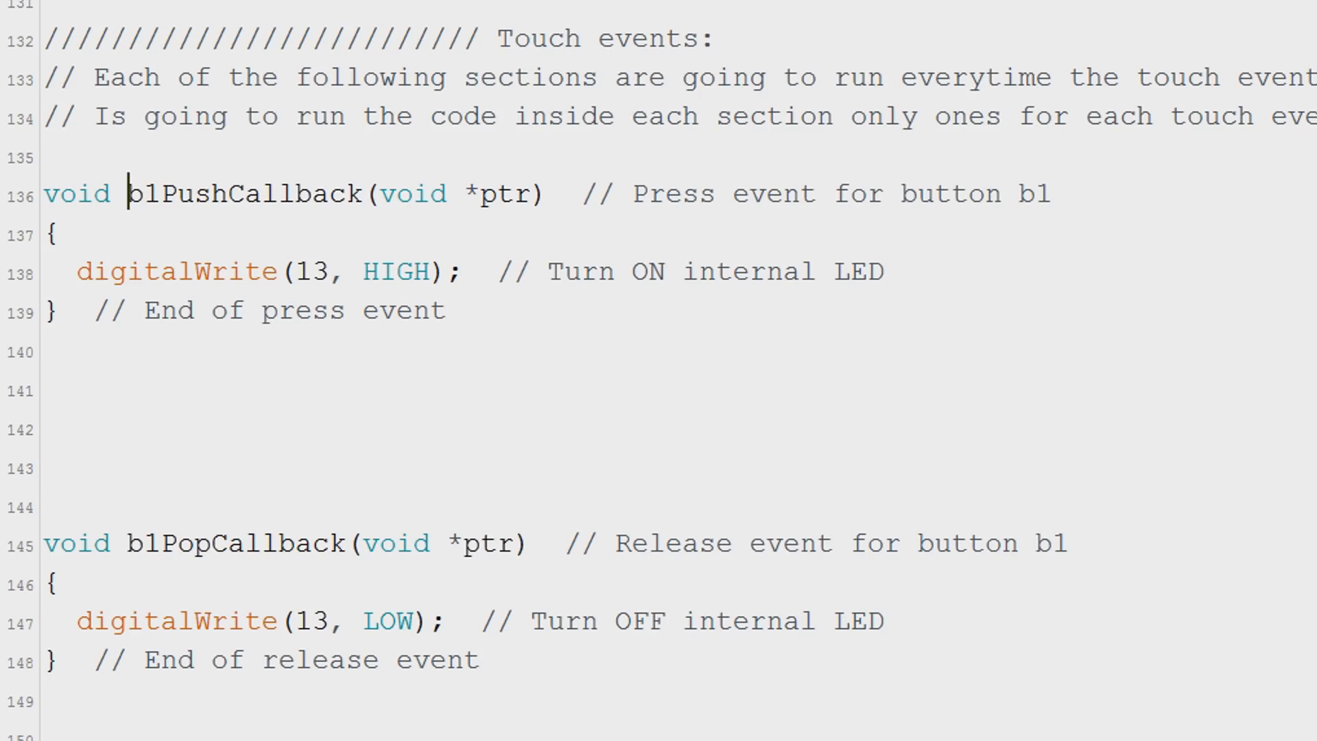
scroll(down, 3)
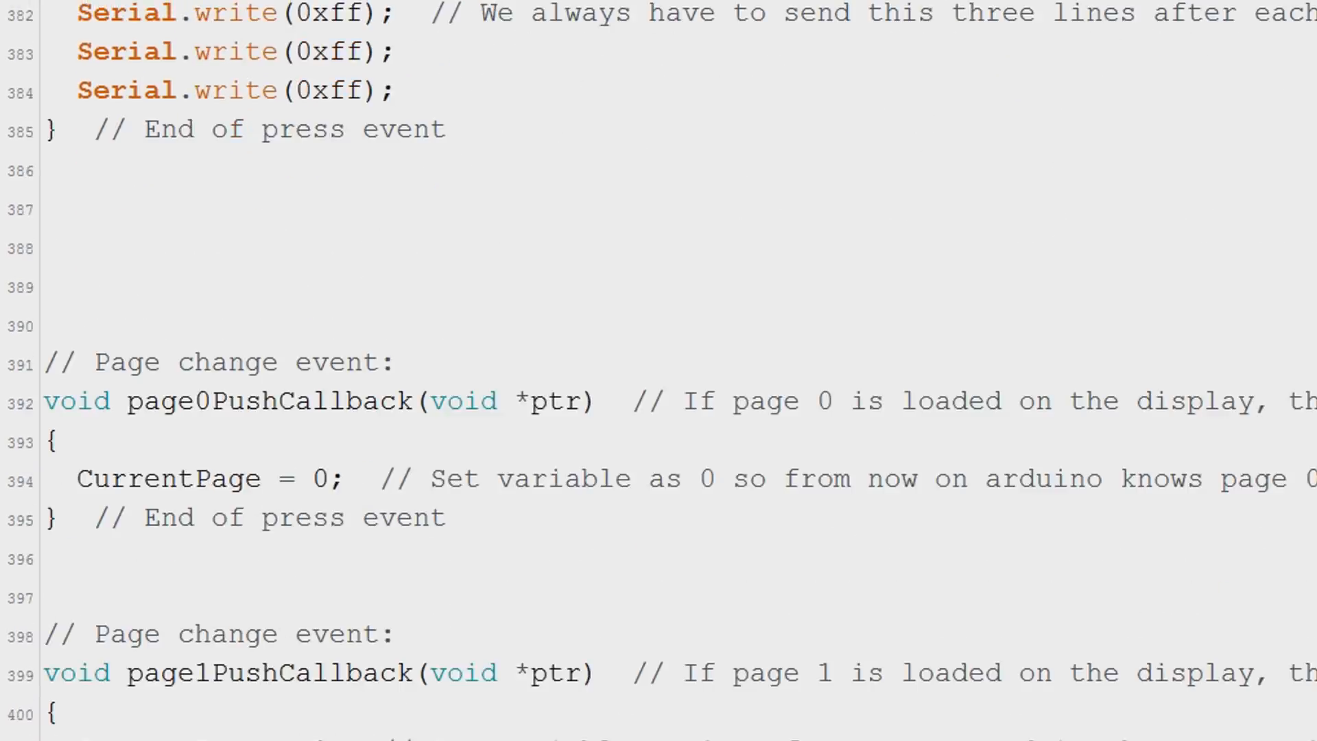
scroll(down, 3)
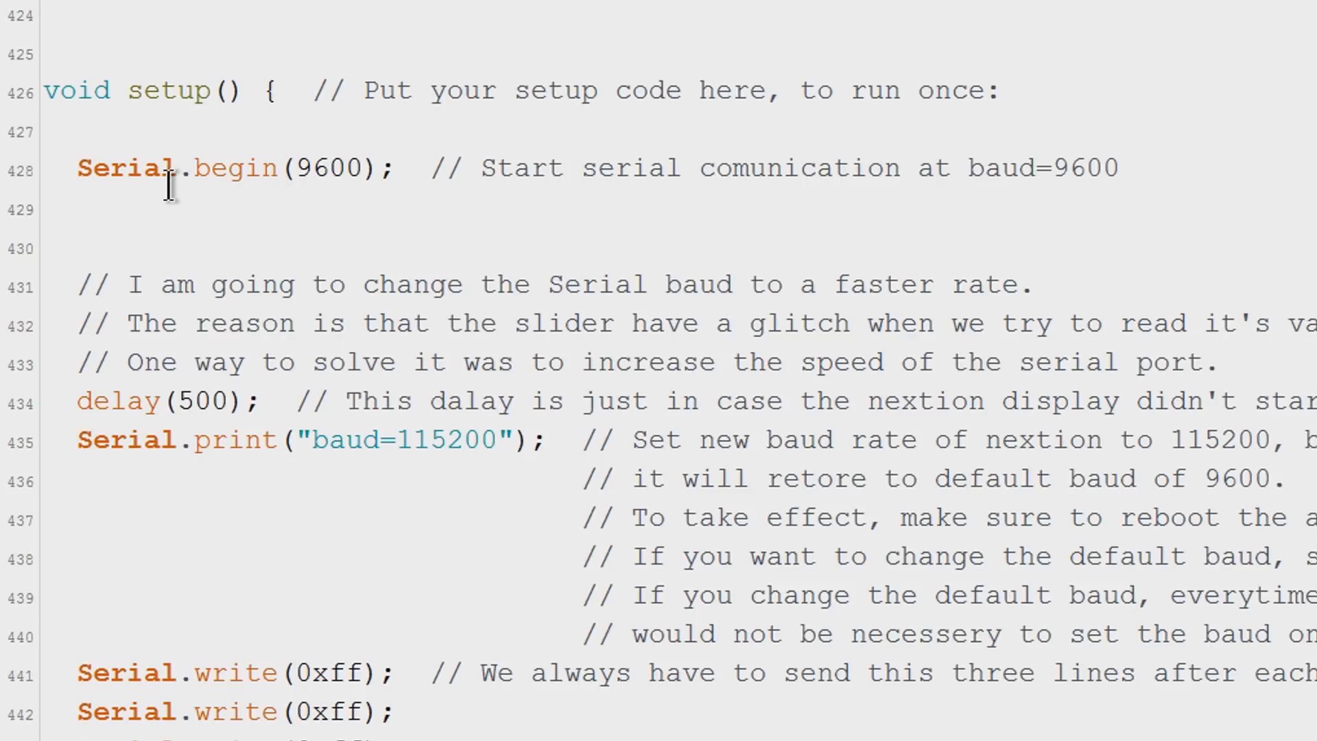
mouse_move(290, 185)
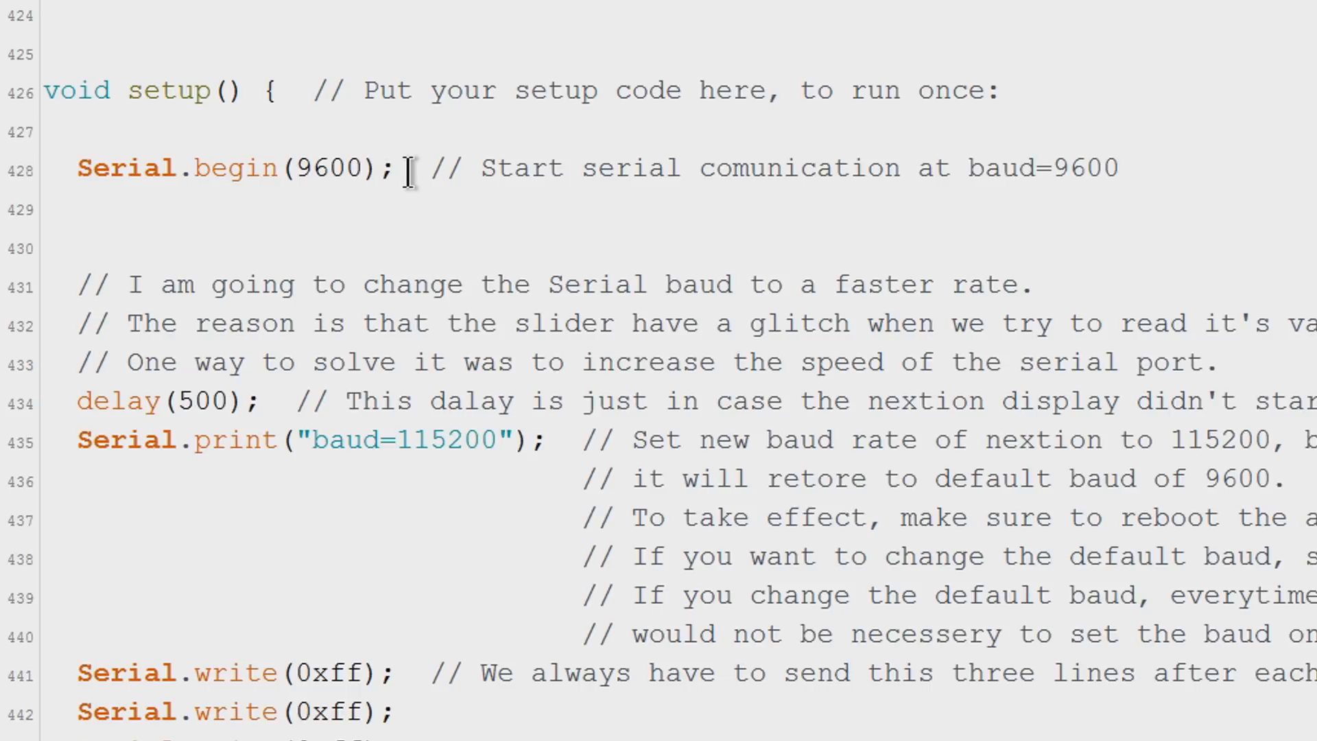
mouse_move(428, 167)
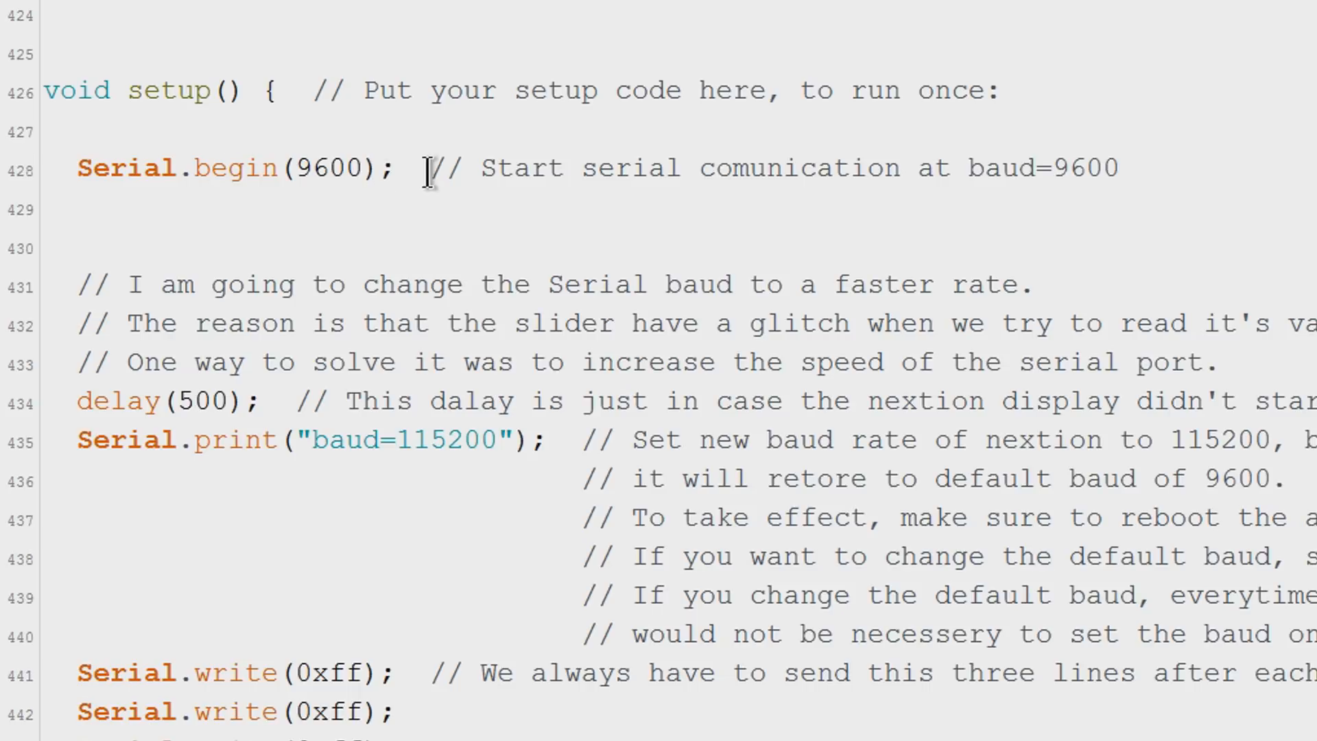
scroll(down, 3)
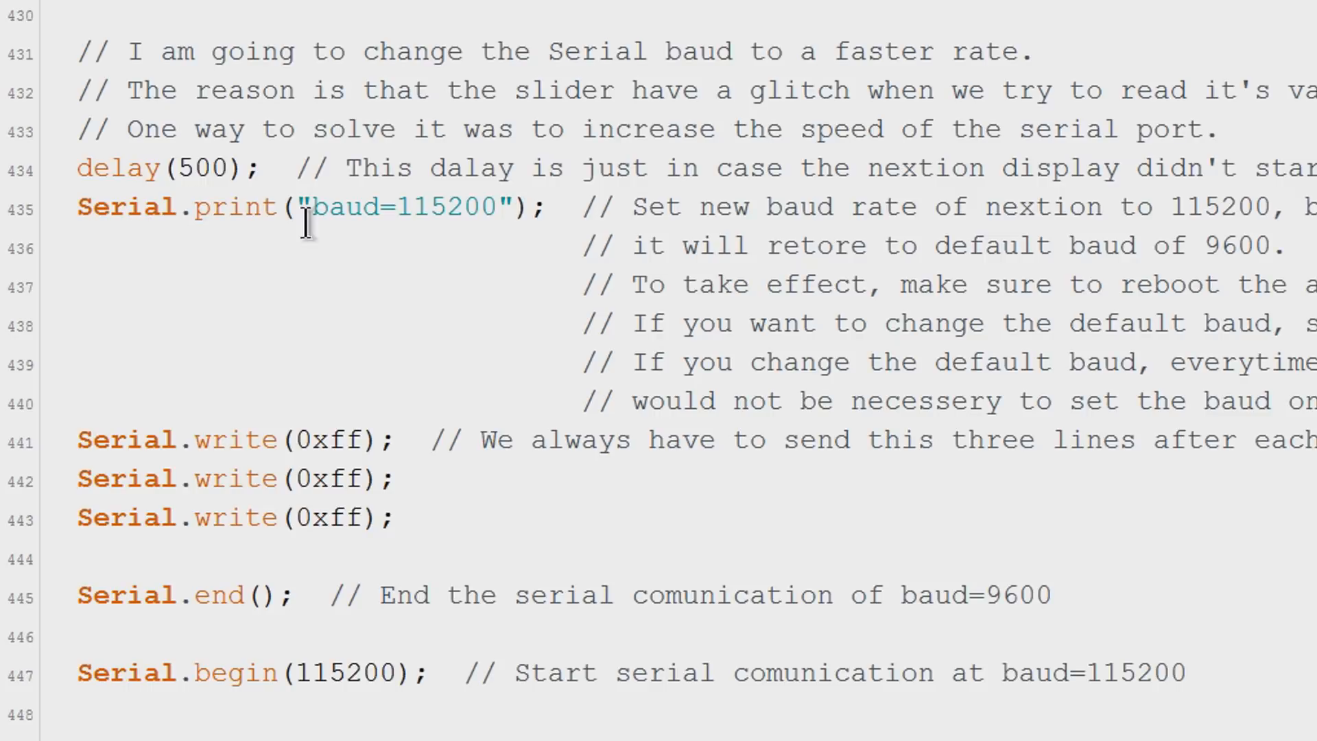
mouse_move(507, 352)
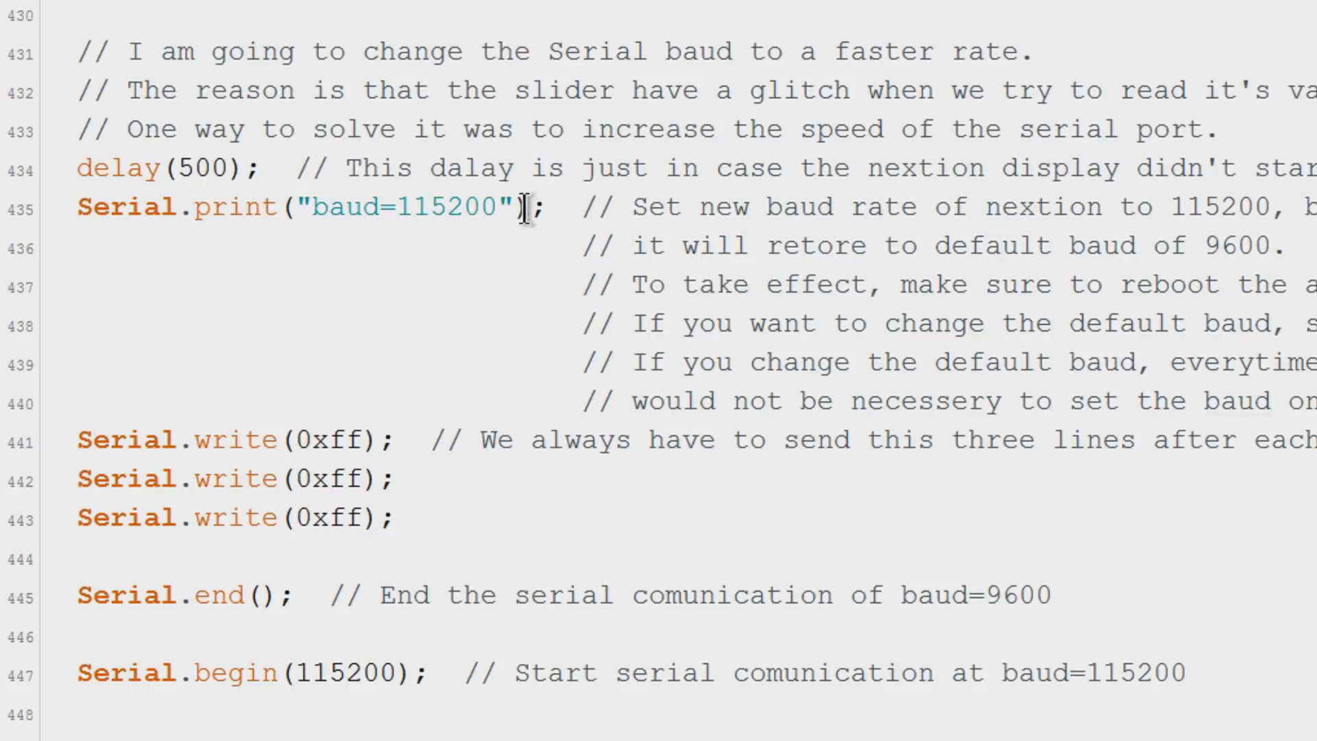
scroll(down, 3)
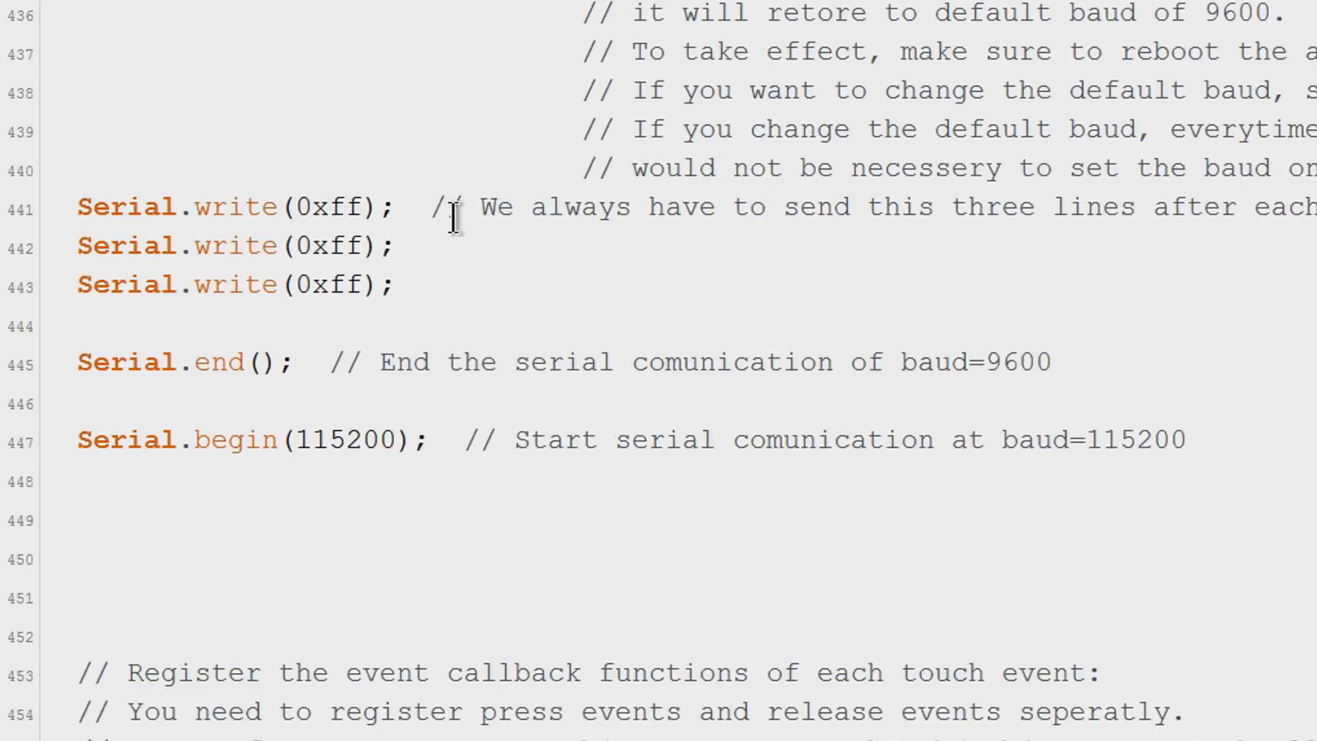
scroll(down, 3)
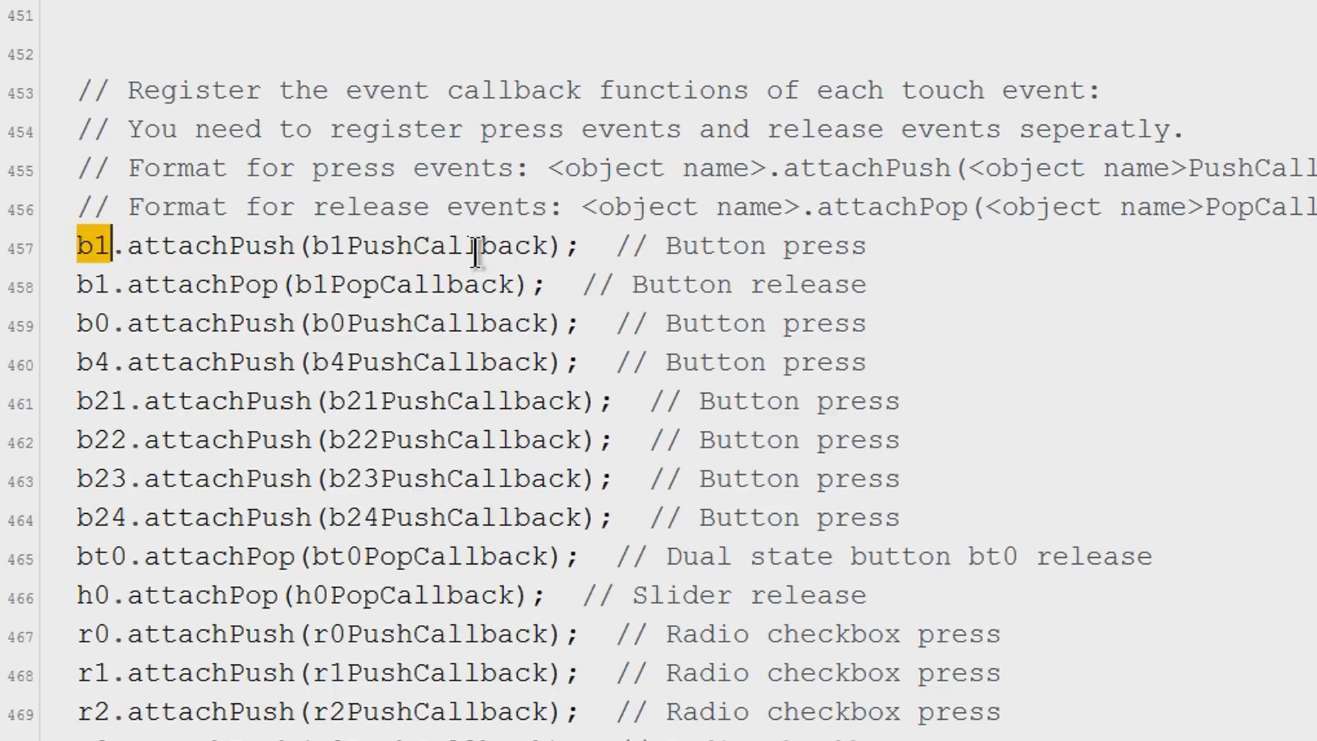
mouse_move(461, 284)
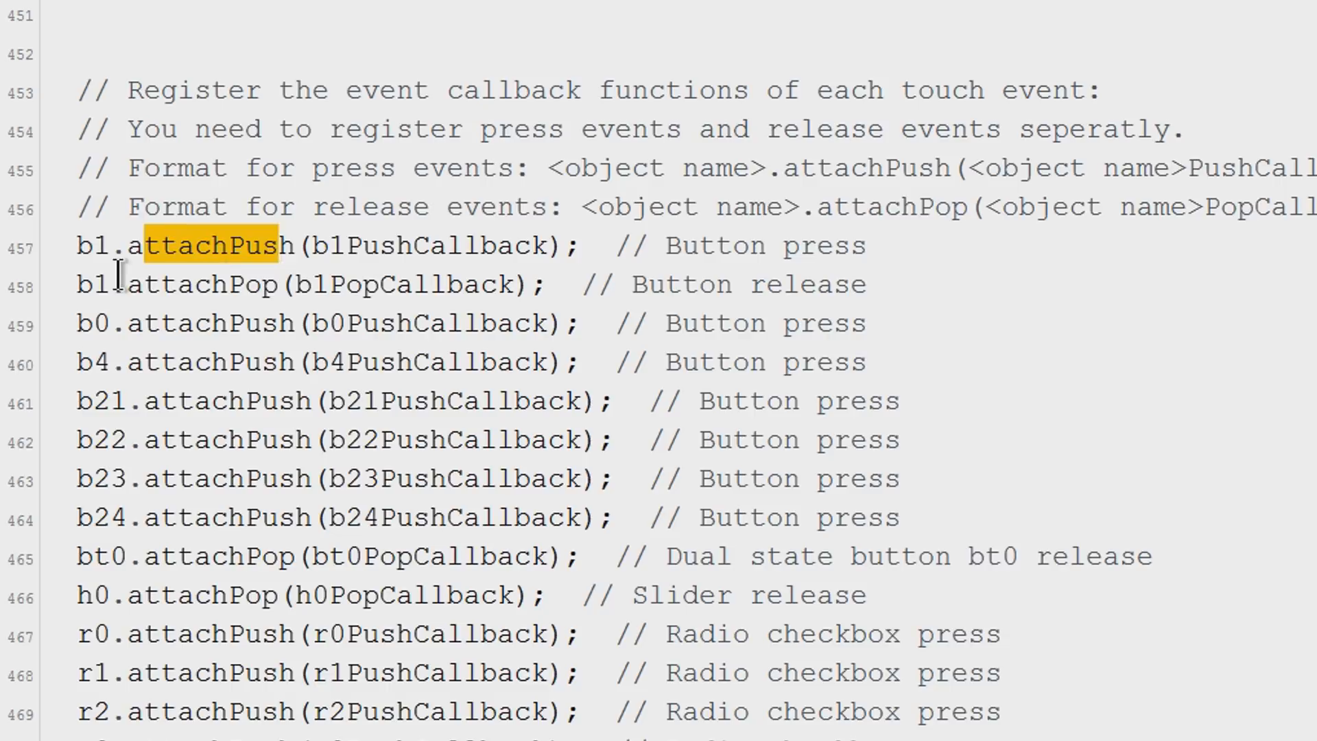
double_click(214, 283)
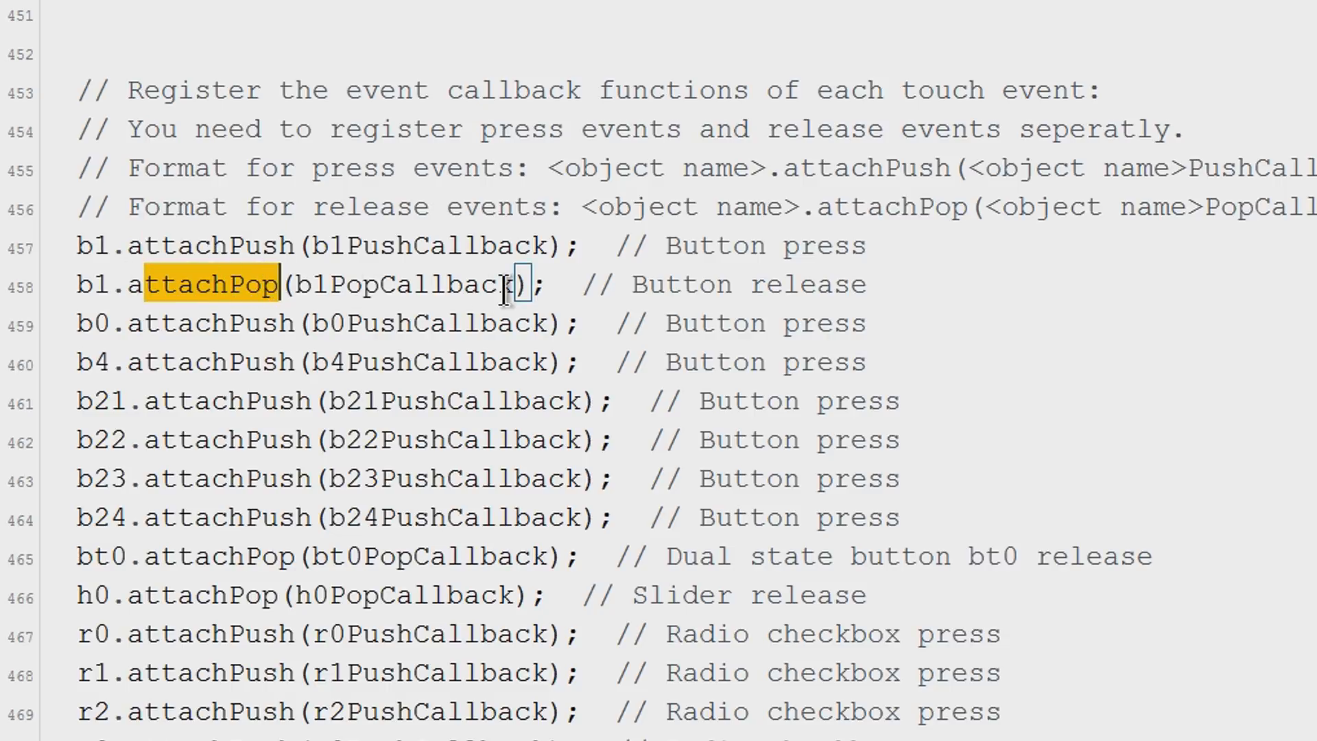
scroll(down, 3)
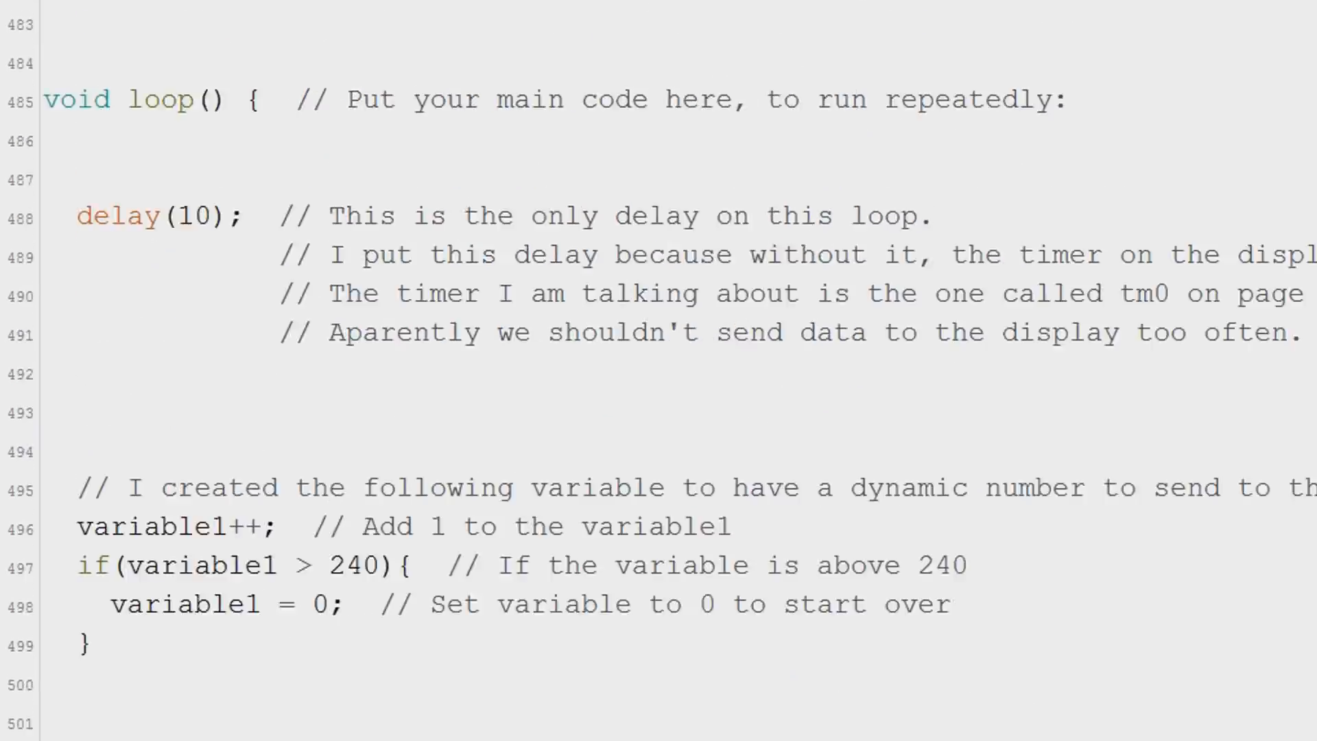
scroll(down, 3)
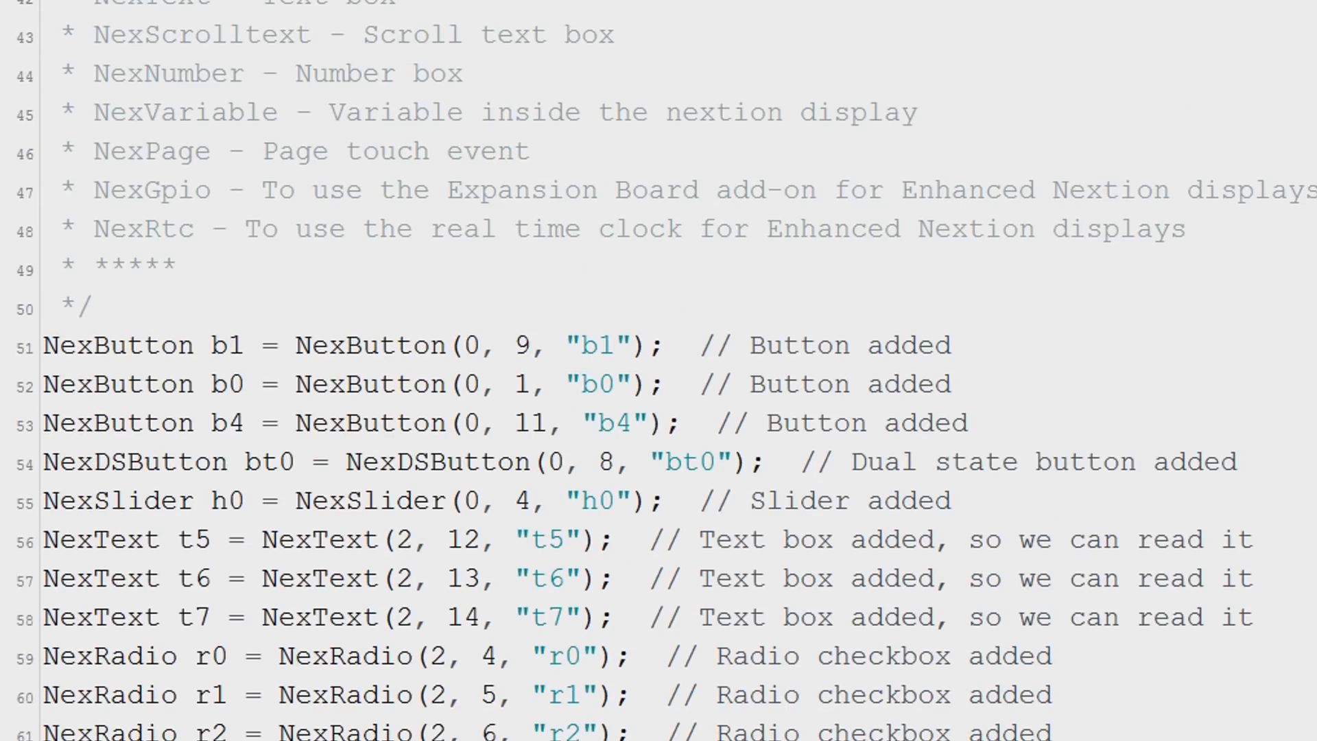
Locate the NexButton declarations and mark b0 in its object declaration.
scroll(down, 3)
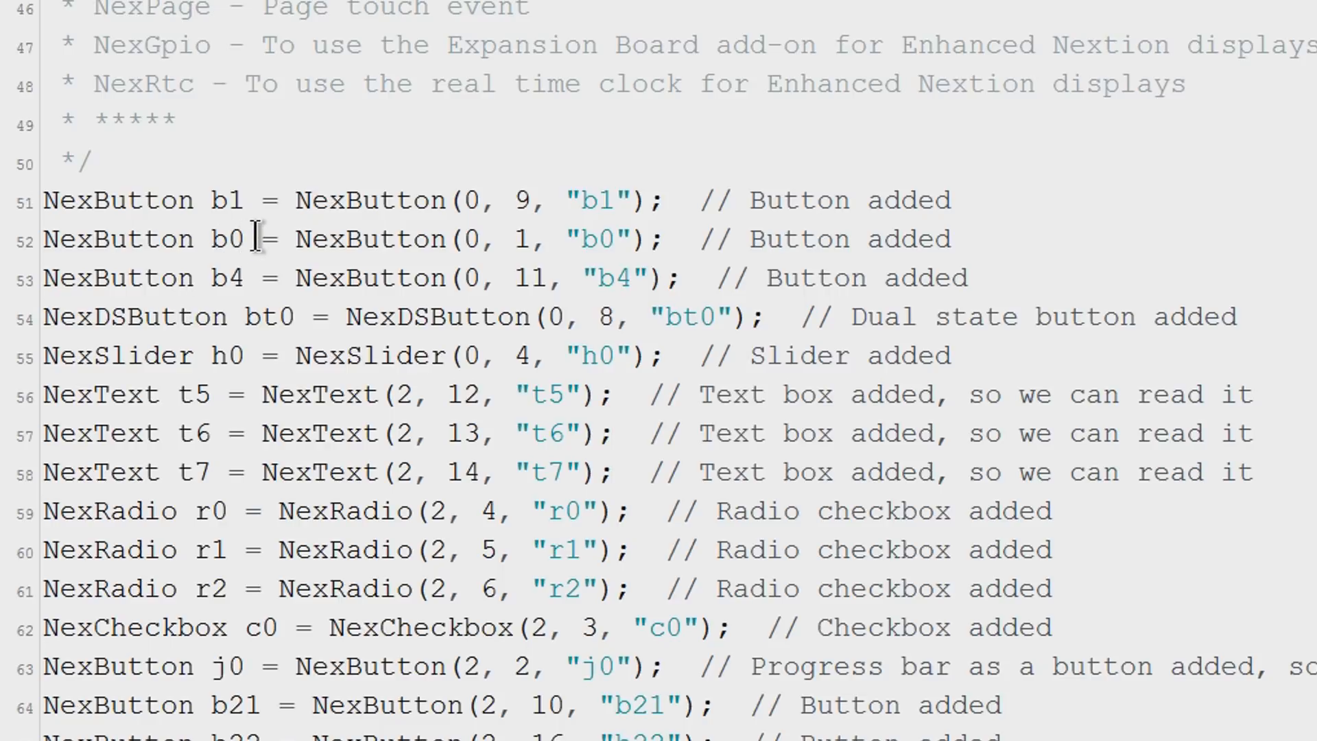
double_click(226, 239)
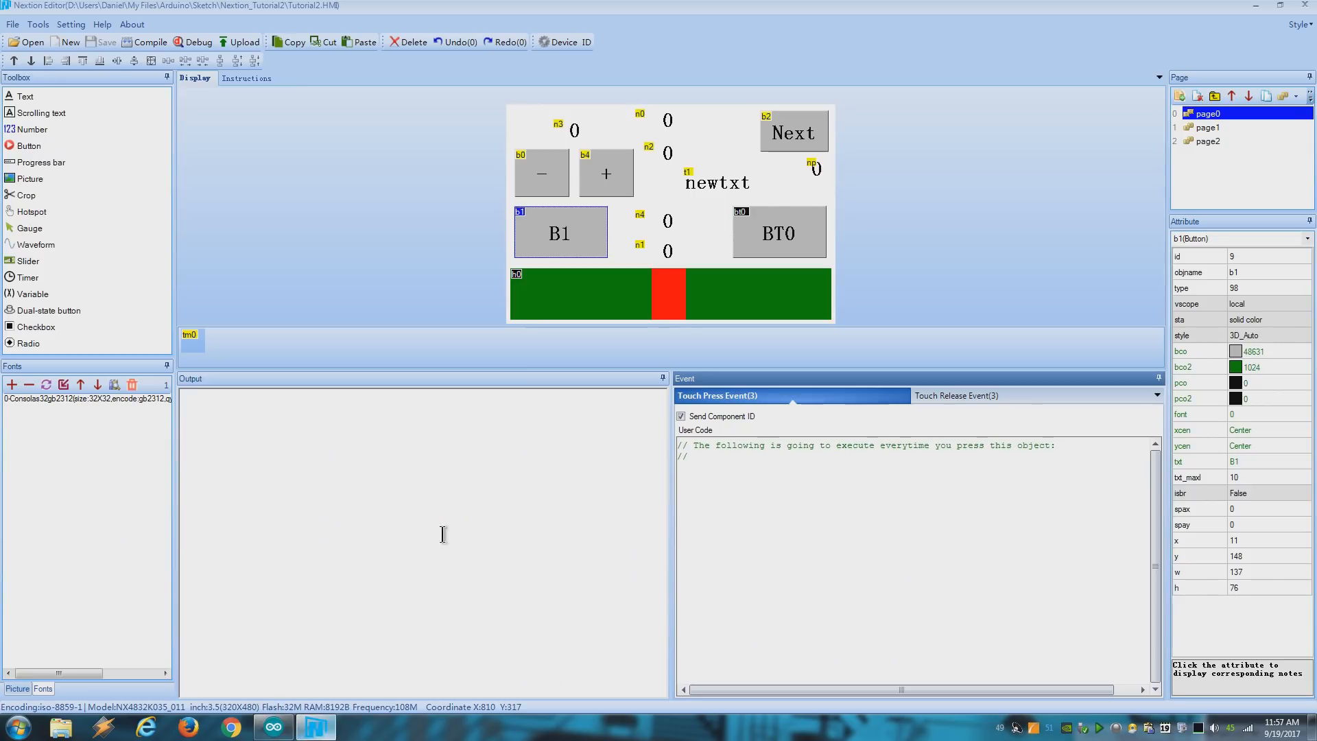
Select the minus button b0 to confirm its id of 1, then return to the Arduino sketch.
click(542, 173)
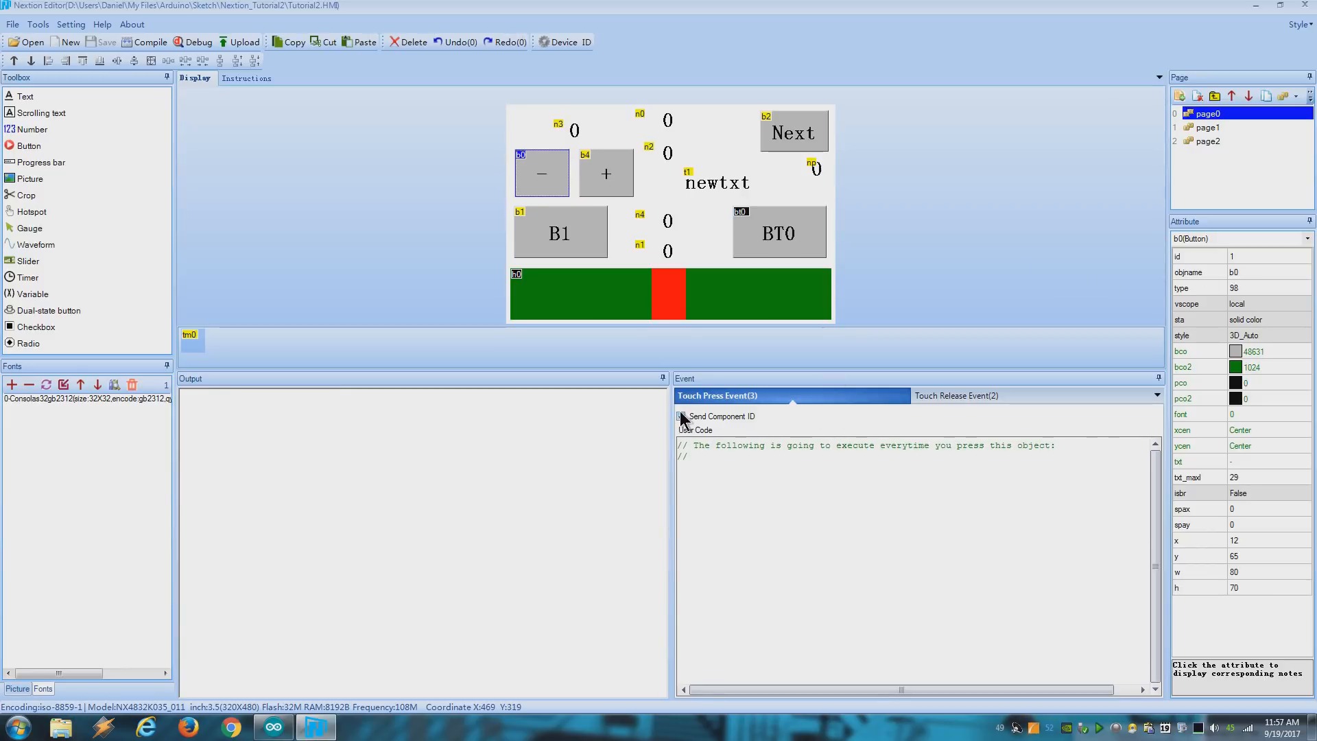
click(316, 727)
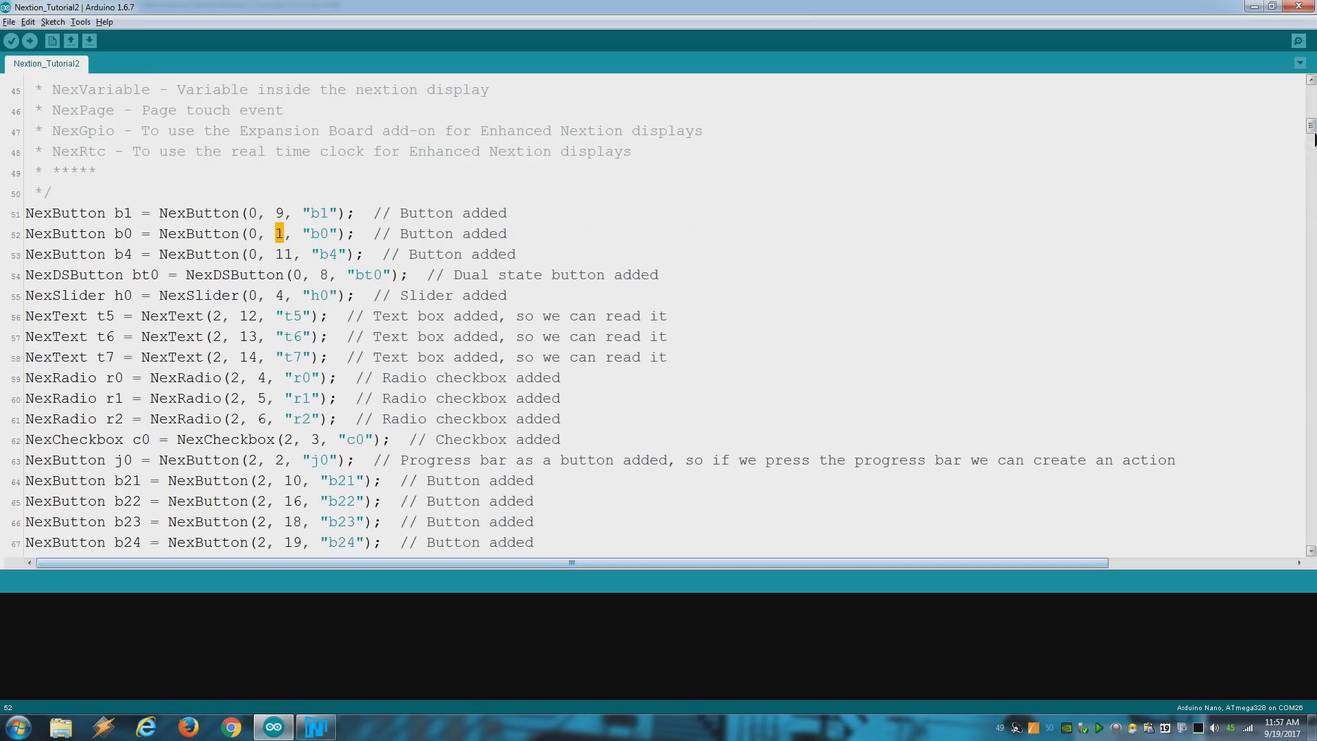
Mark b0PushCallback and its n3.val= command that sends the counter to the display.
scroll(down, 3)
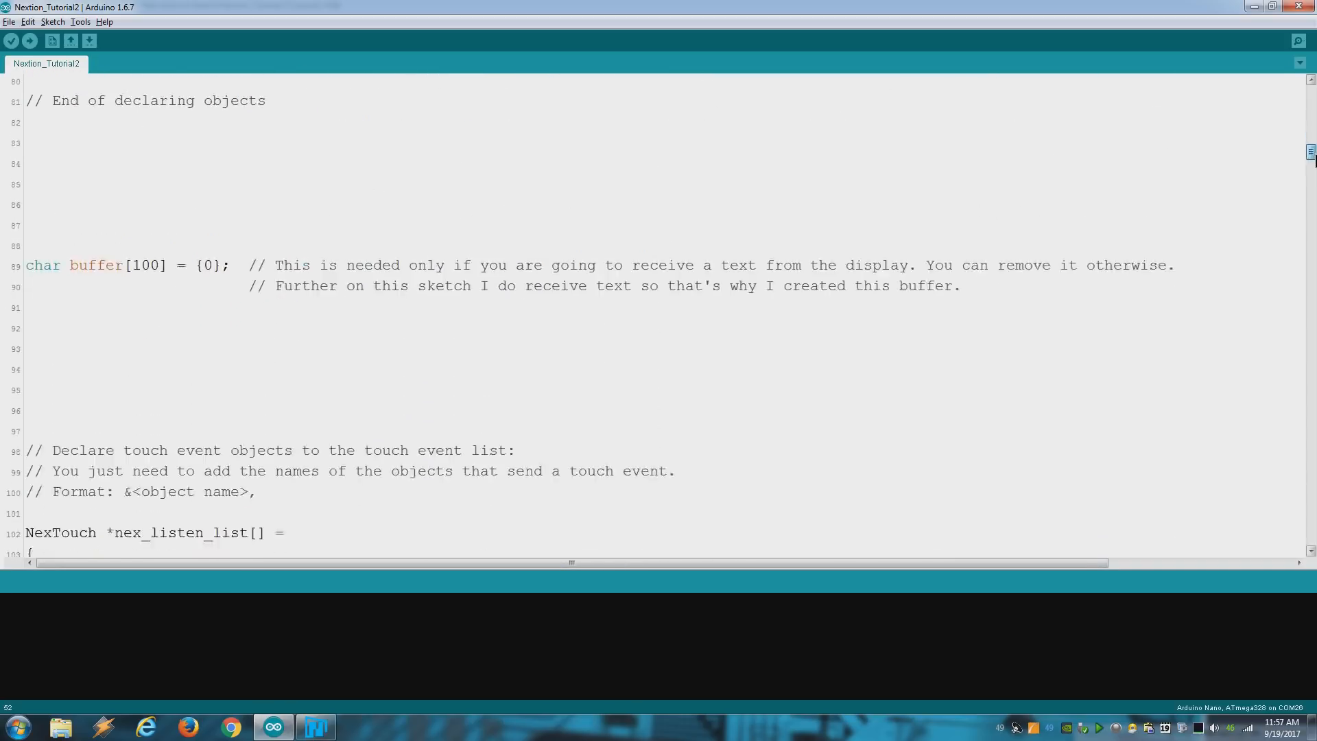
scroll(down, 3)
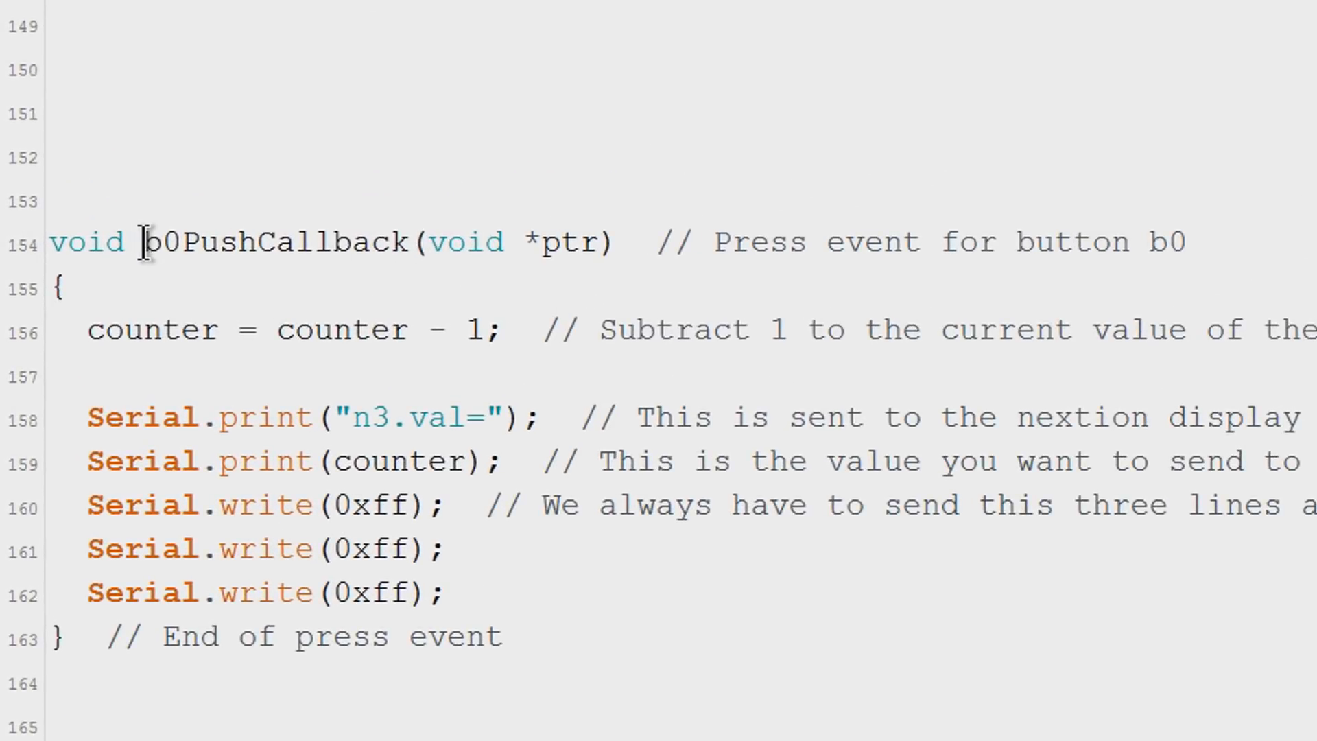
double_click(340, 327)
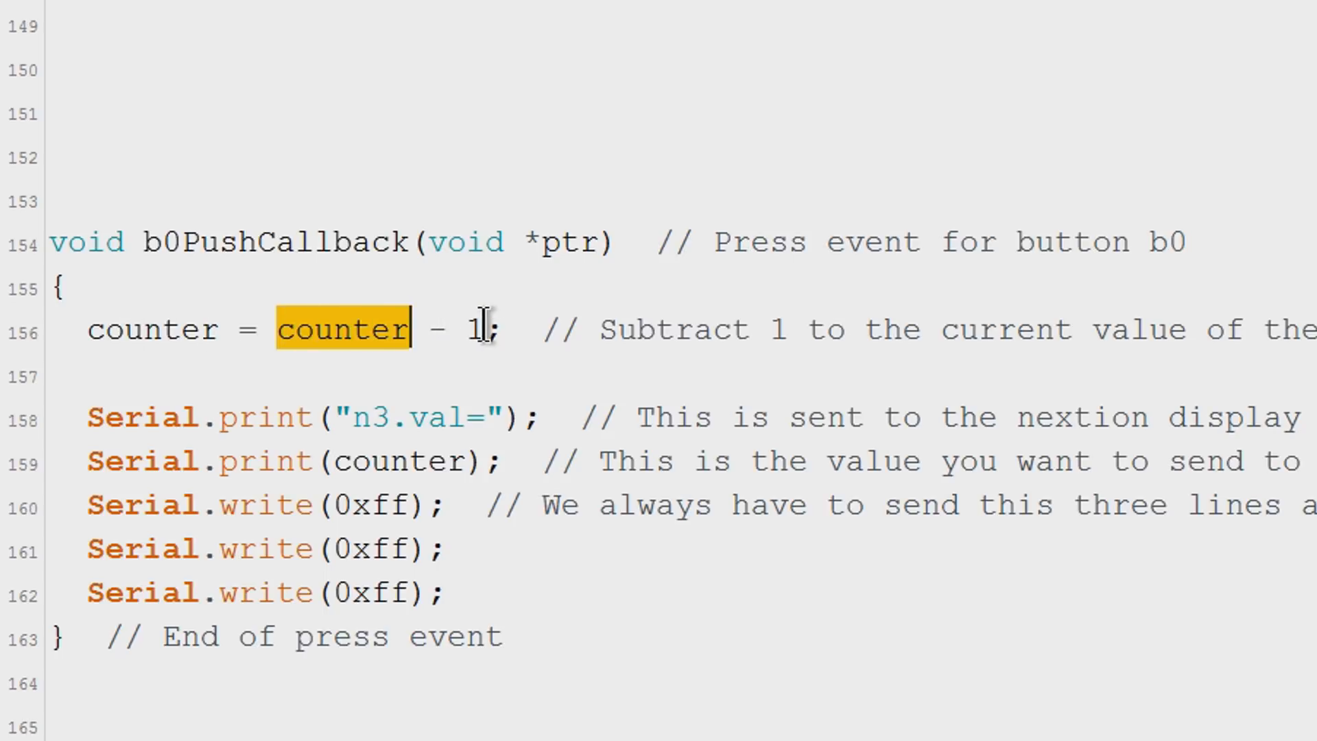
mouse_move(352, 417)
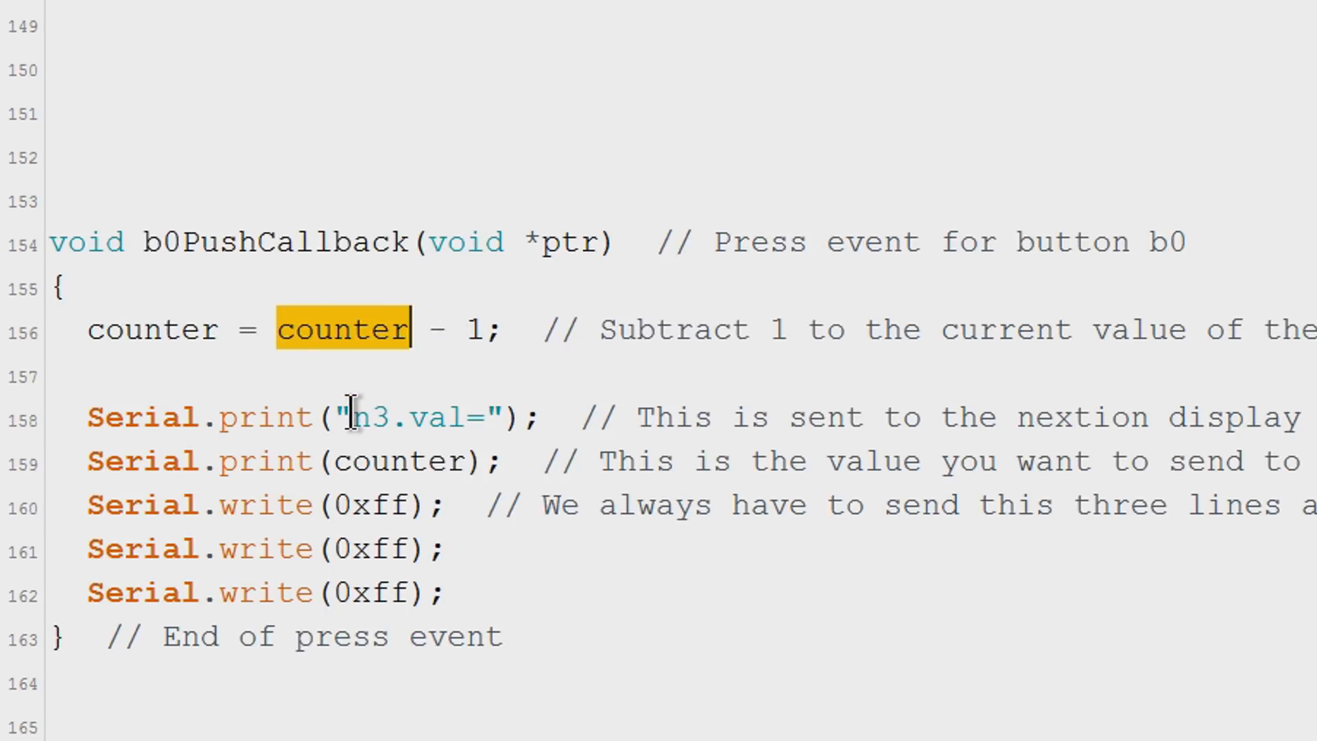
double_click(368, 417)
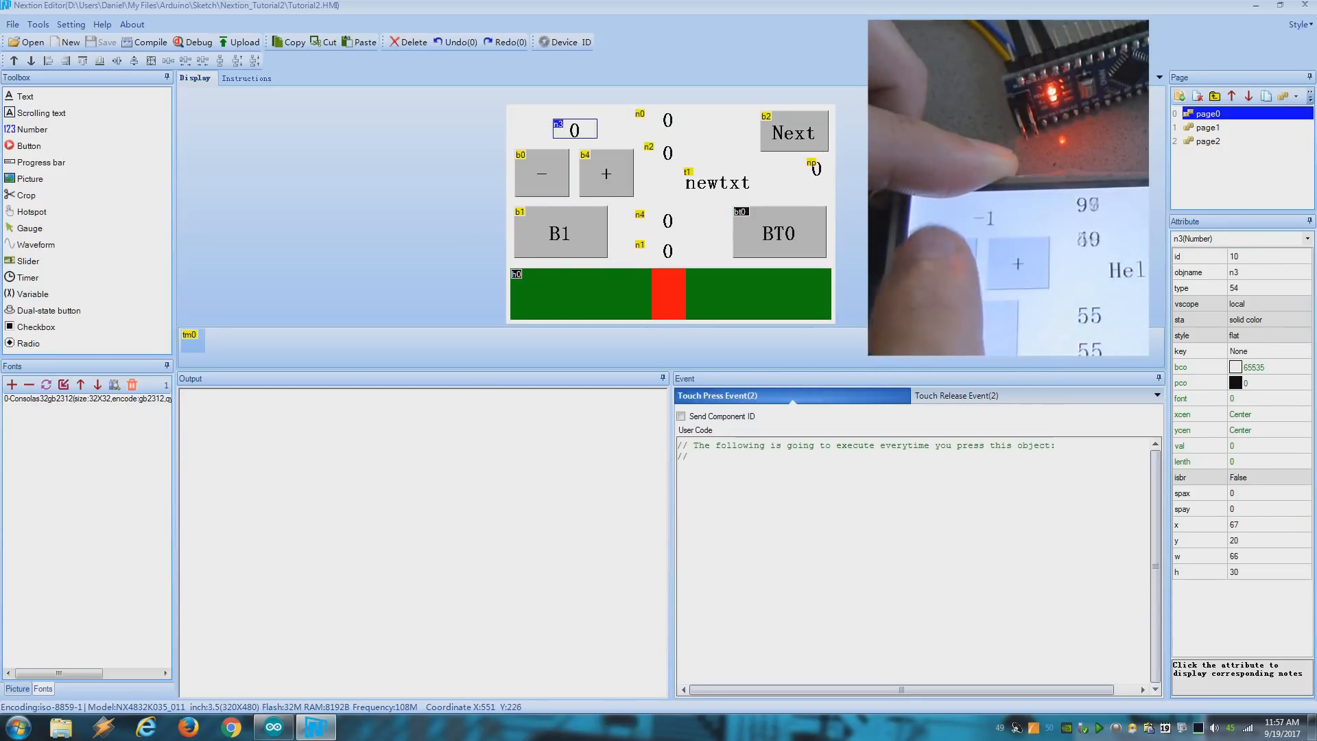
View the touch events of the plus button b4 and then the BT0 dual-state button.
click(605, 173)
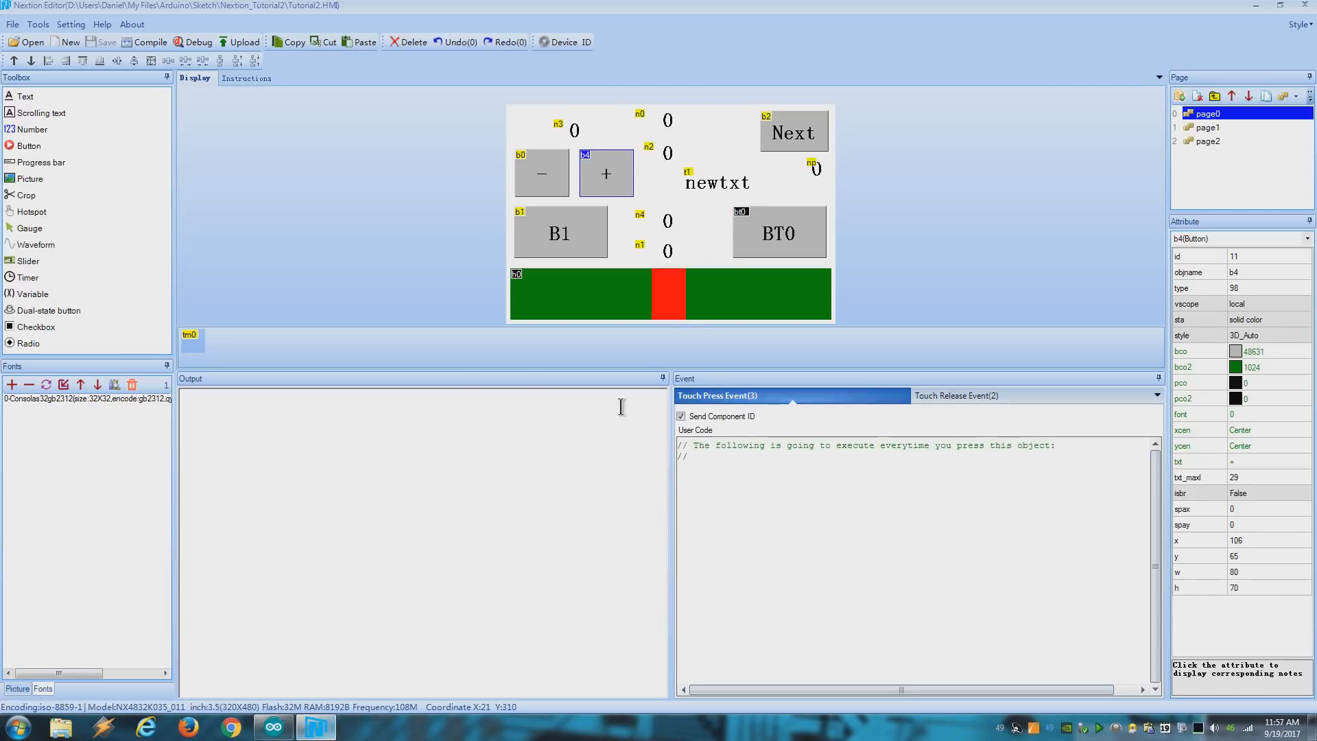
click(778, 233)
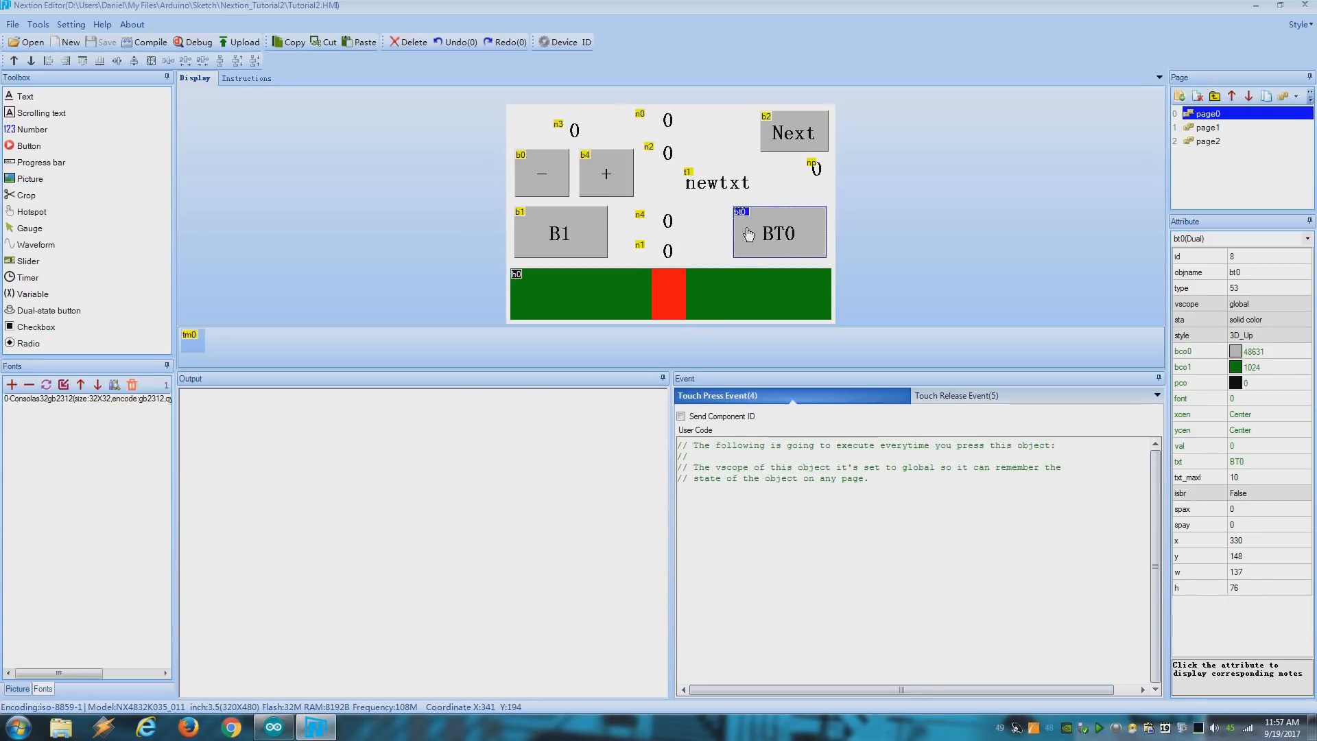
mouse_move(774, 233)
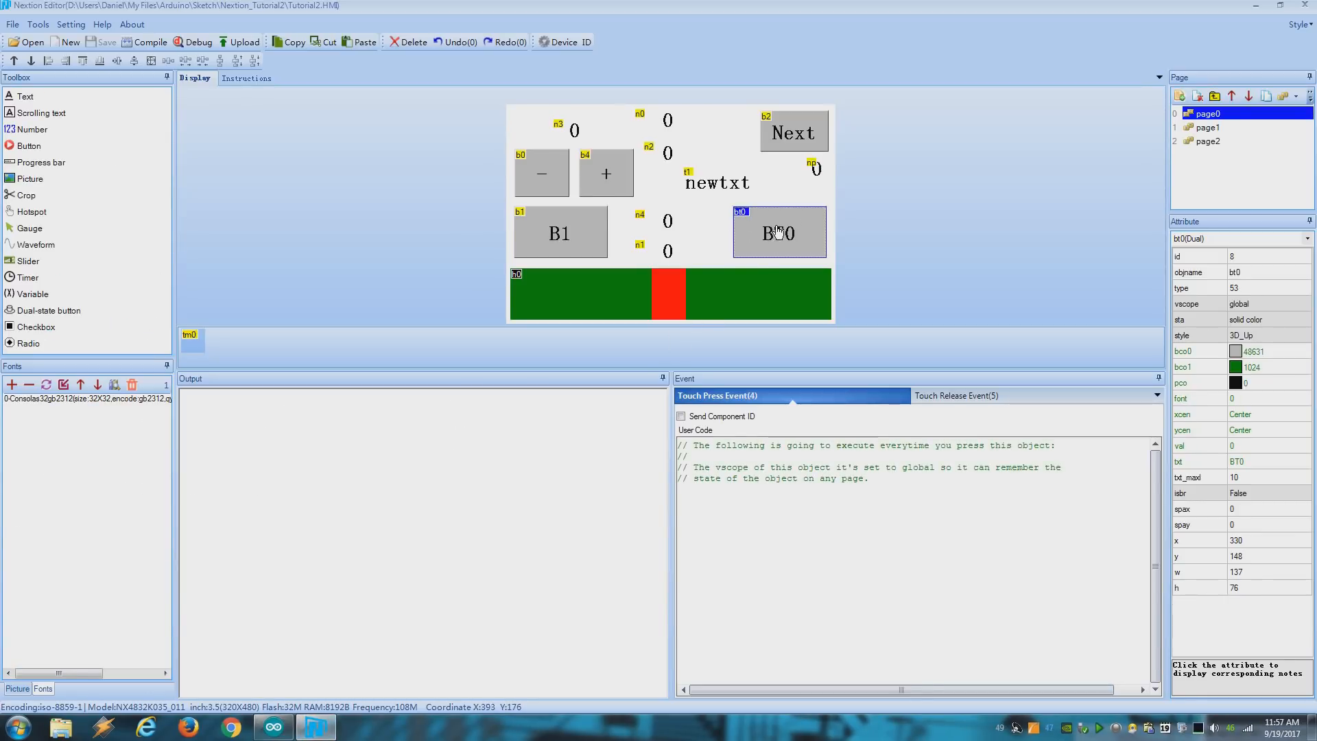
Switch to the Arduino sketch to reach bt0PopCallback driving the internal LED.
click(954, 395)
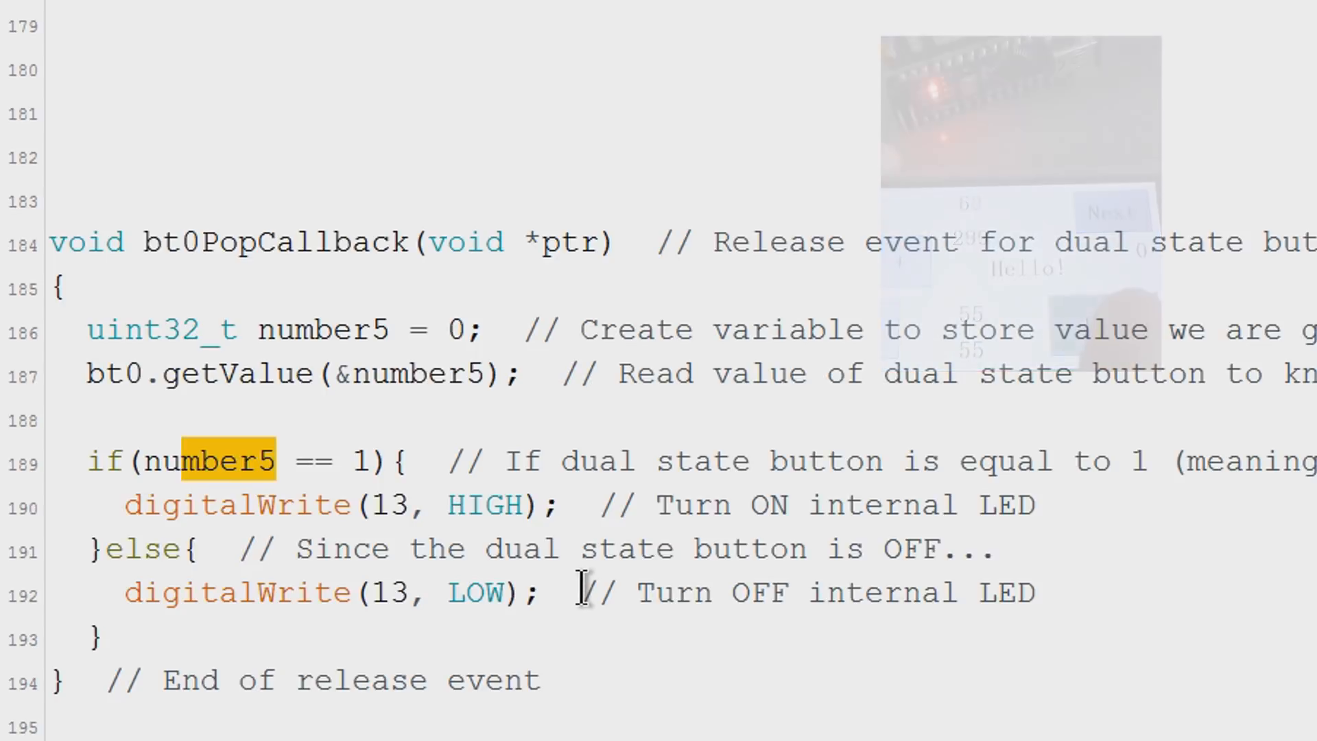
Highlight the h0.getValue line in h0PopCallback that reads the slider value.
scroll(down, 3)
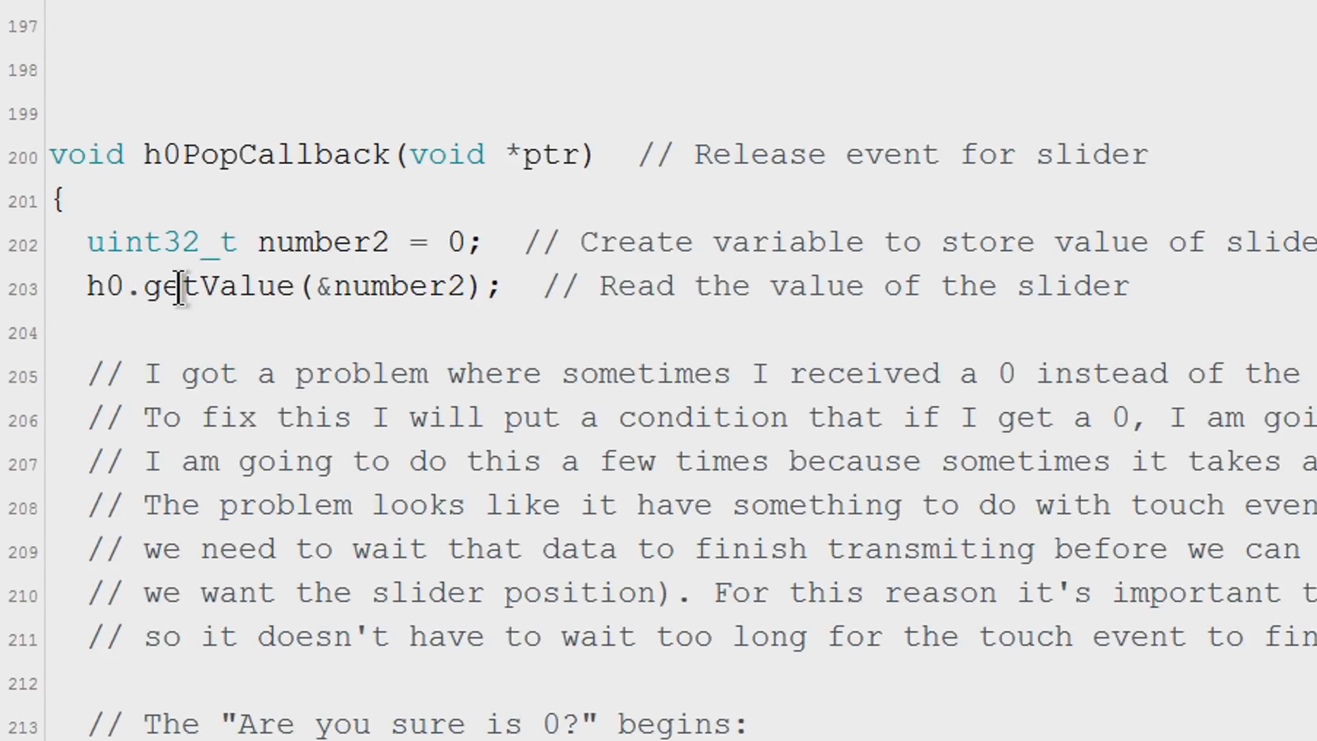
click(517, 285)
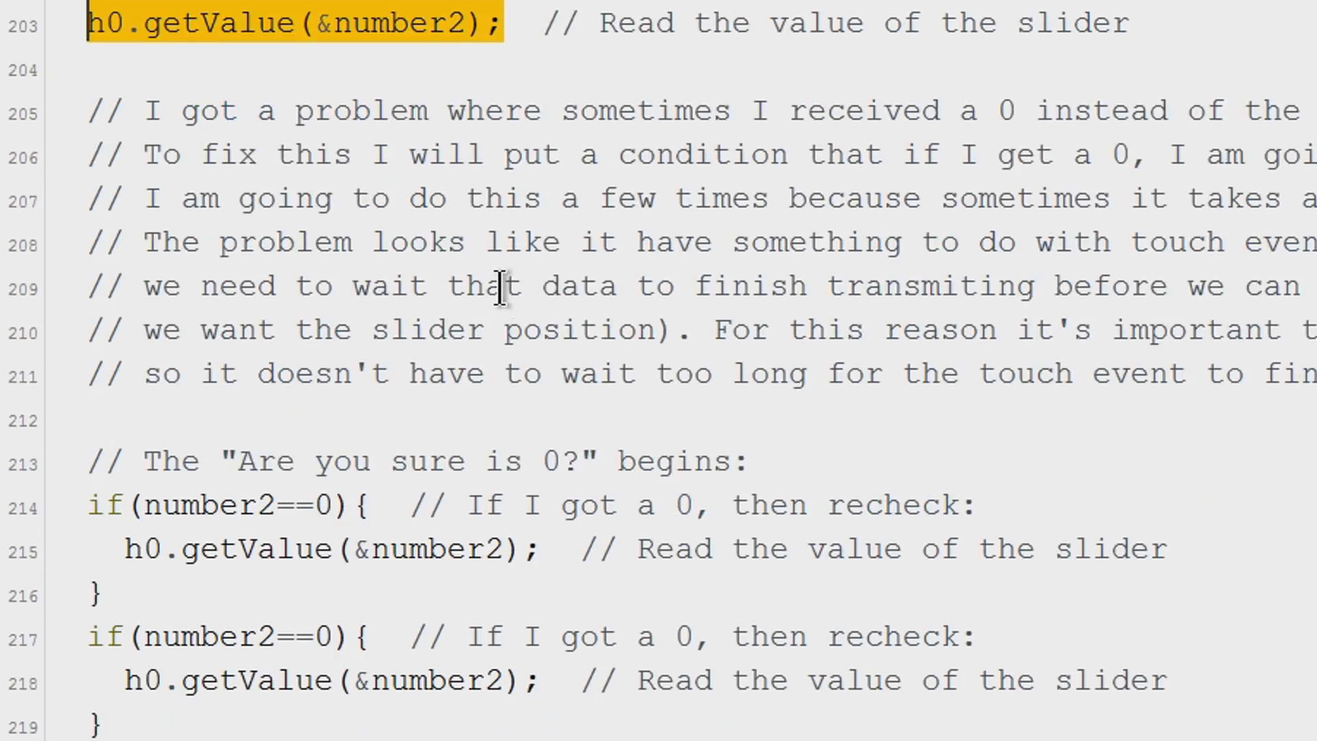
scroll(down, 3)
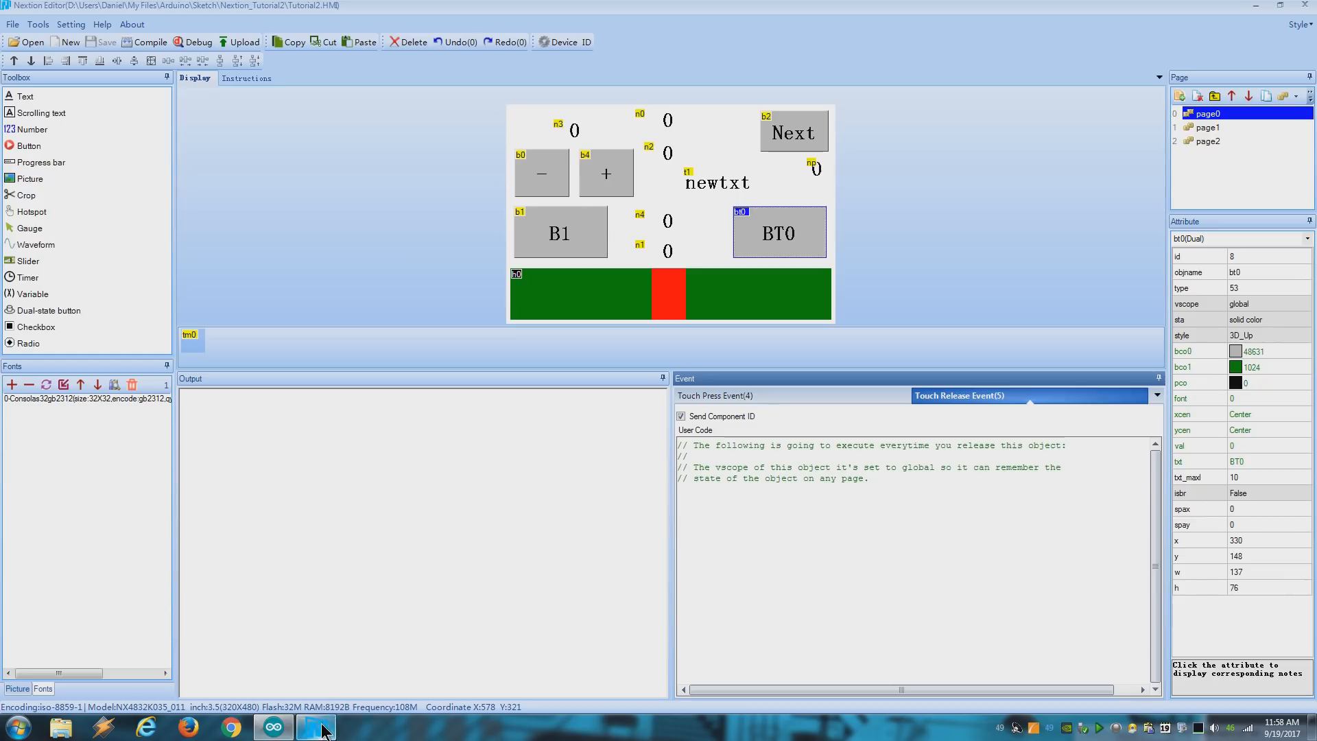
Select slider h0 and review its Touch Move, Press and Release event code.
click(633, 294)
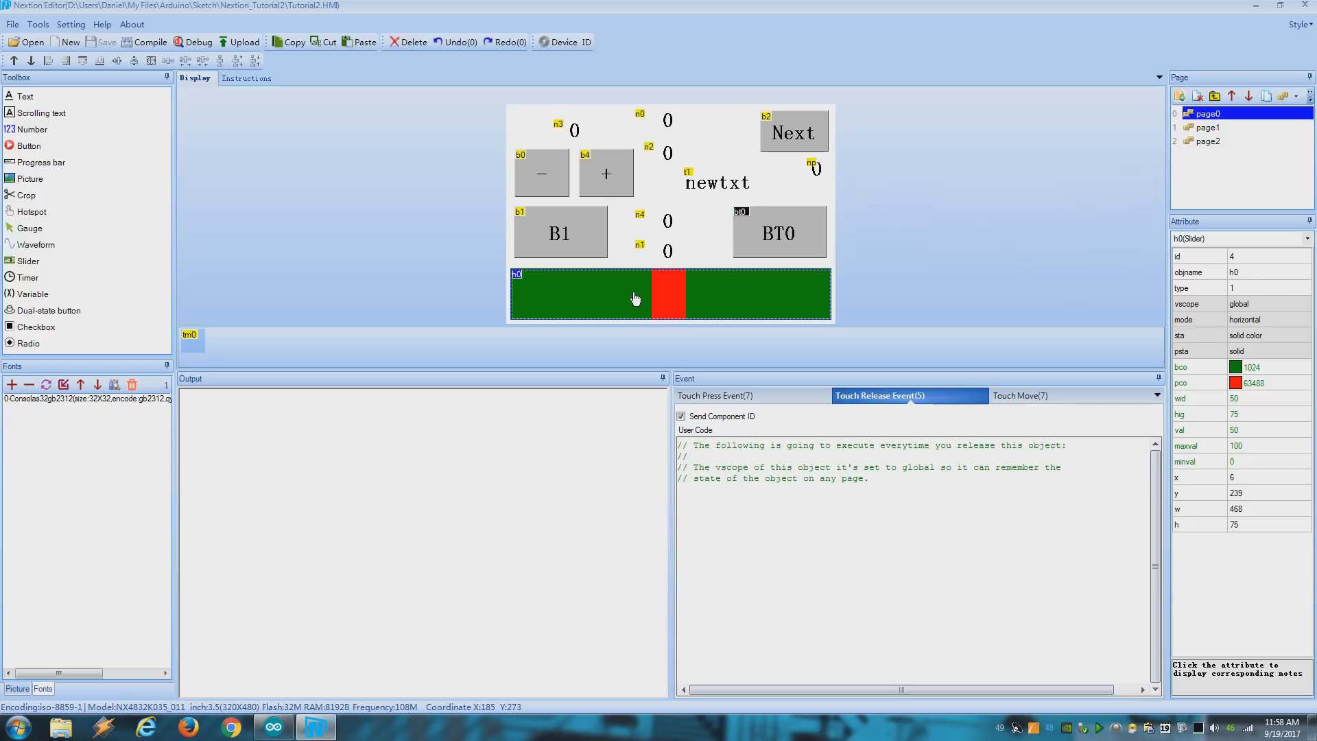
click(1021, 395)
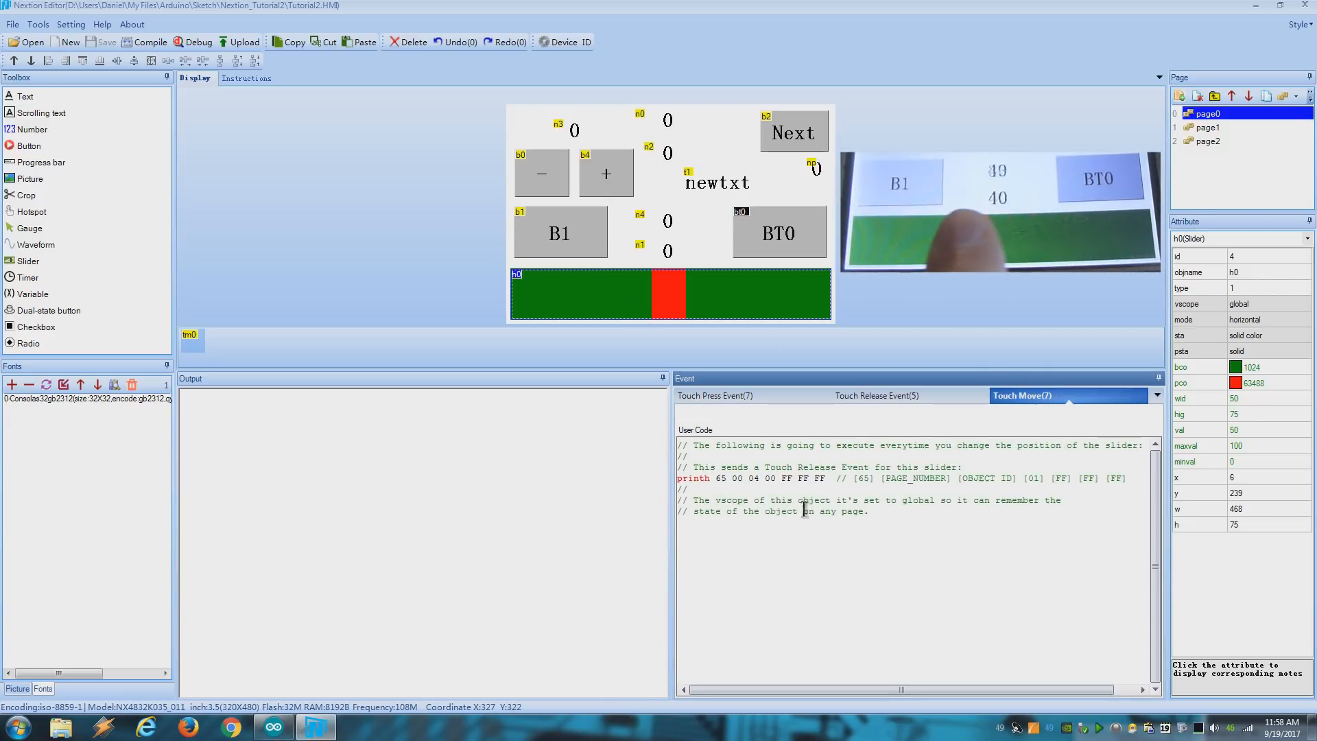
click(716, 396)
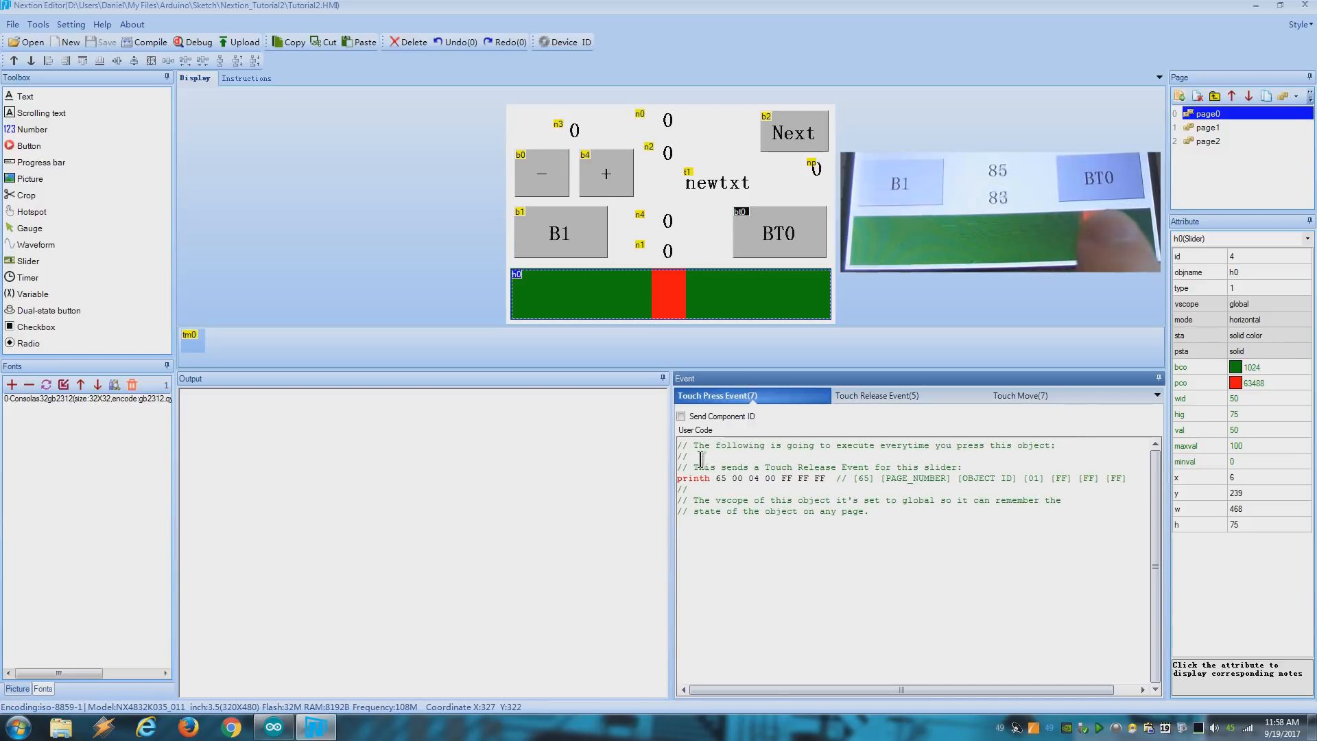
click(1019, 395)
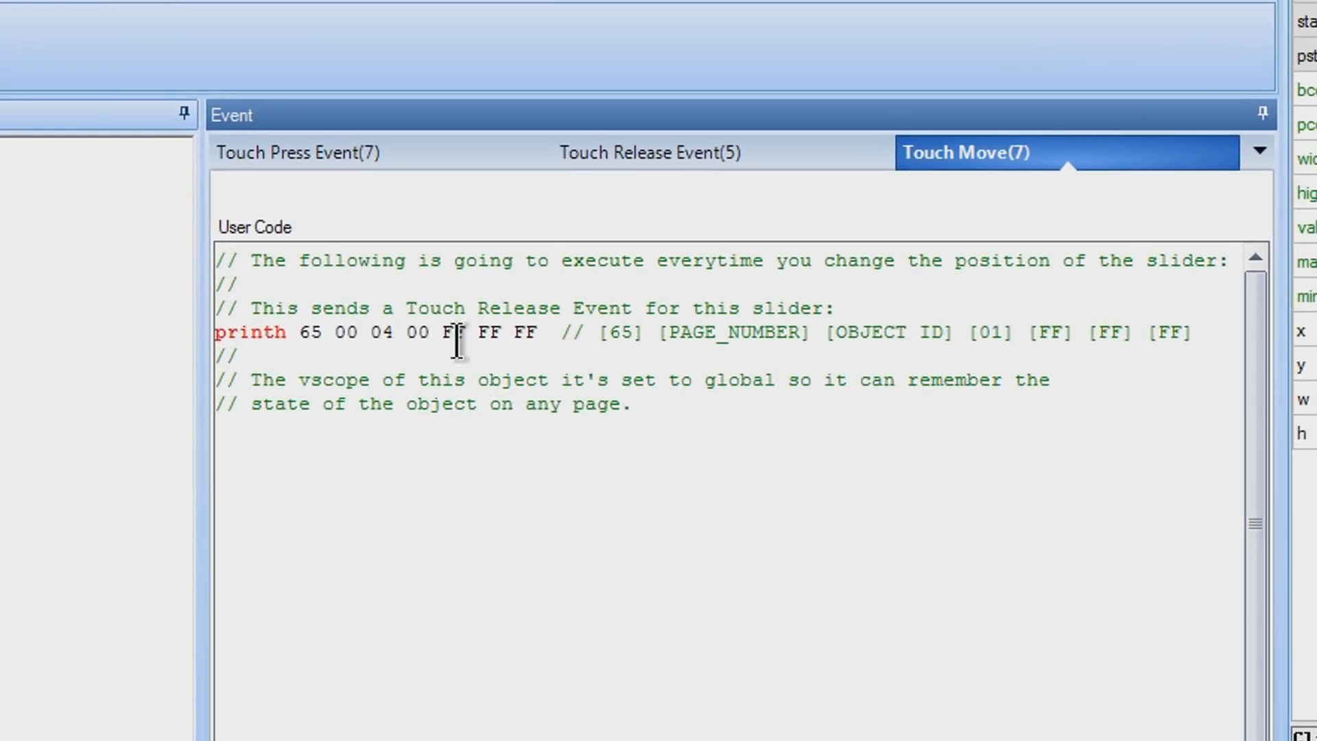
click(296, 153)
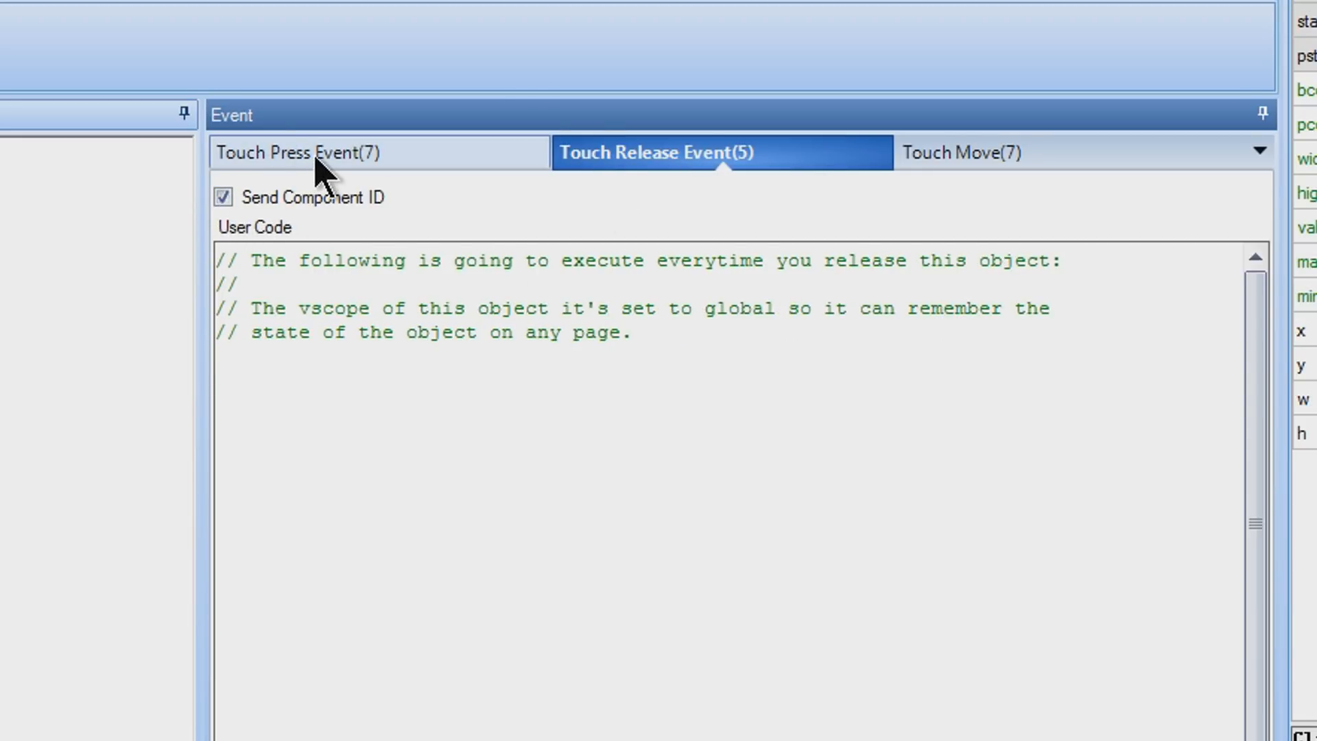
click(297, 152)
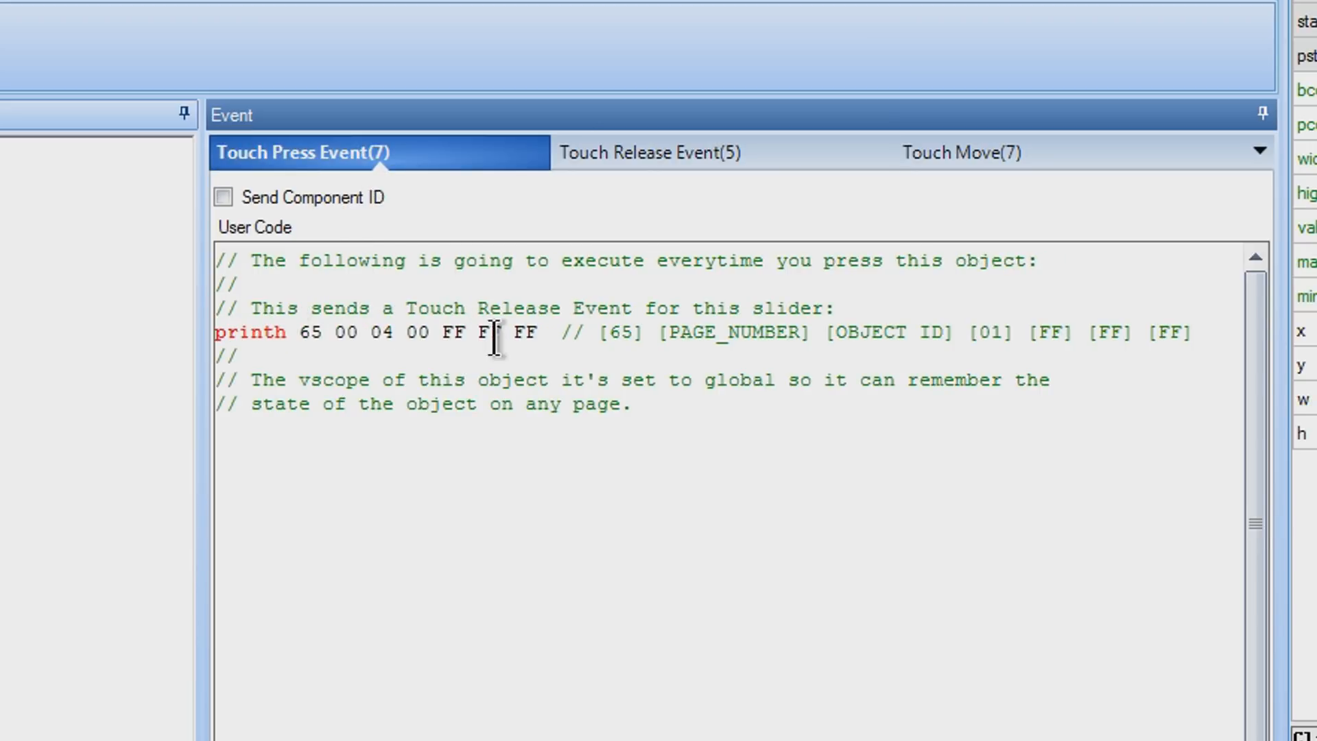
Run the project in the Debug simulator.
click(973, 153)
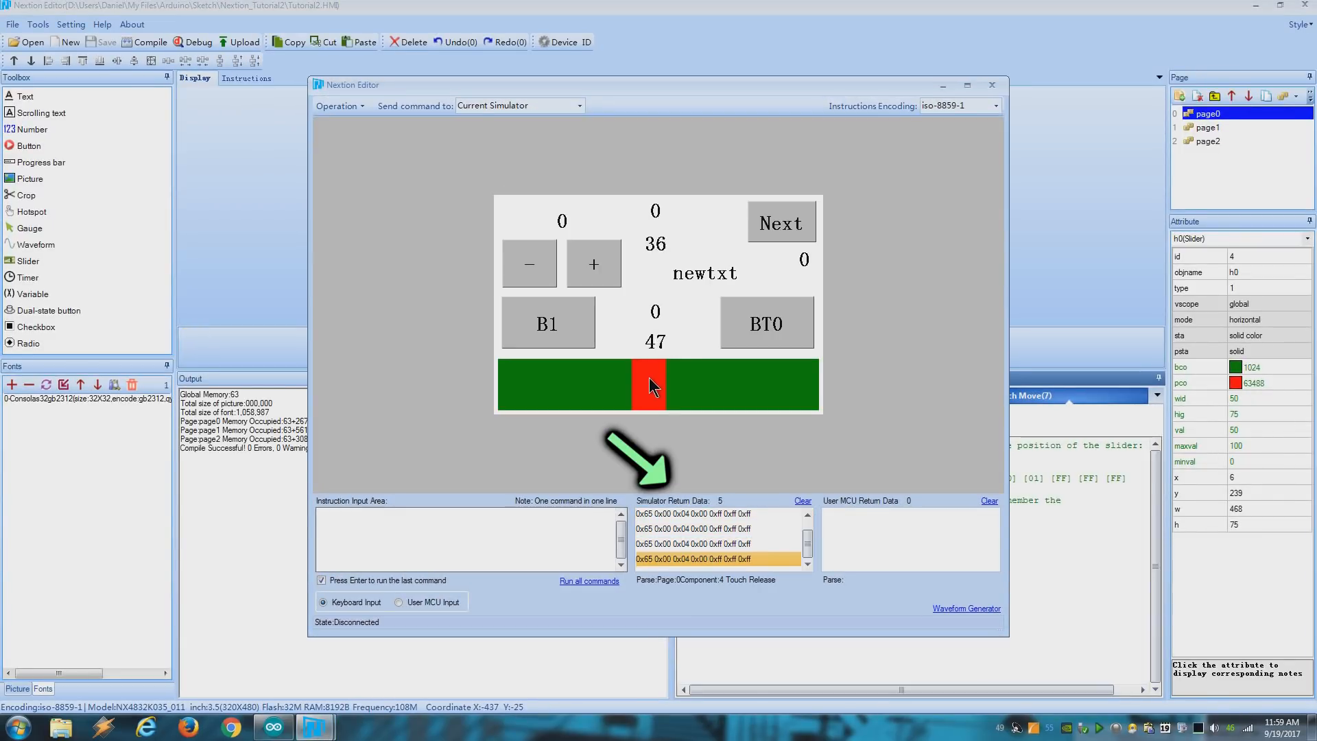
drag(649, 384, 684, 384)
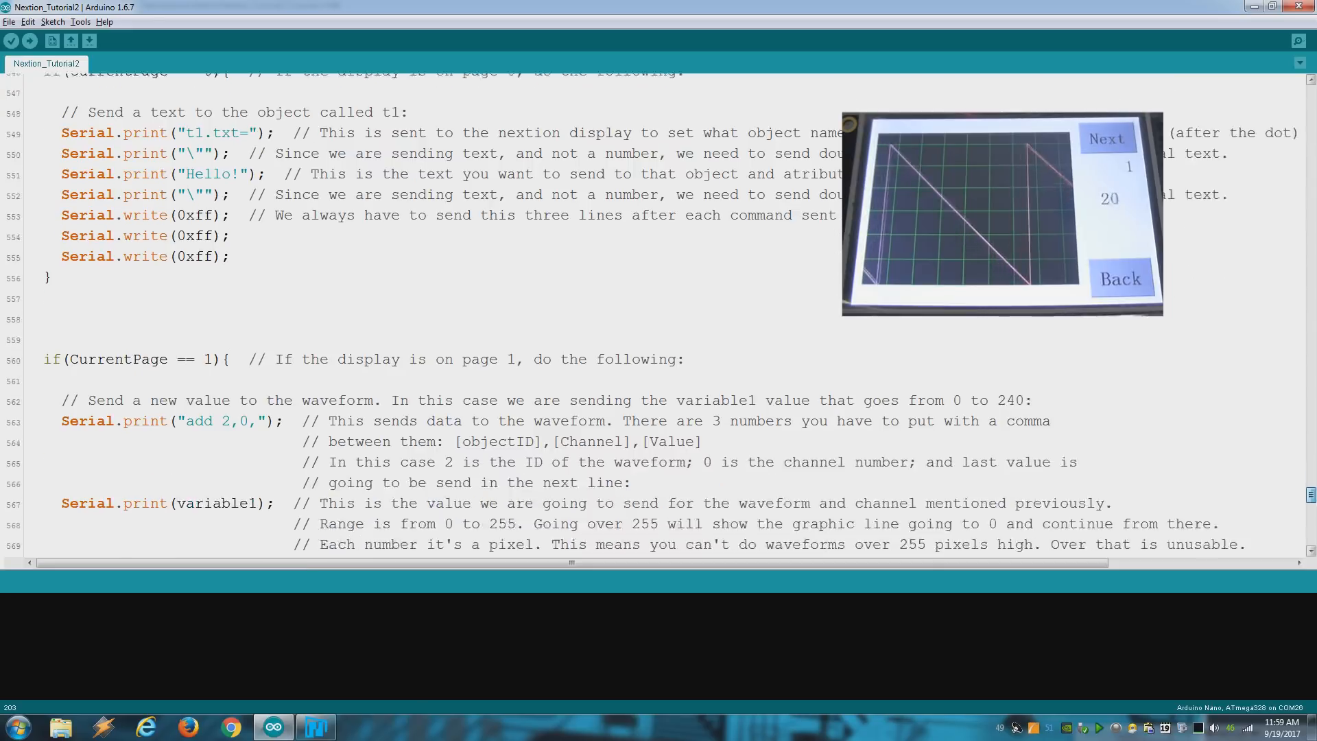
Mark the waveform 'add 2,0,' command in the CurrentPage == 1 block, then switch to Nextion Editor.
scroll(down, 3)
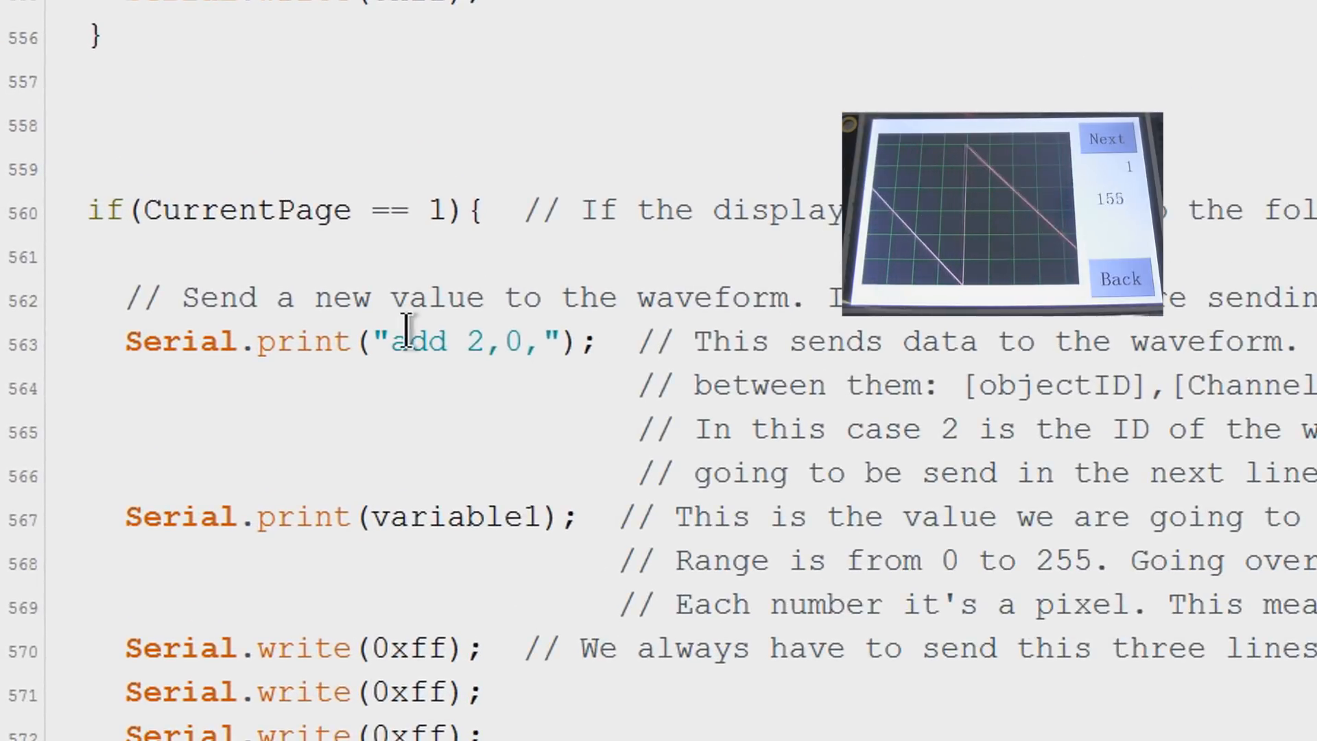
double_click(450, 516)
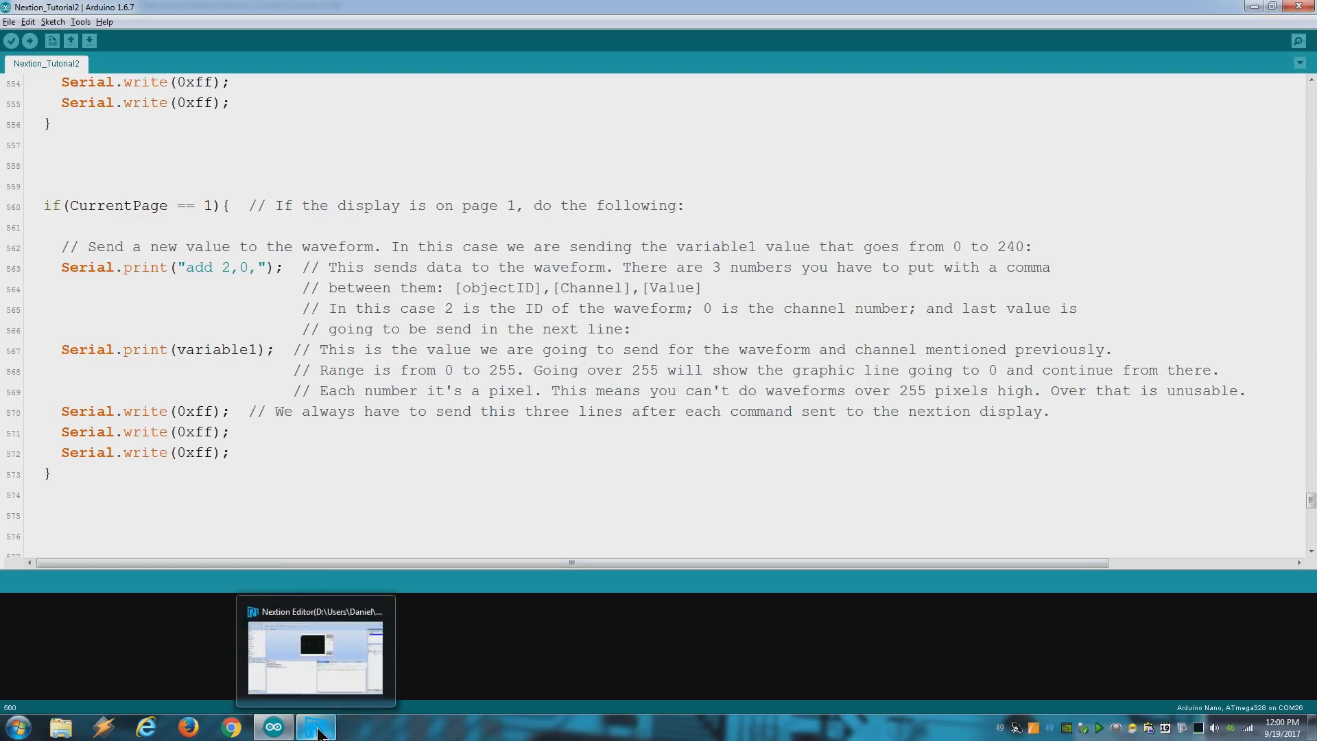
click(317, 727)
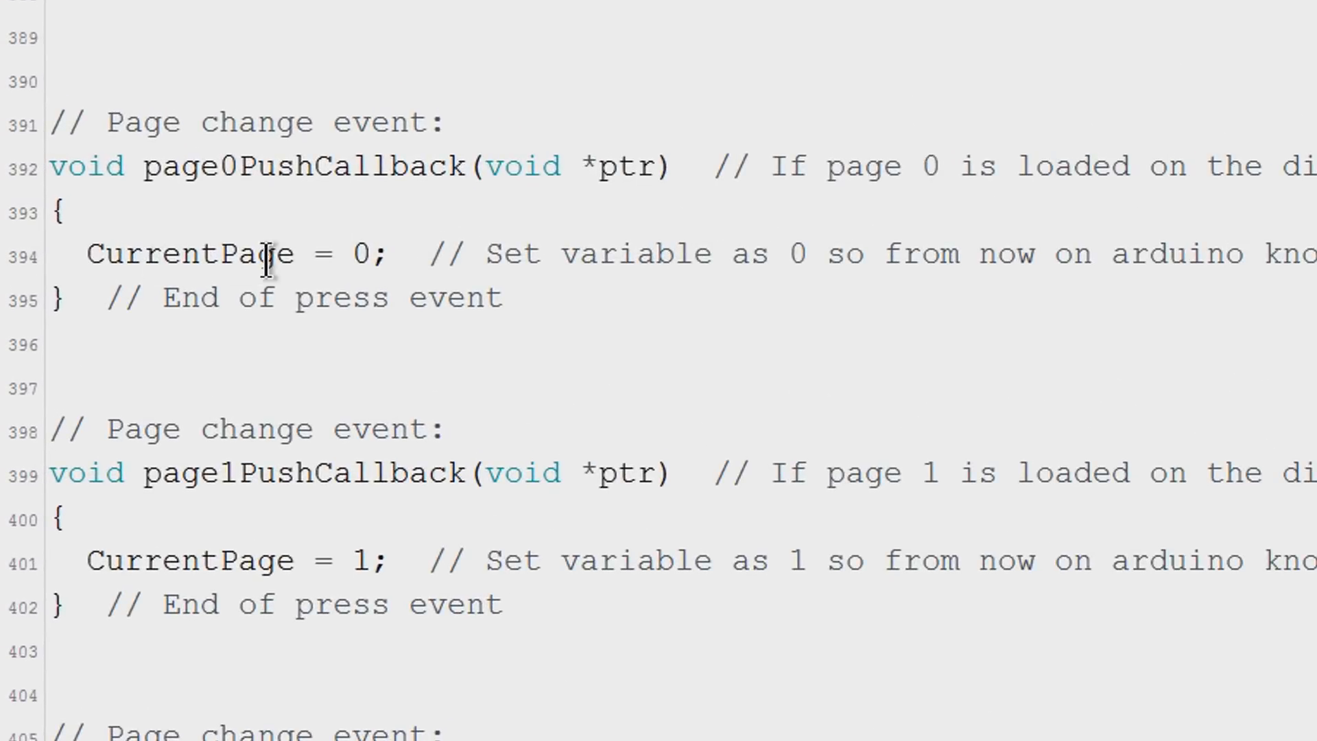
Highlight CurrentPage in page0PushCallback and scroll through page1/page2 callbacks to the CurrentPage == 0 and == 1 checks.
double_click(189, 252)
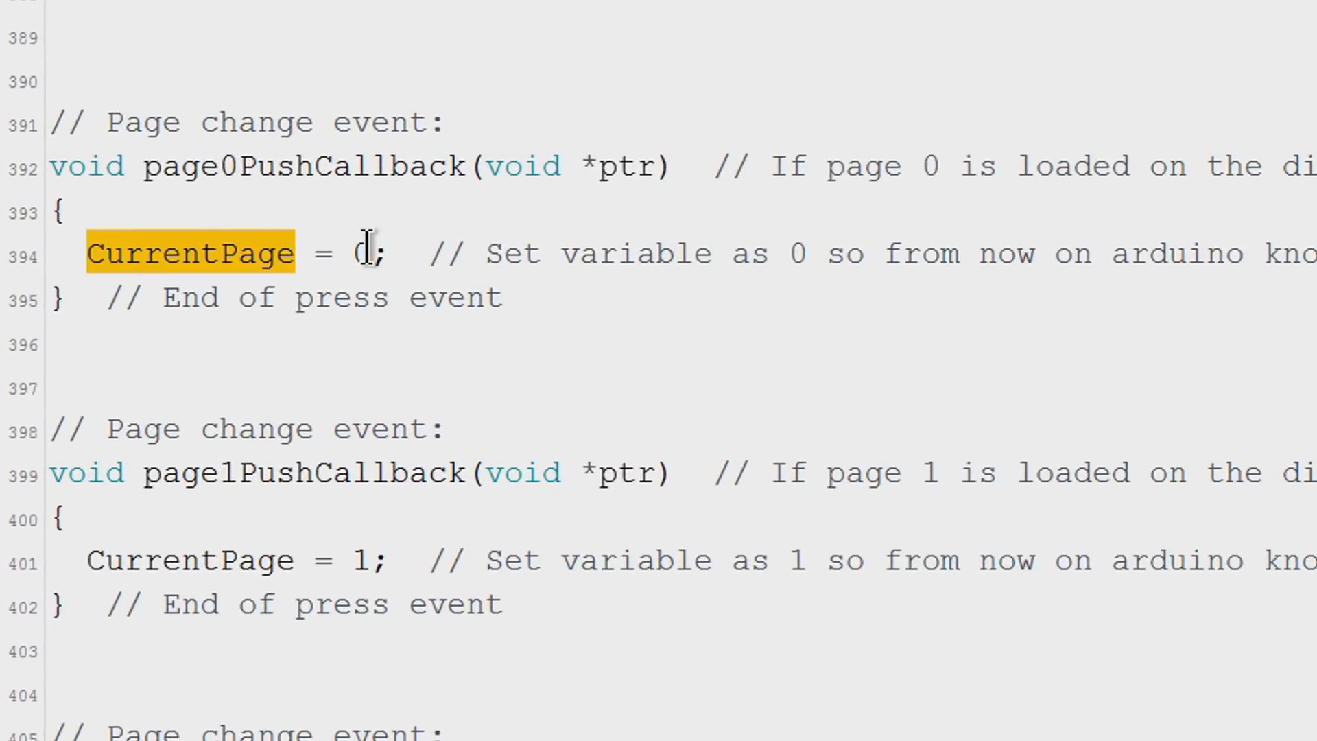
scroll(down, 3)
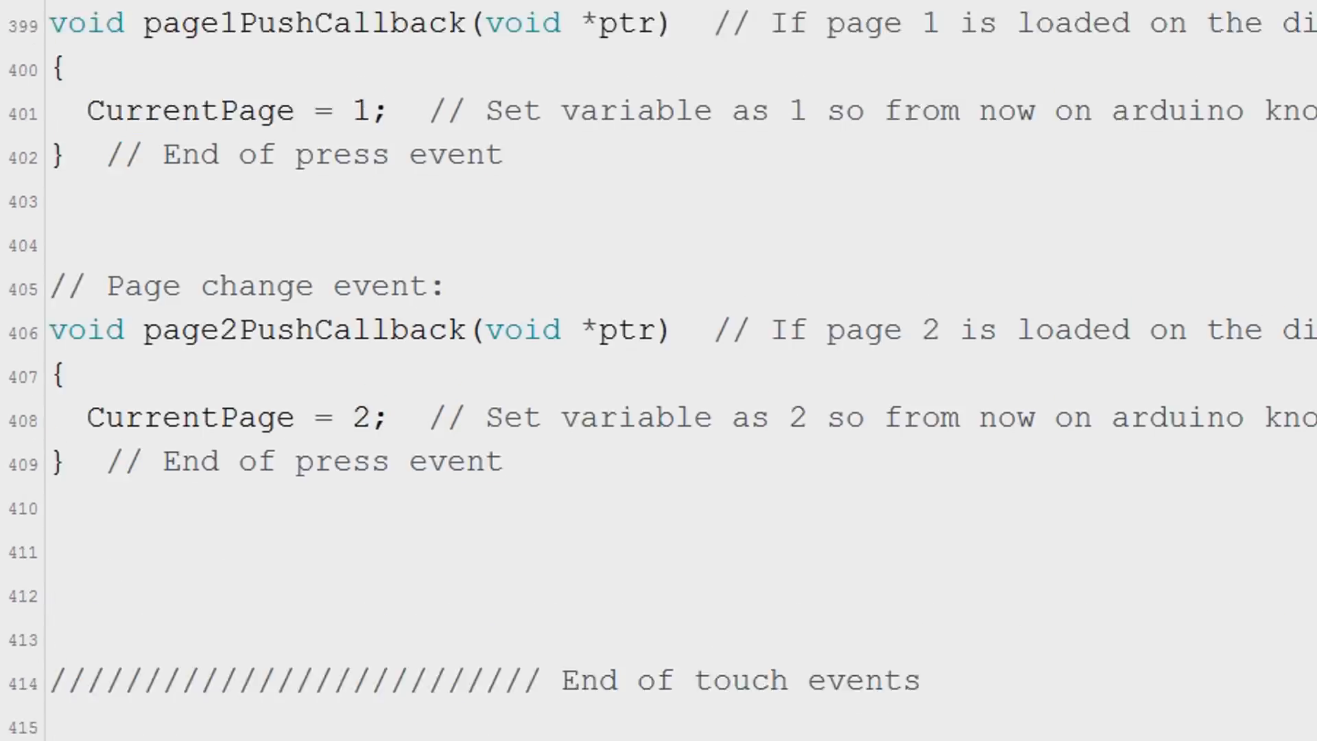
scroll(down, 3)
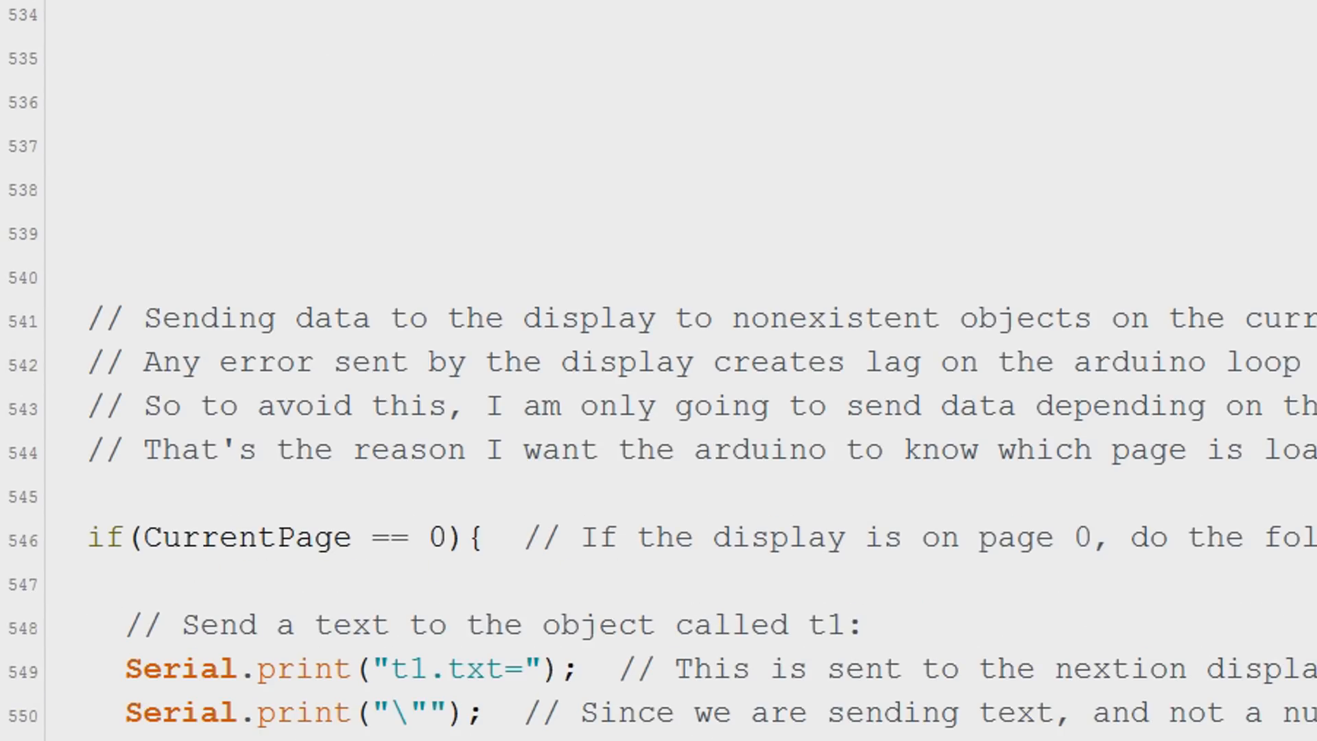
scroll(down, 3)
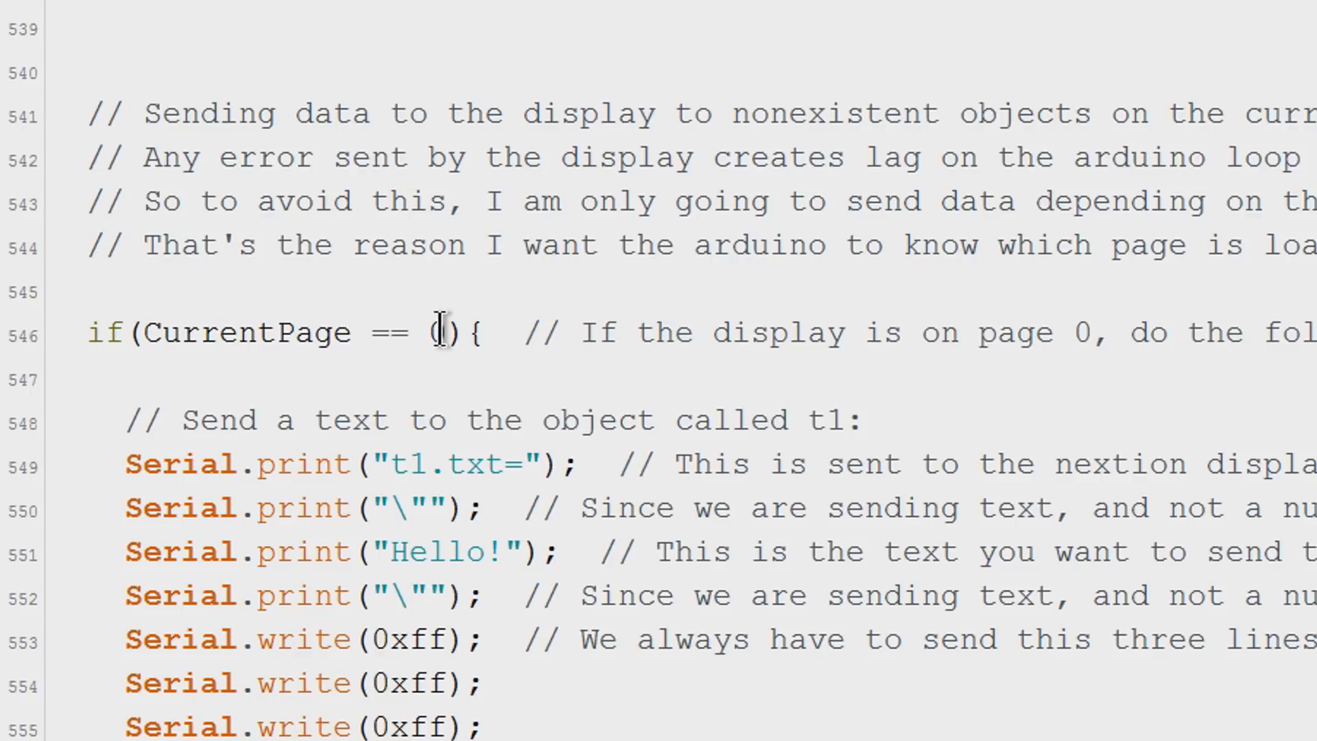
text(0)
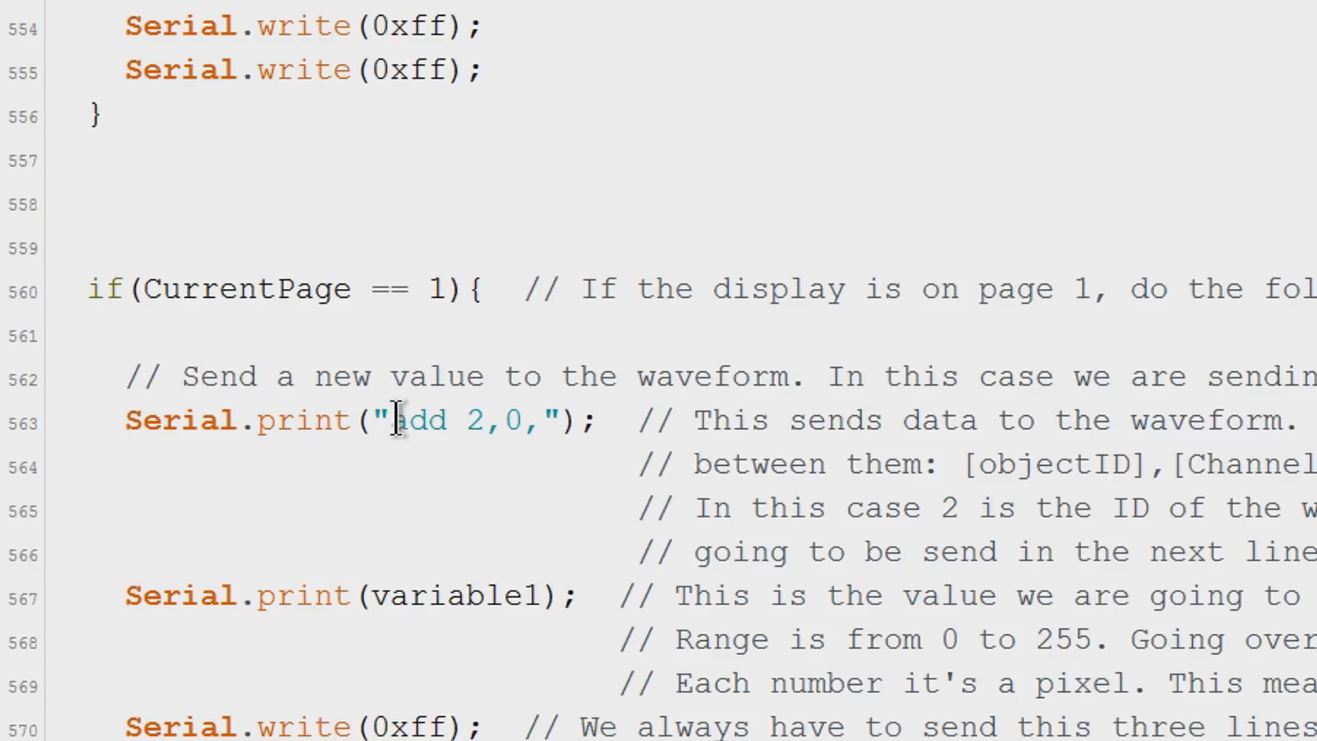
scroll(down, 3)
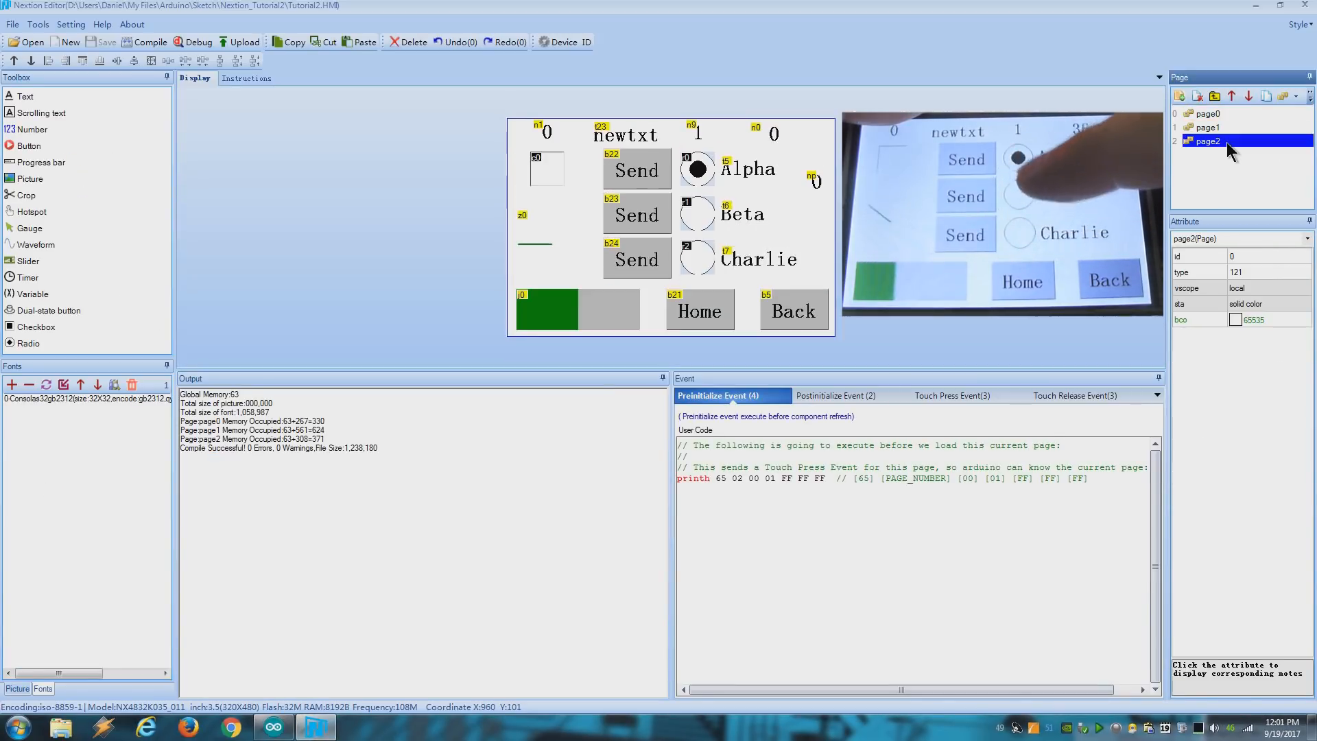
mouse_move(49, 310)
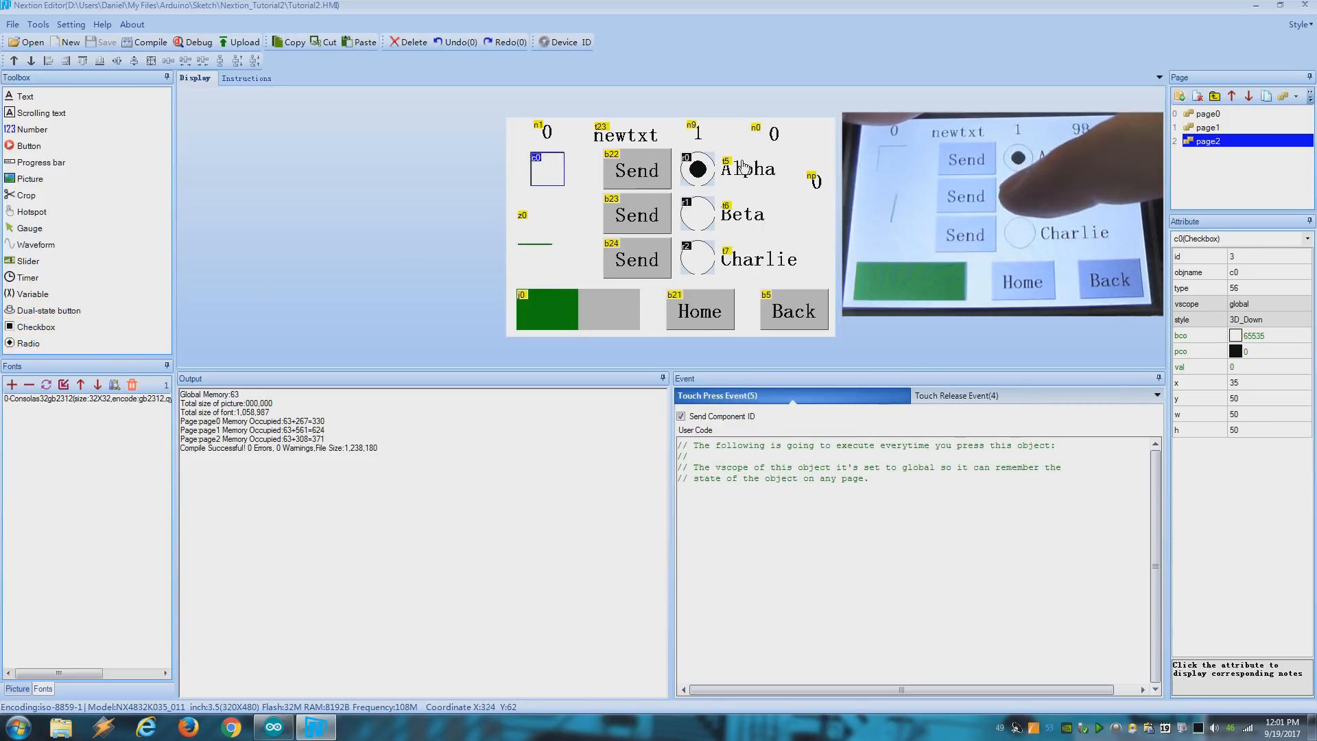
View the Touch Press Event code of radios r0 Alpha, r1 Beta and r2 Charlie on page2.
click(697, 167)
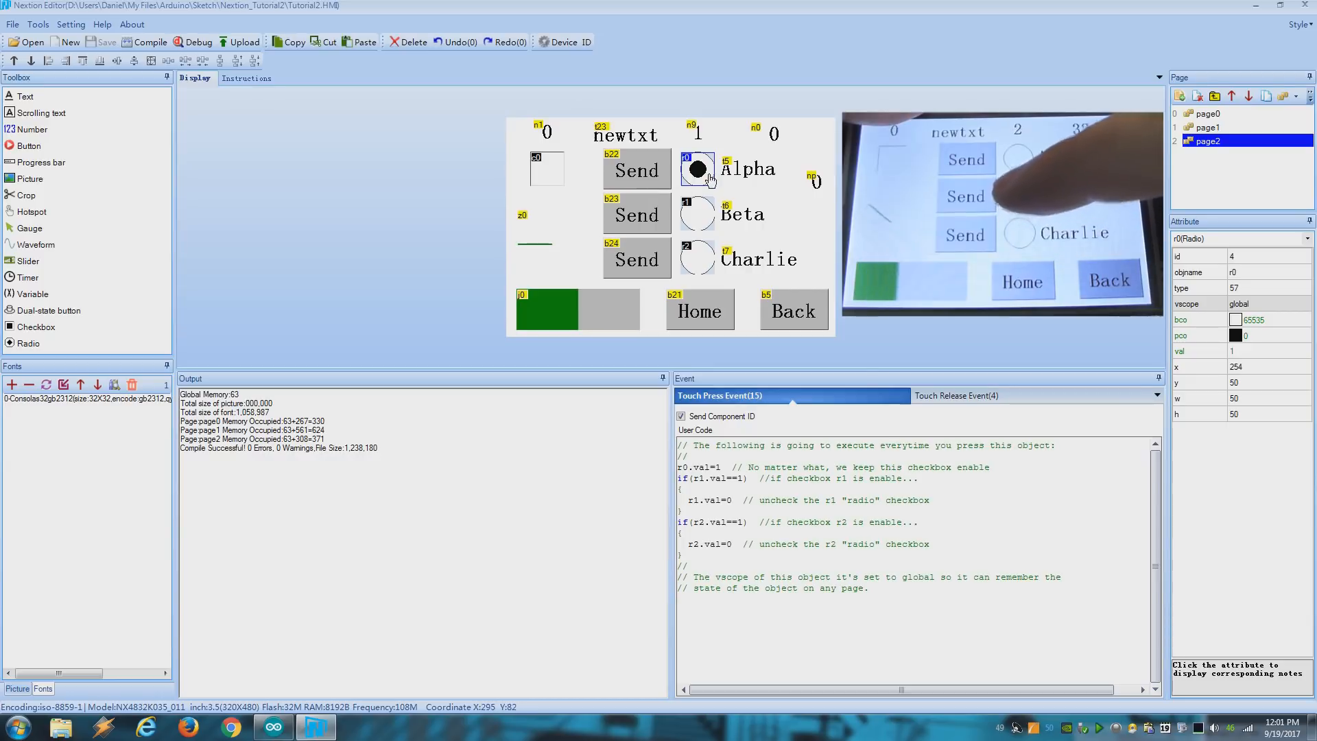
click(697, 213)
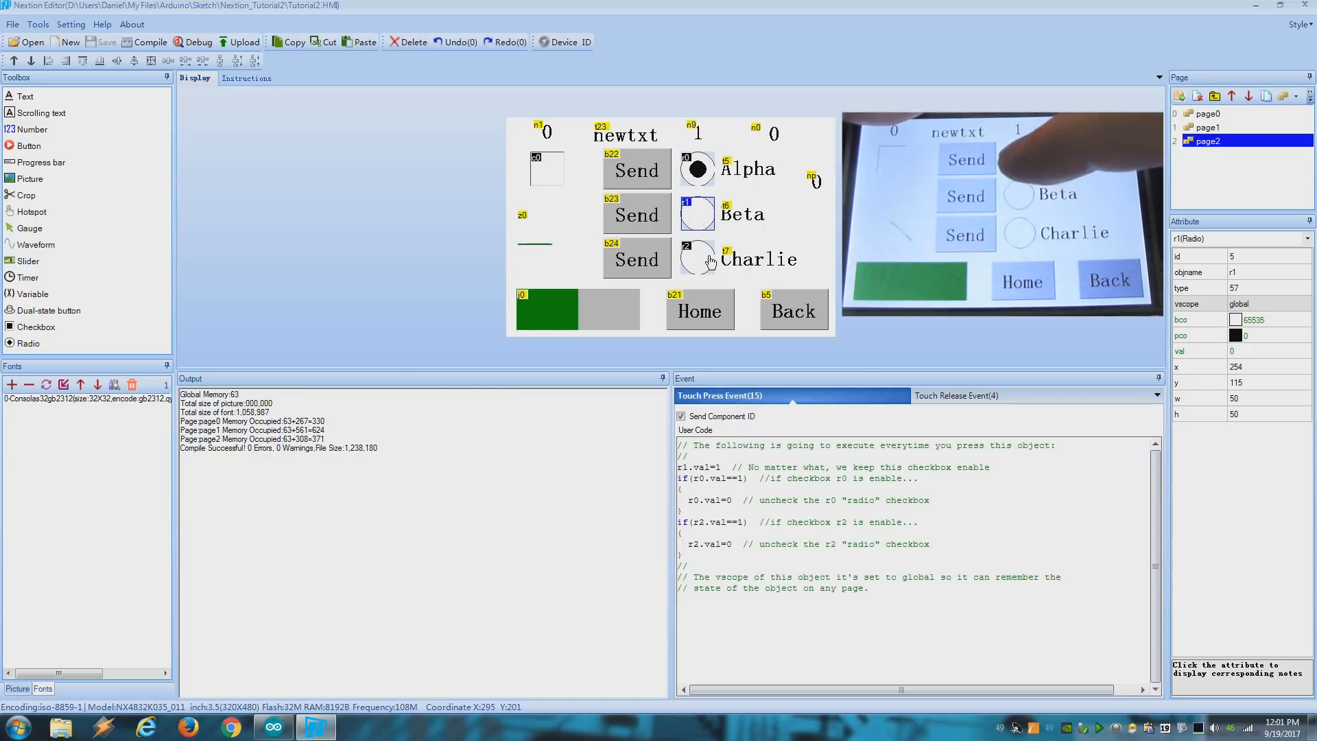
click(697, 169)
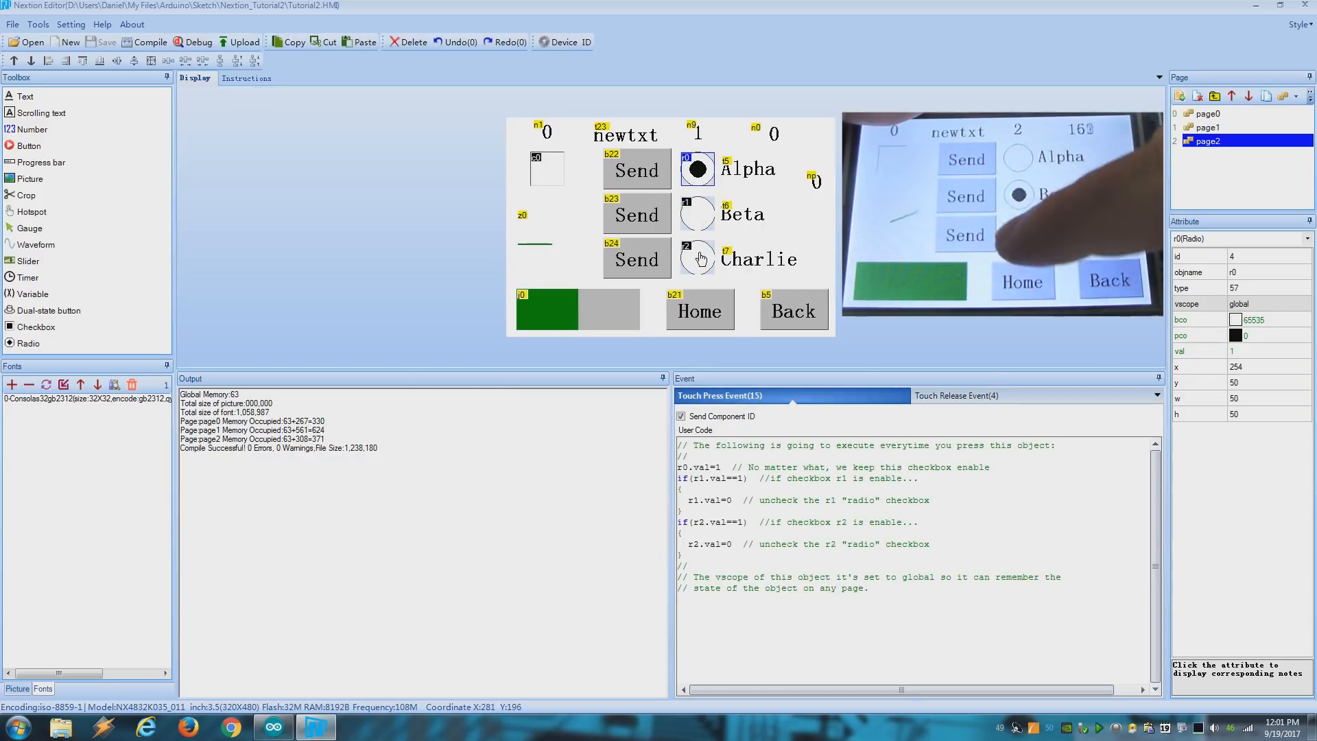
click(698, 258)
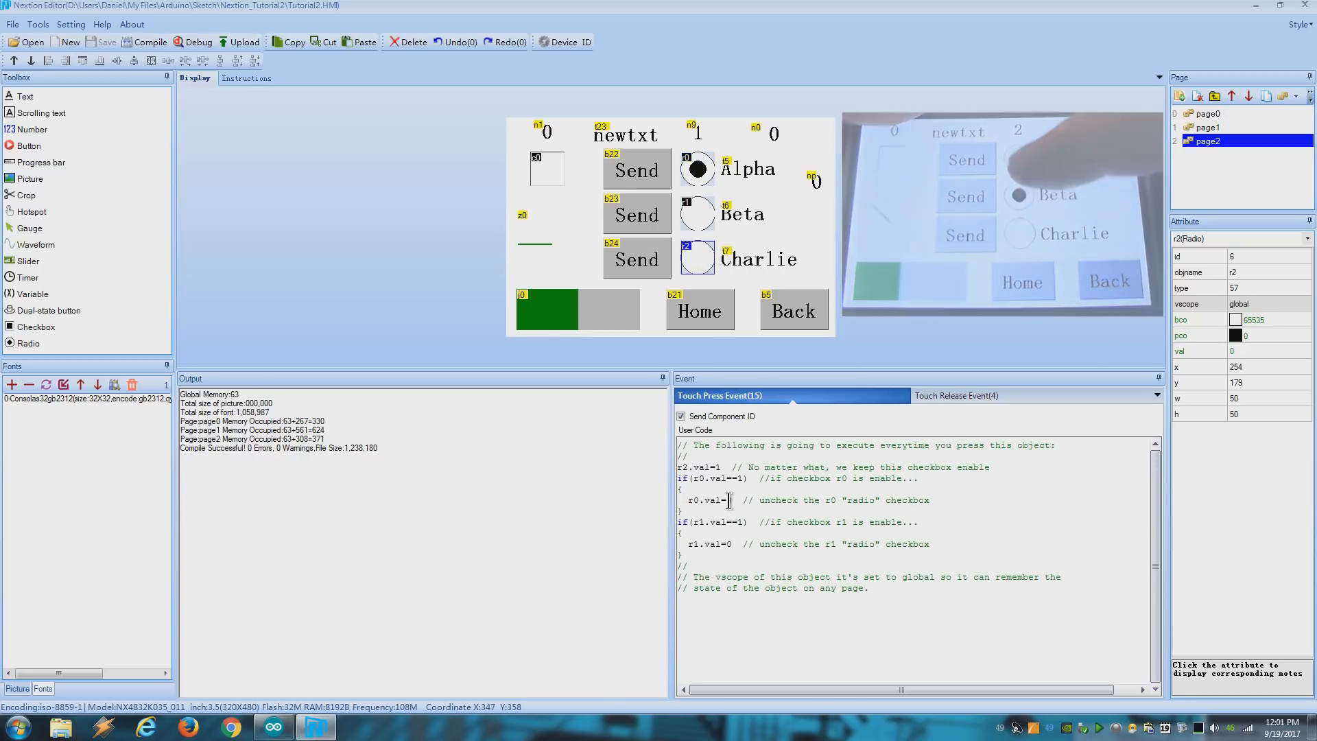
click(272, 727)
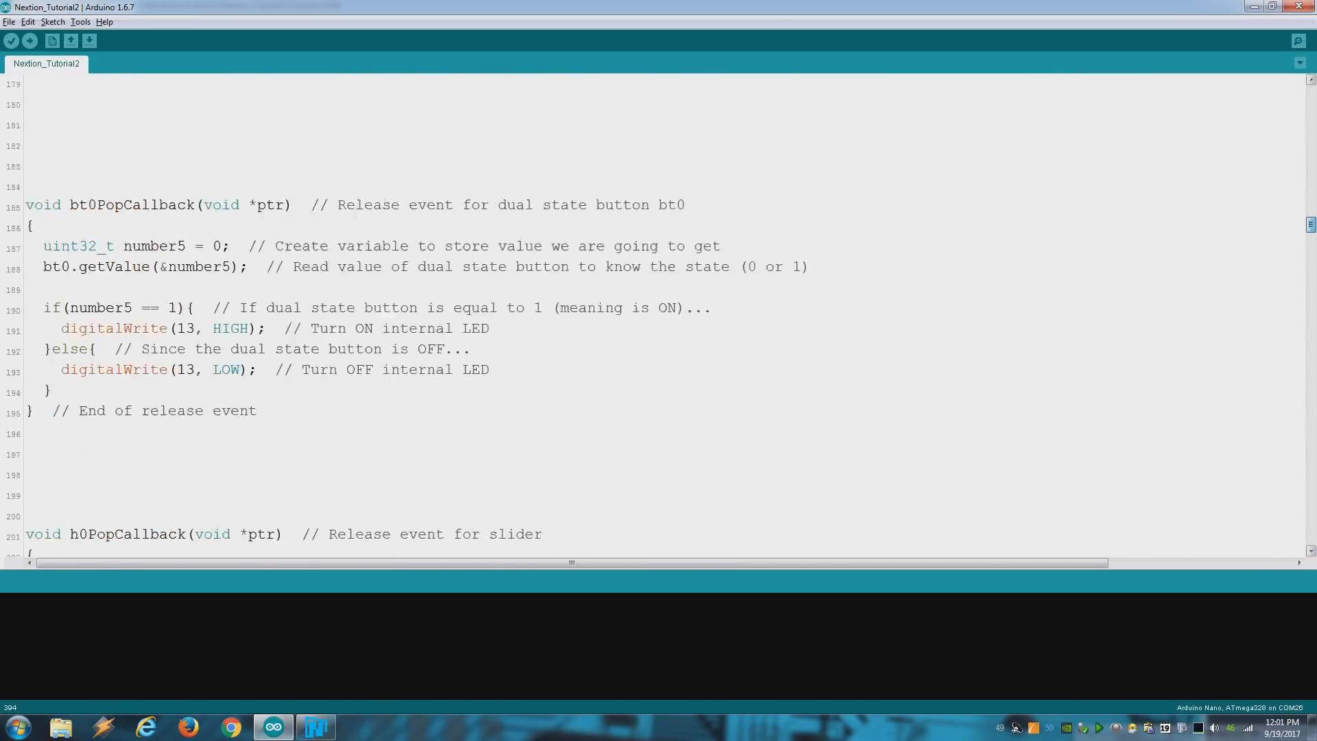
Scroll from the text buffer declaration past the touch event list down to b22PushCallback.
scroll(up, 3)
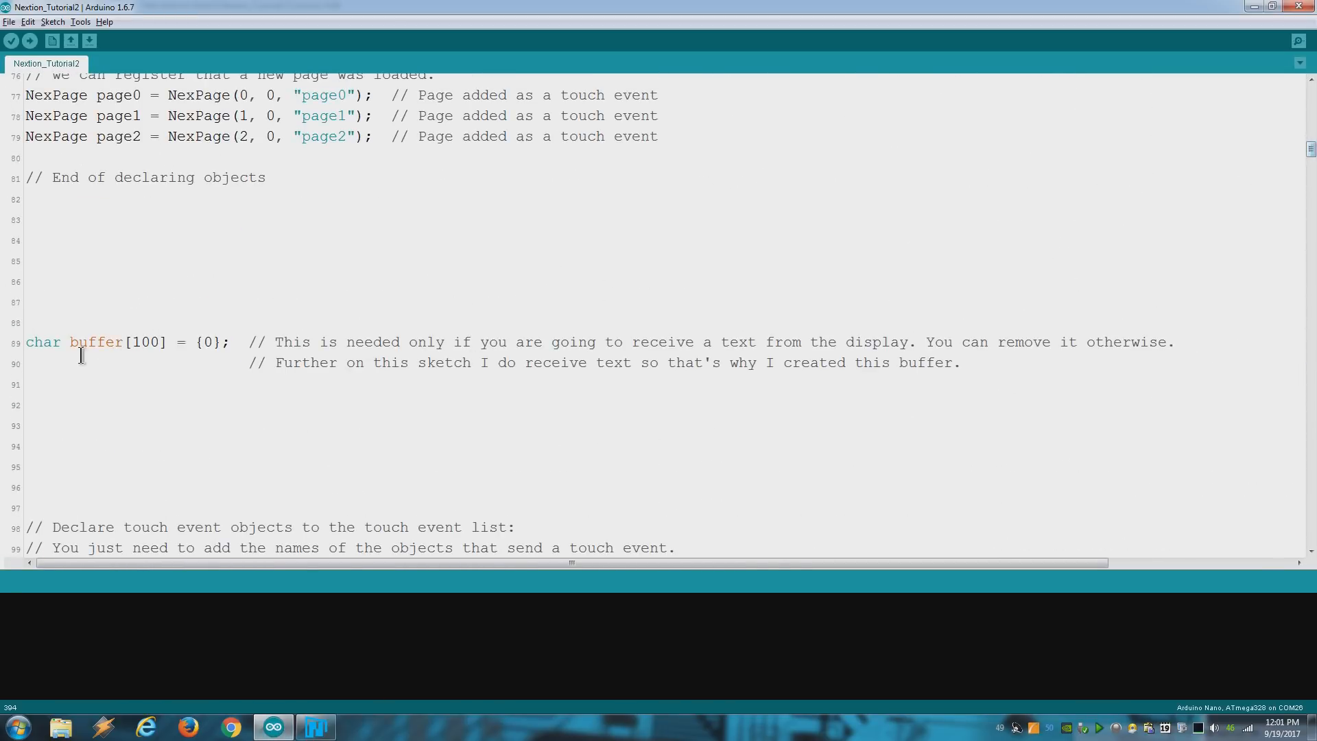
click(96, 362)
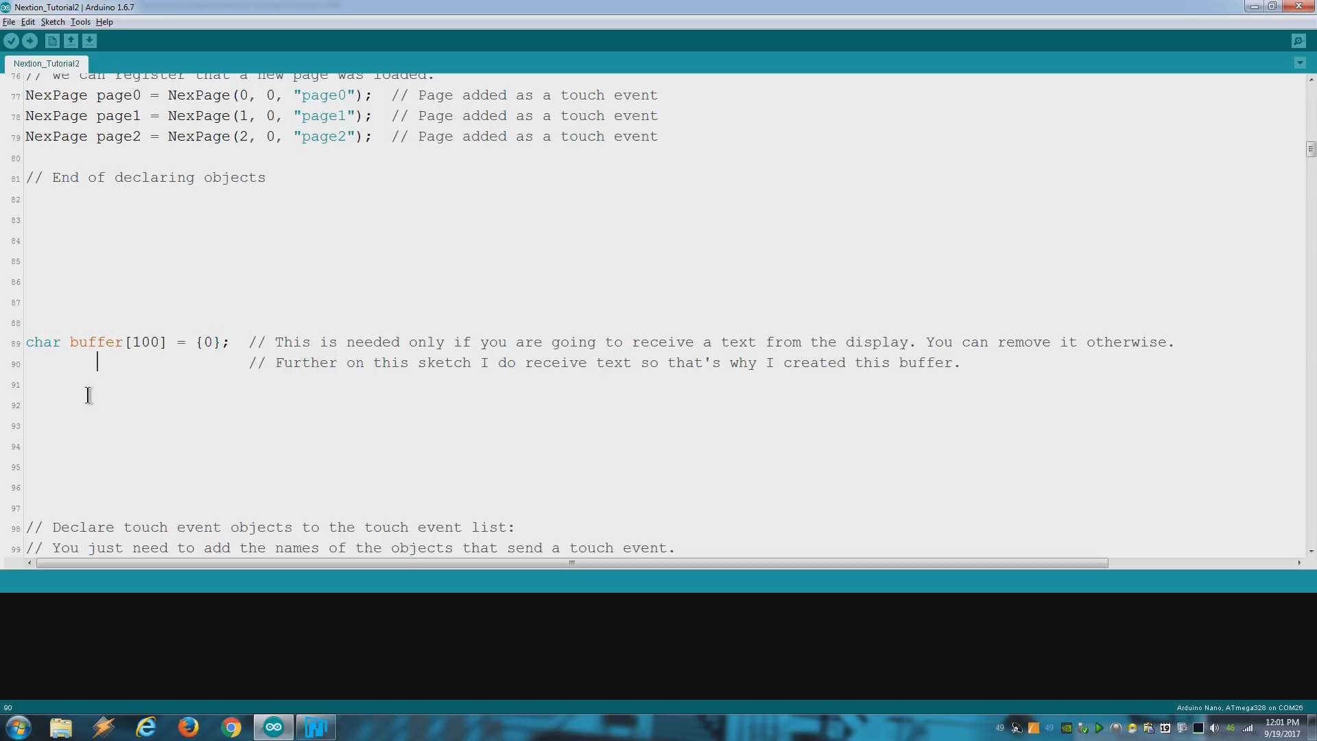
scroll(down, 3)
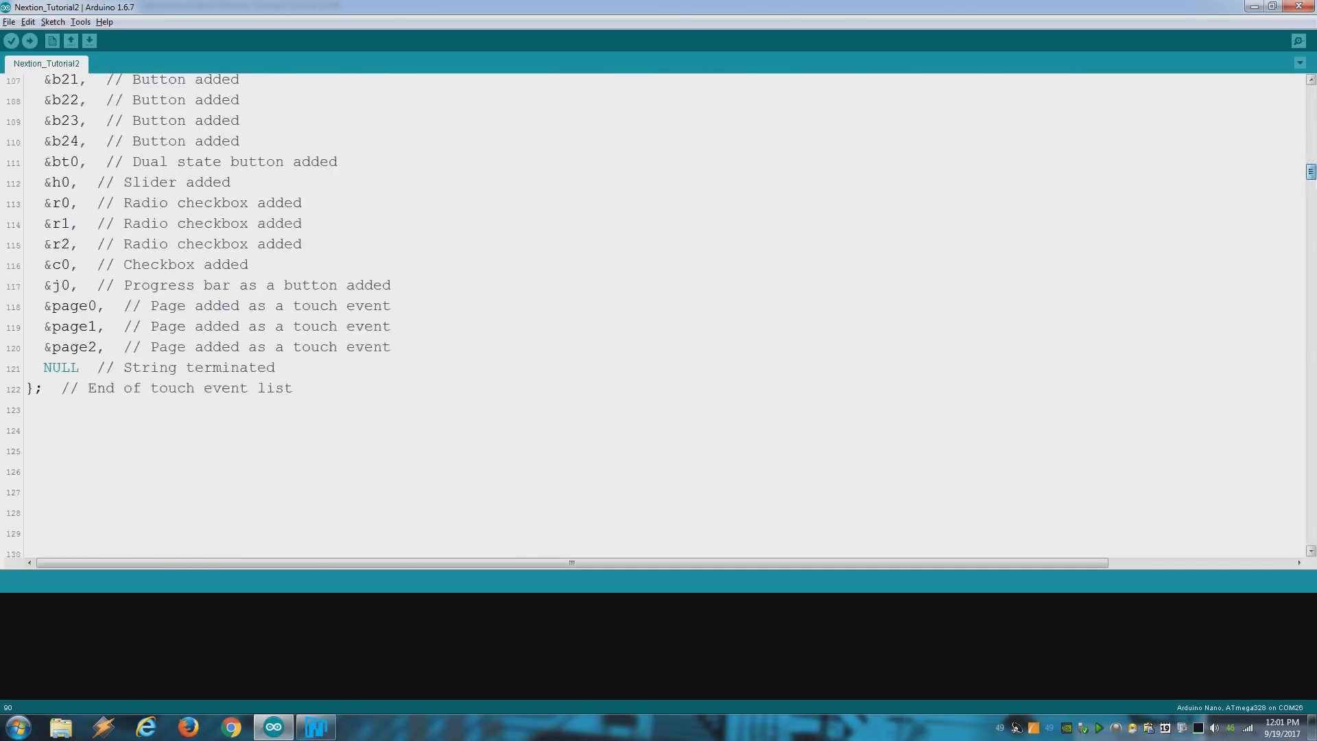
scroll(down, 3)
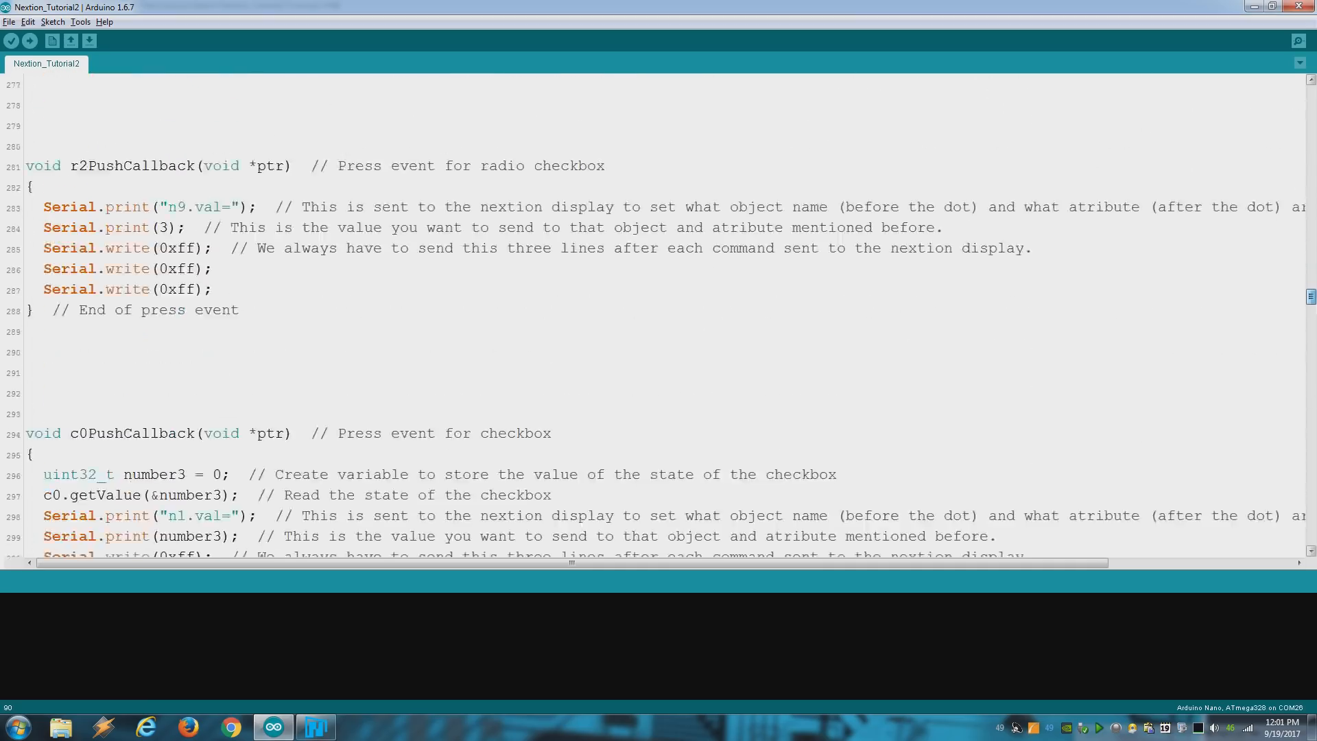
scroll(down, 3)
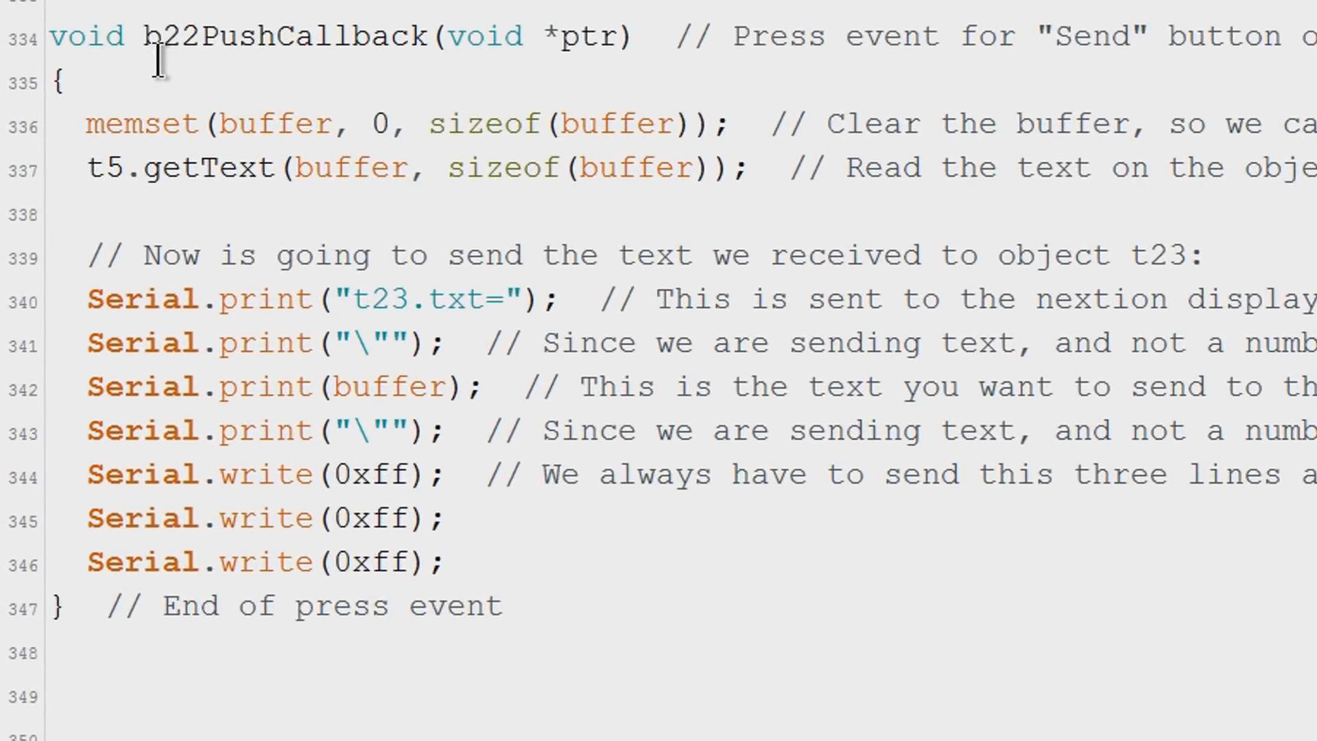
Highlight the b22 name and the t5.getText line that reads the text into the buffer.
double_click(163, 36)
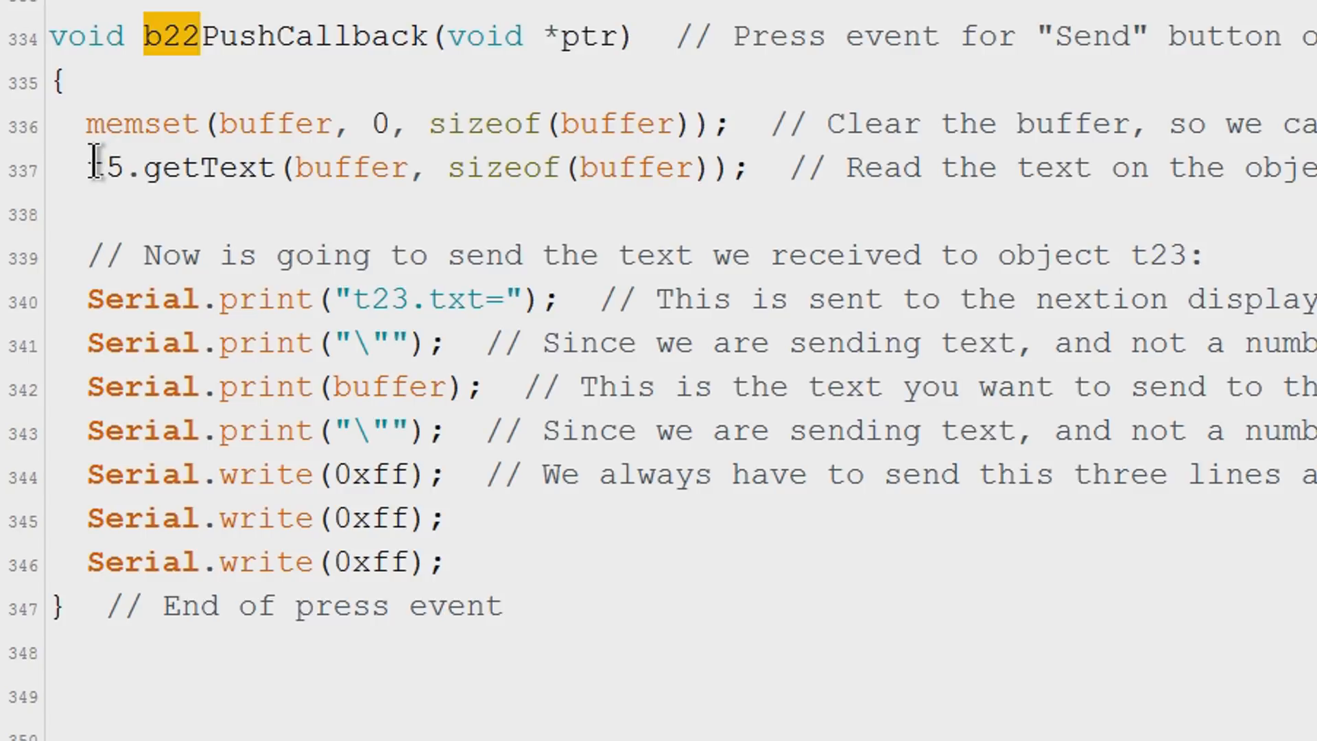
triple_click(336, 168)
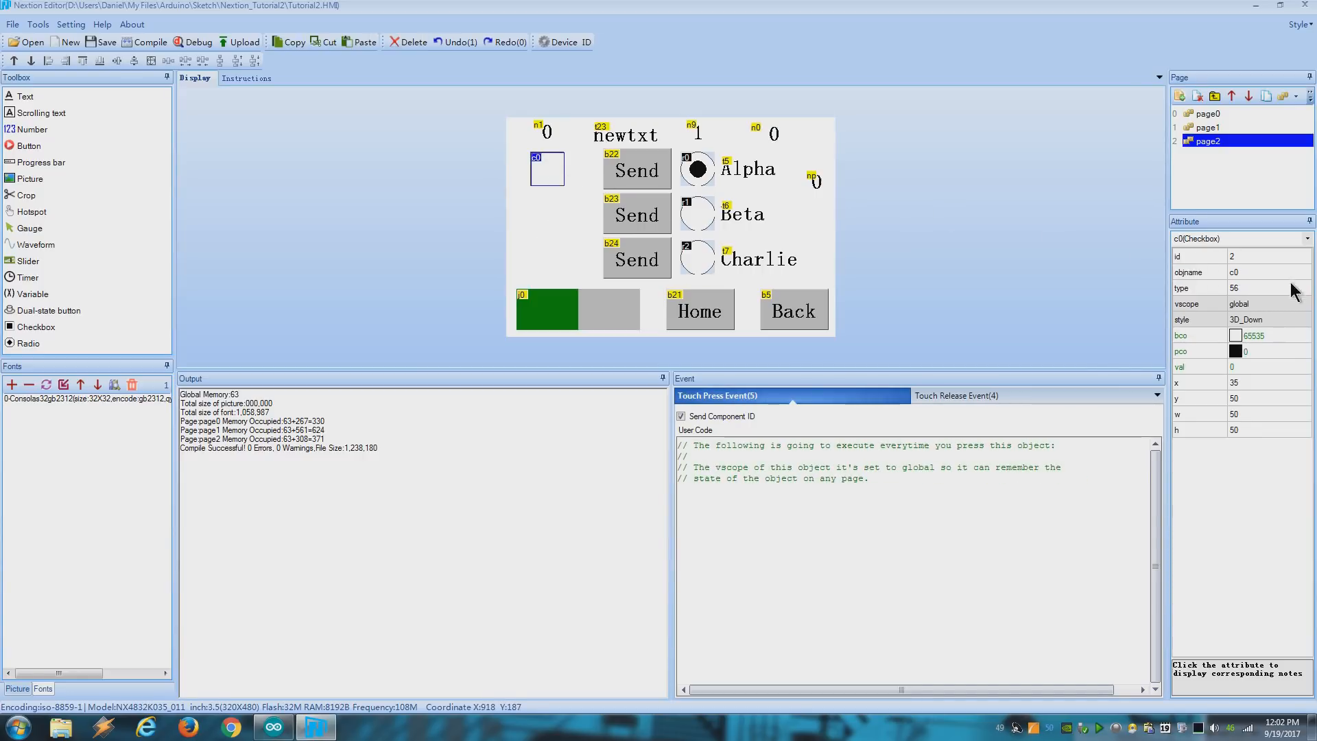
Undo the last change in Nextion Editor so gauge z0 reappears on page2.
click(315, 727)
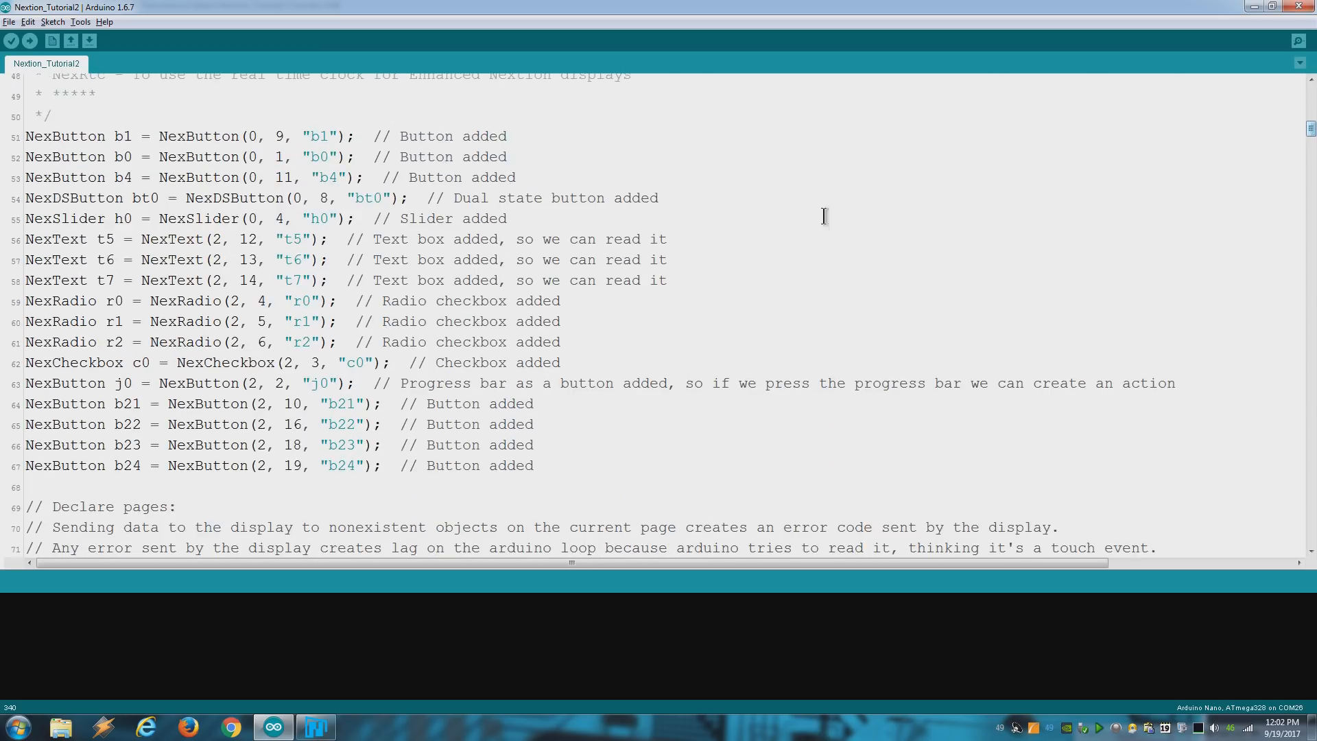
drag(164, 362, 327, 362)
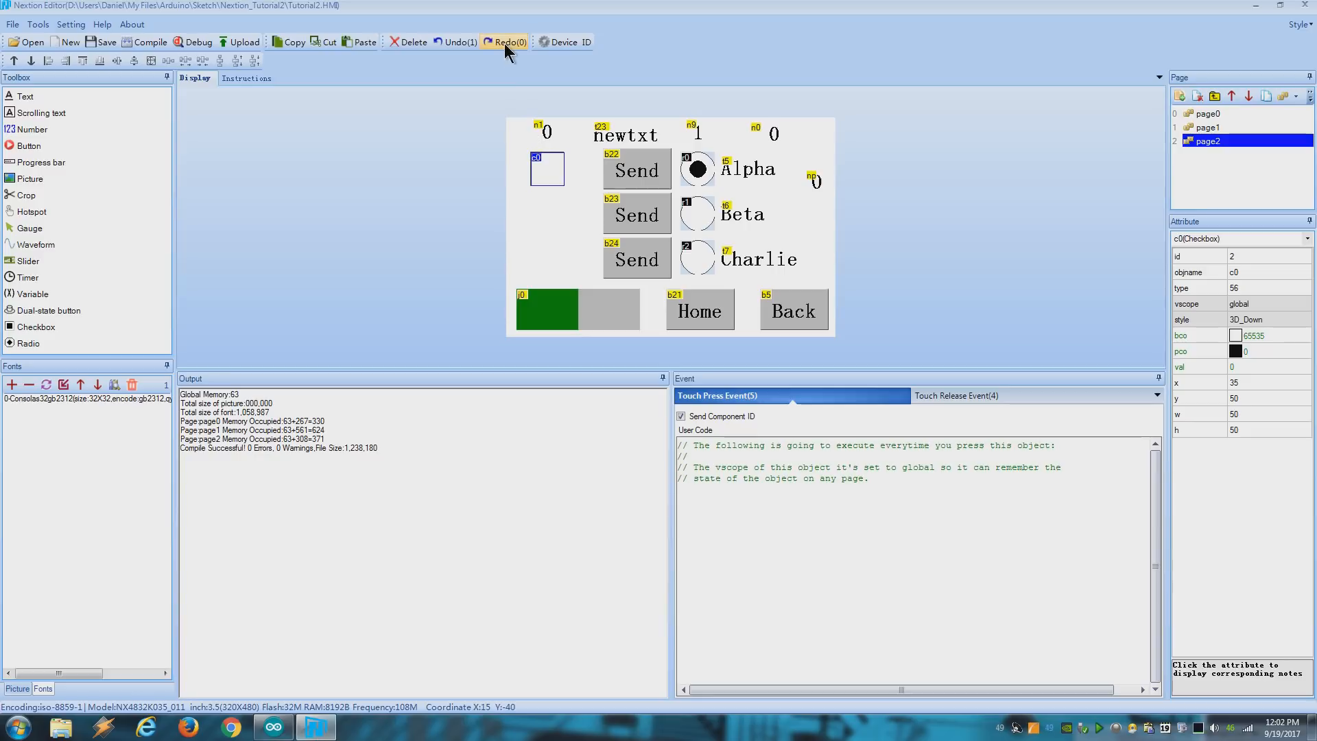
click(505, 42)
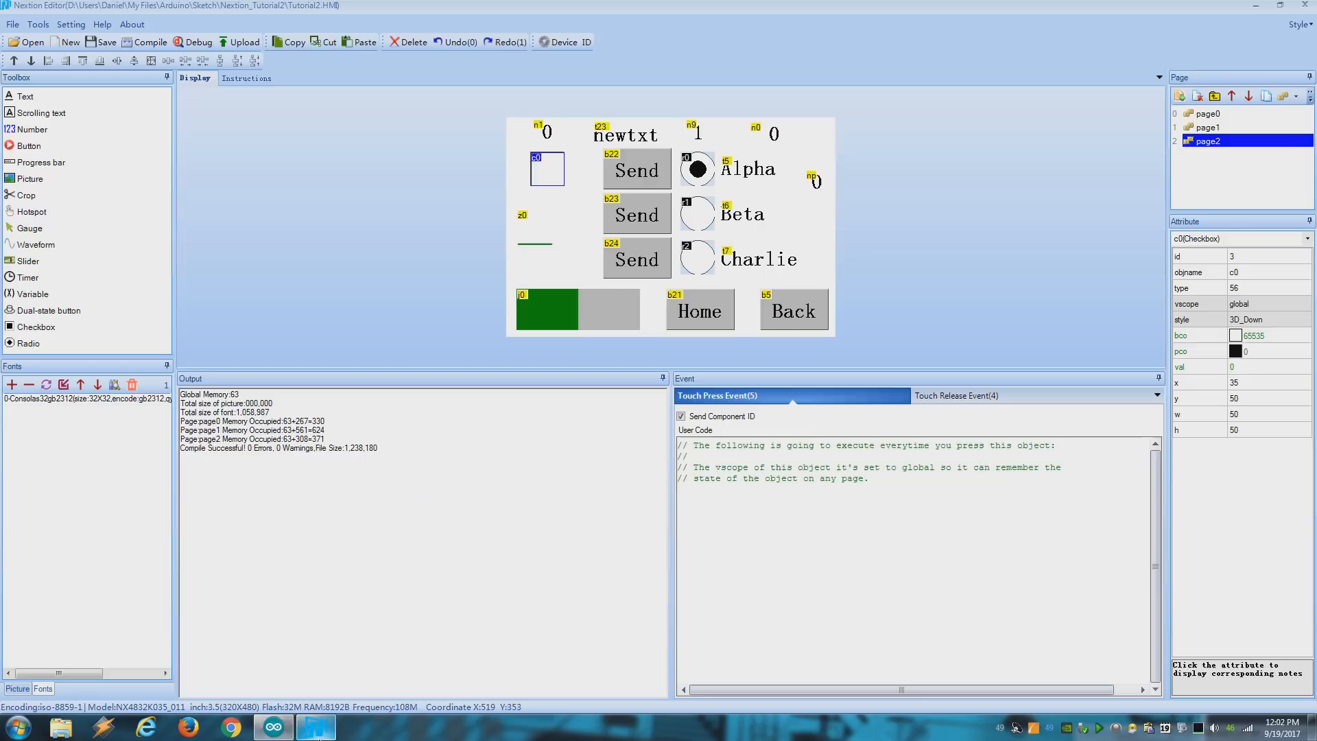
mouse_move(441, 229)
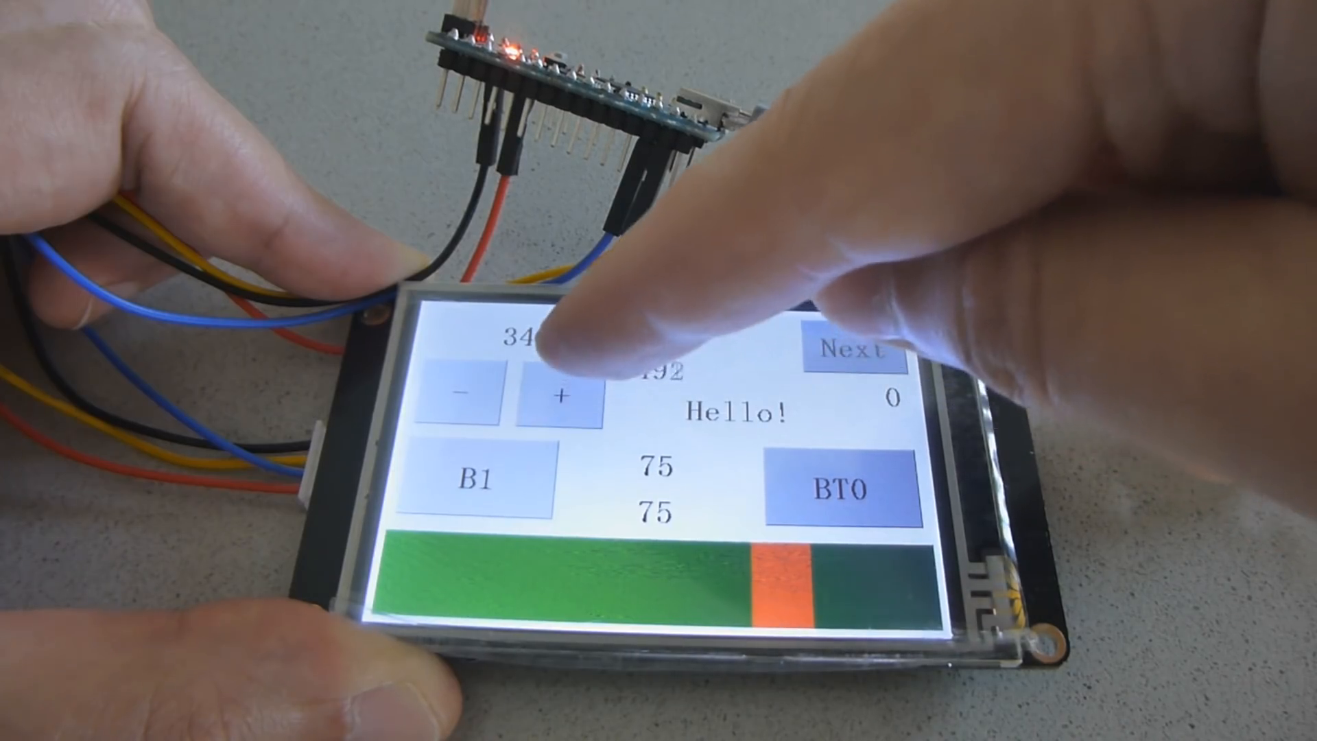
click(555, 395)
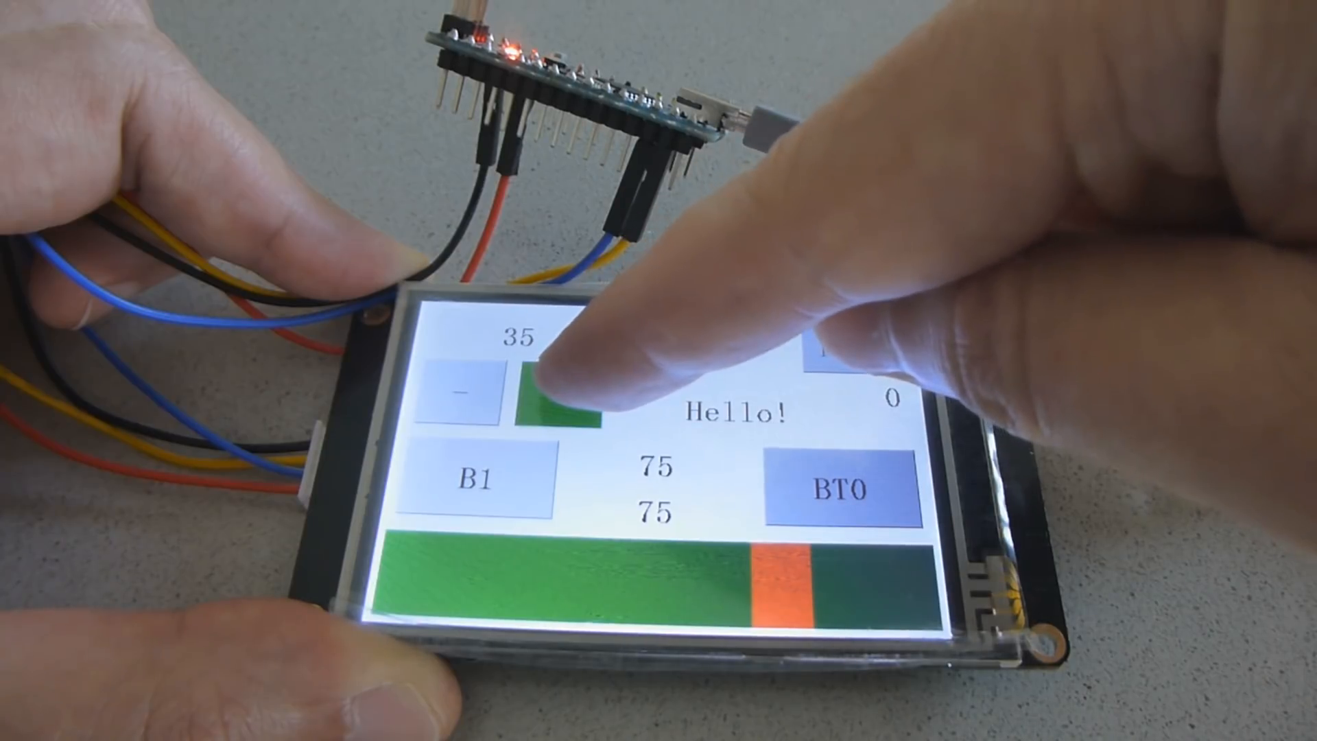
click(554, 395)
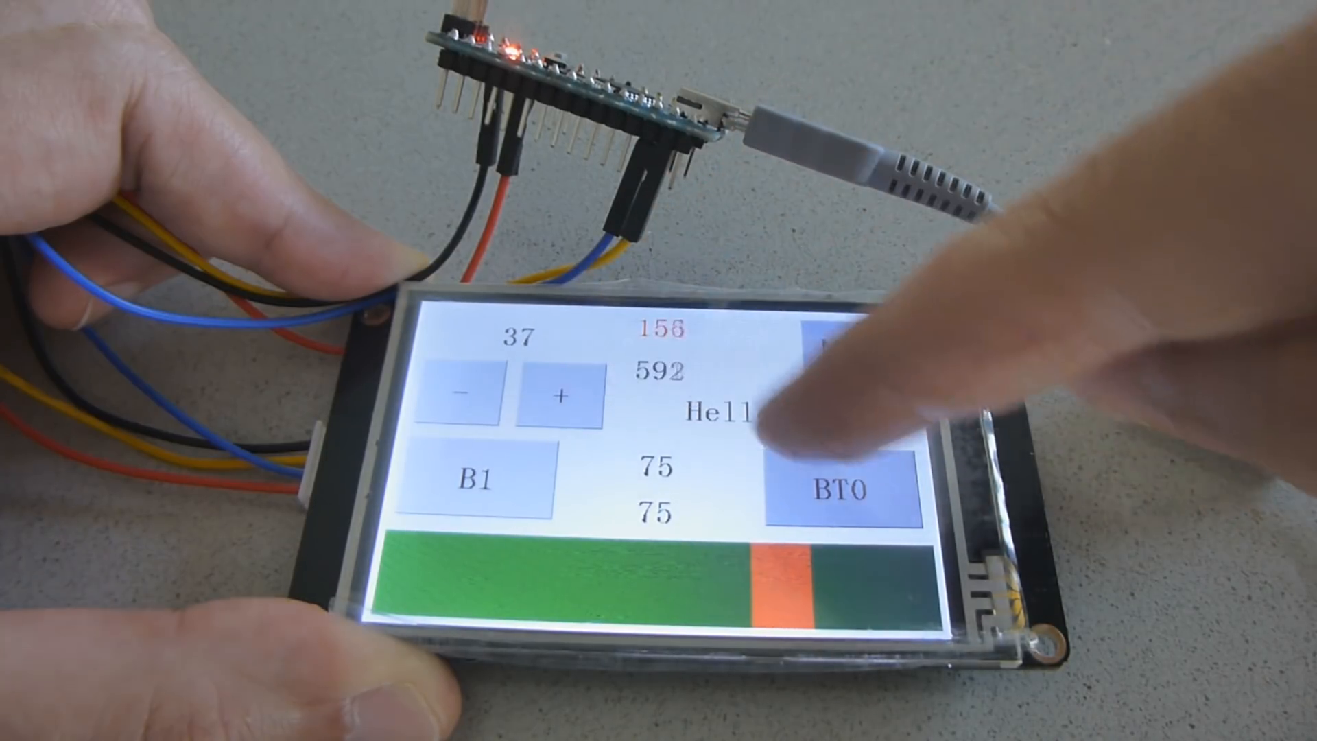
click(832, 482)
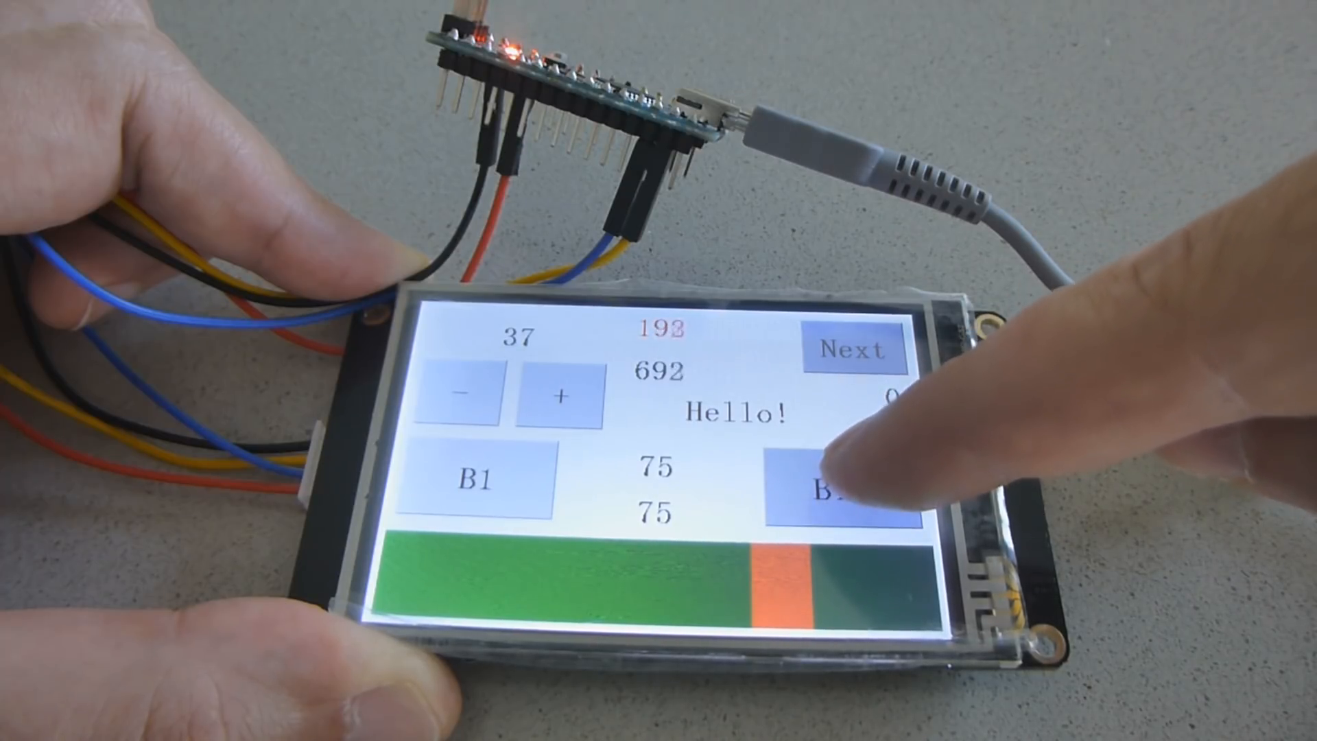
click(29, 40)
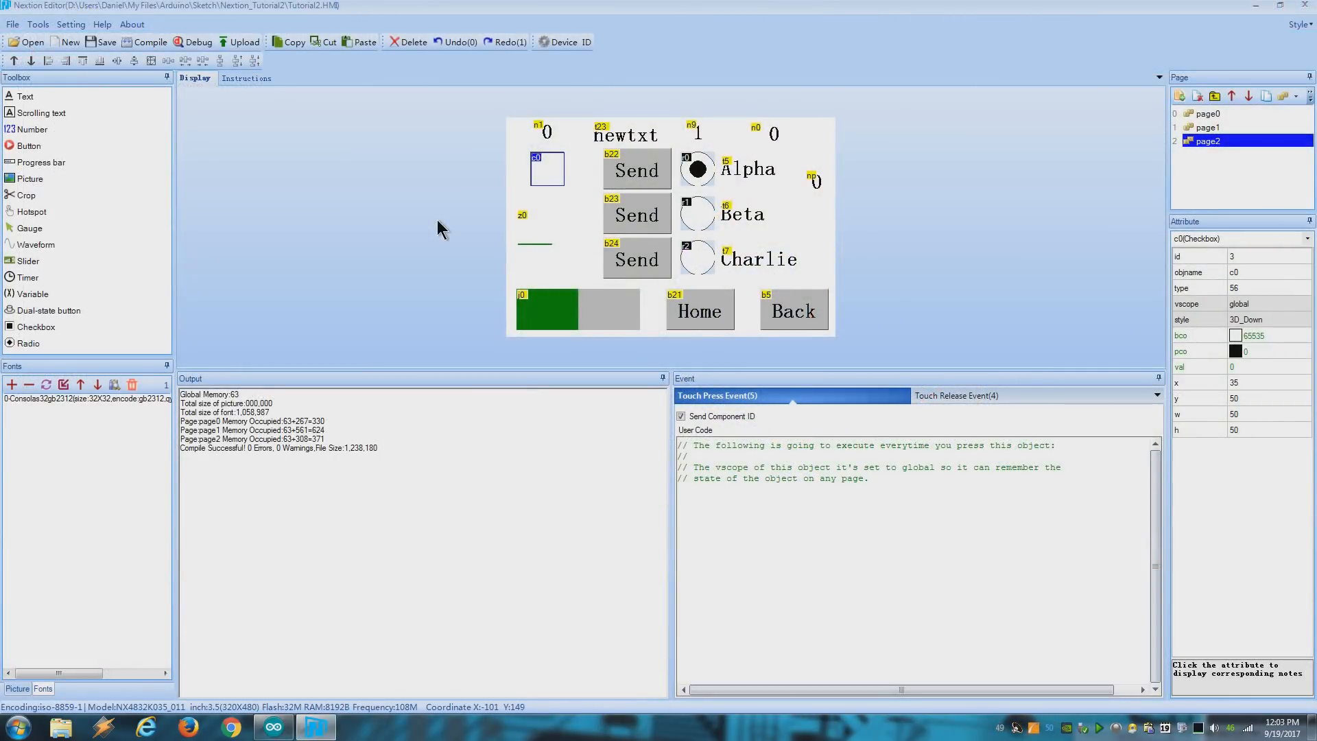
mouse_move(493, 232)
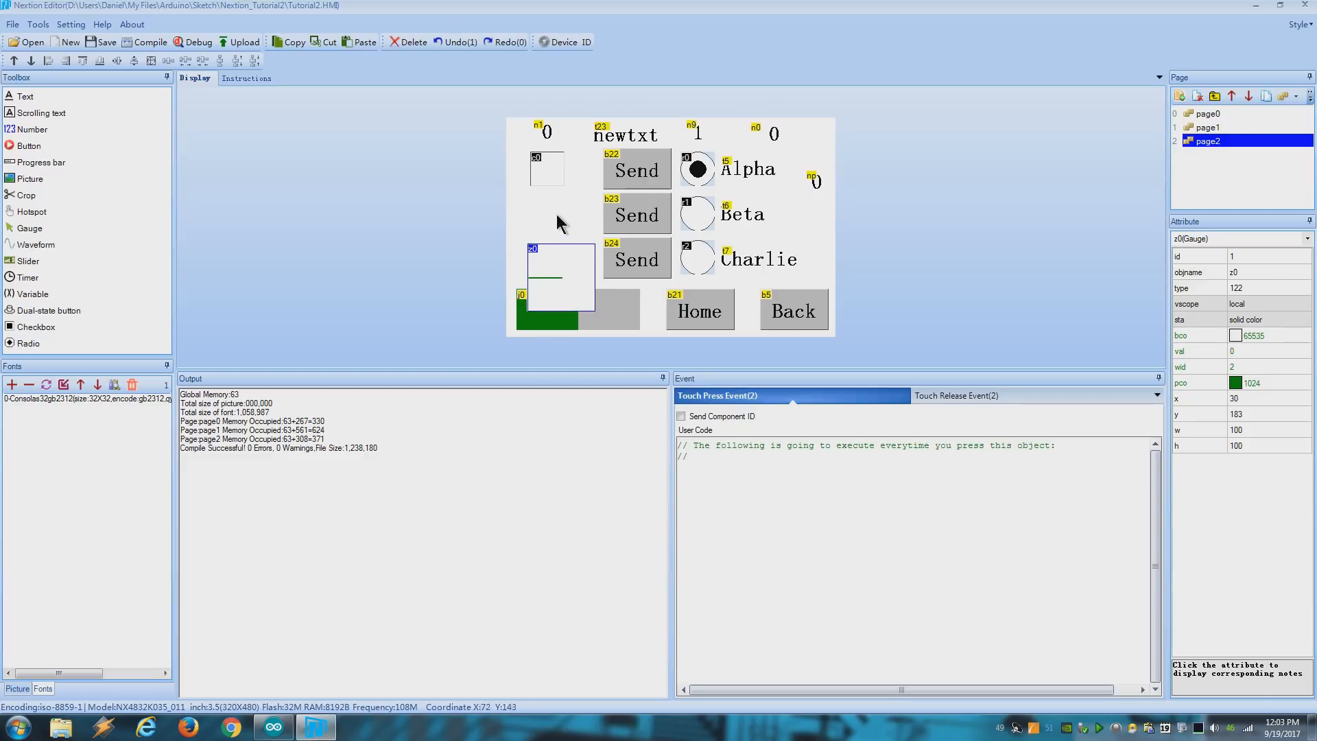
mouse_move(564, 200)
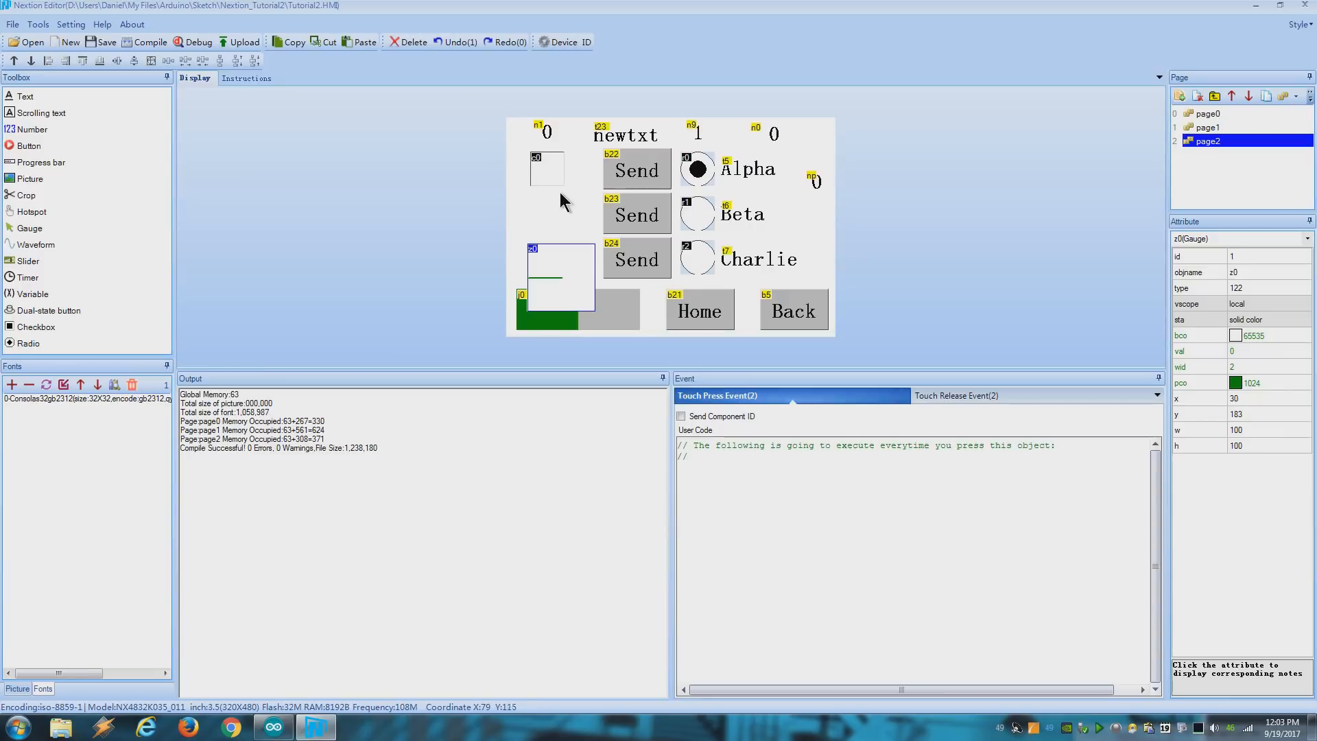
click(635, 214)
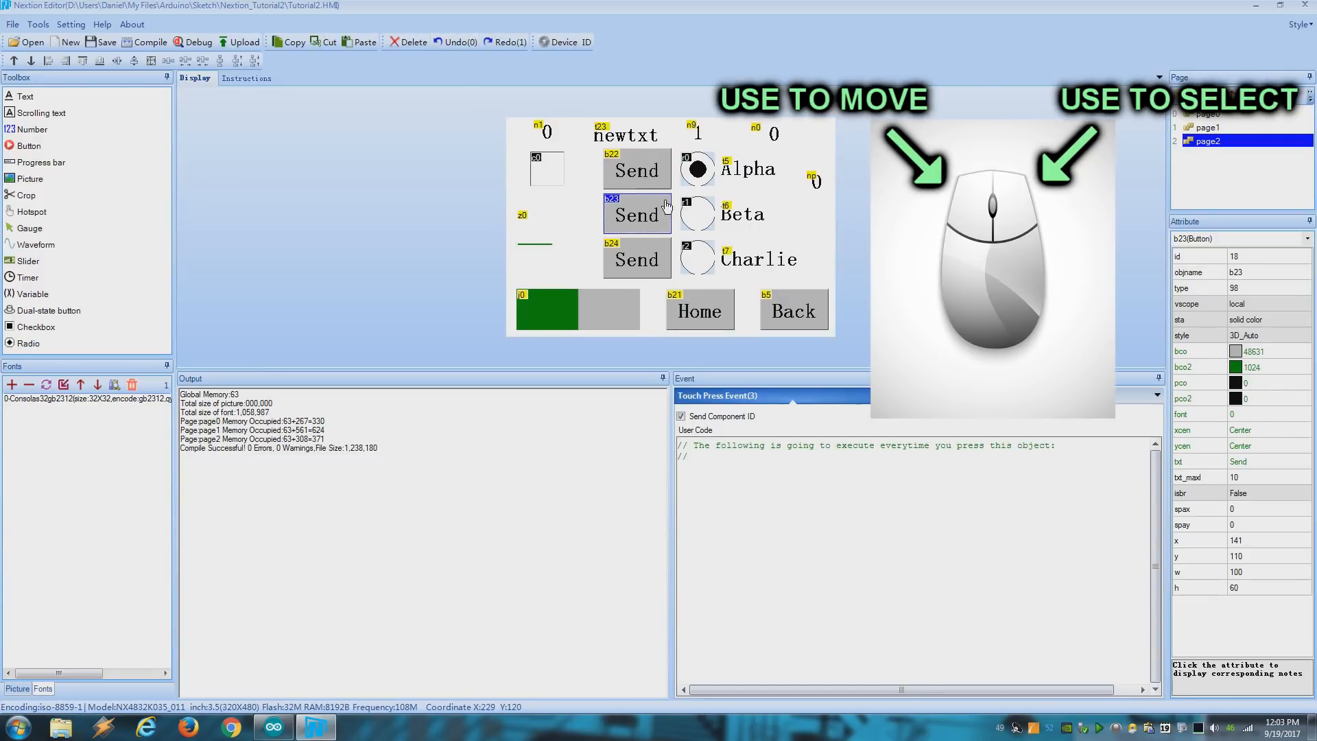
click(697, 214)
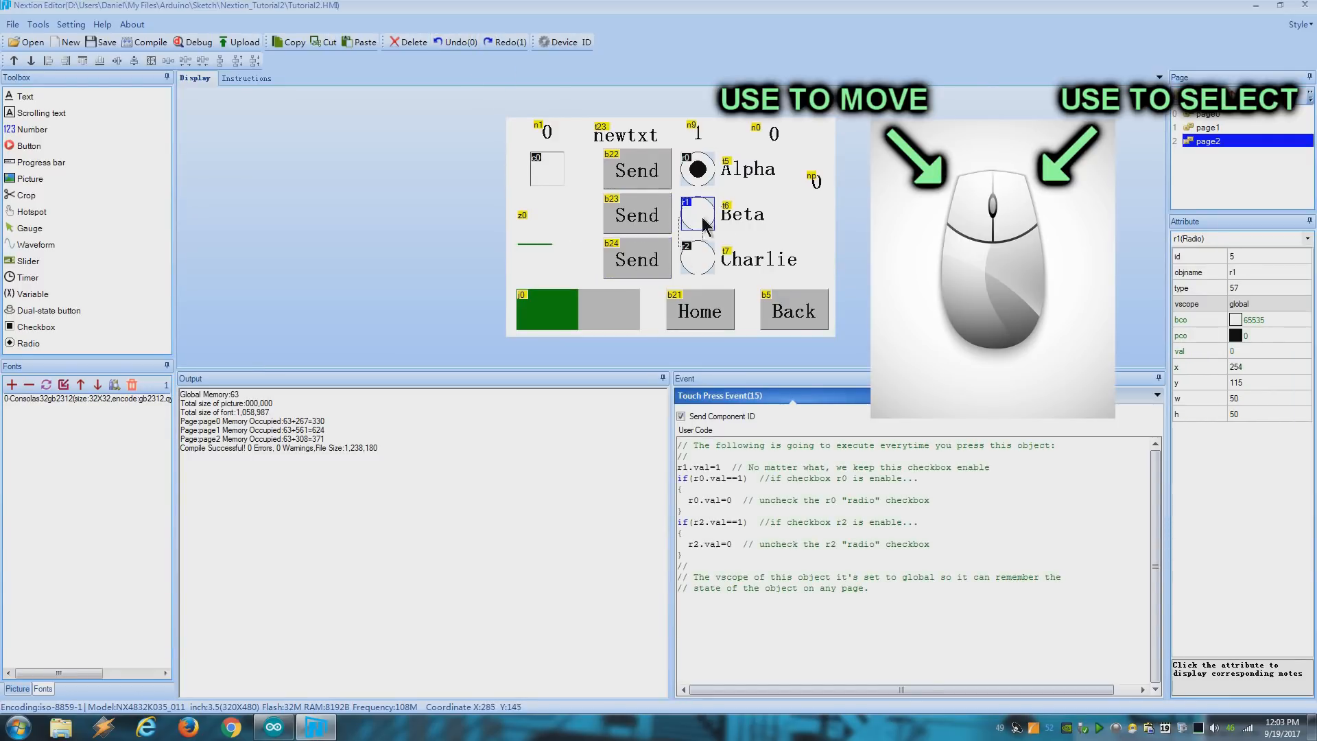